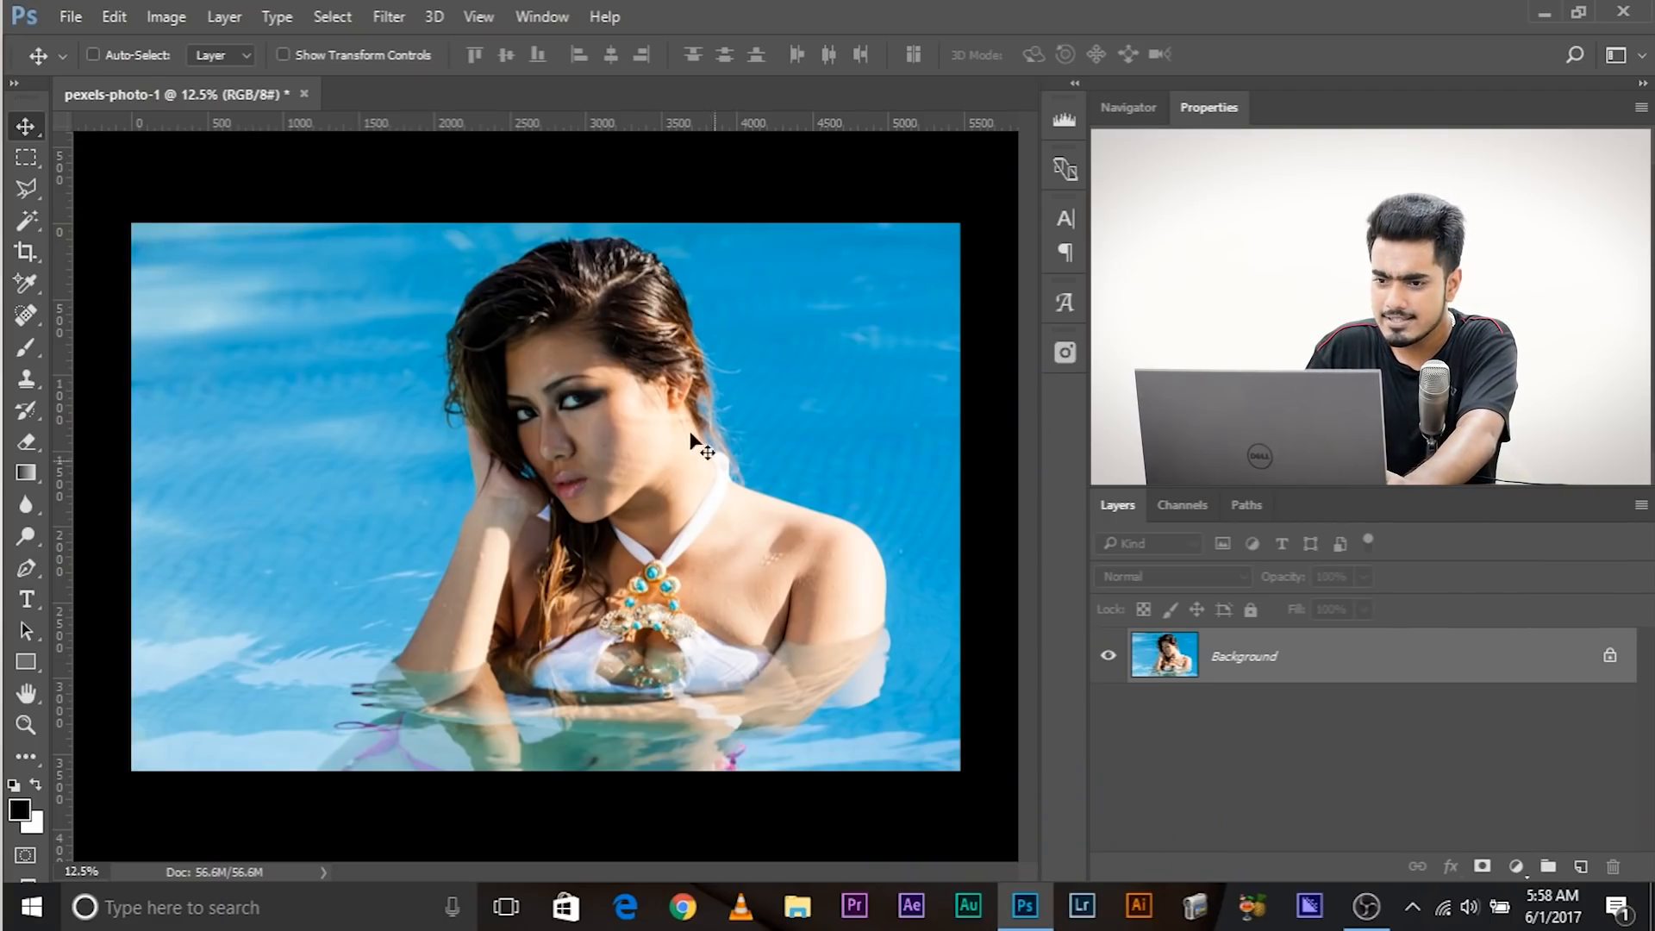
pyautogui.moveTo(639, 396)
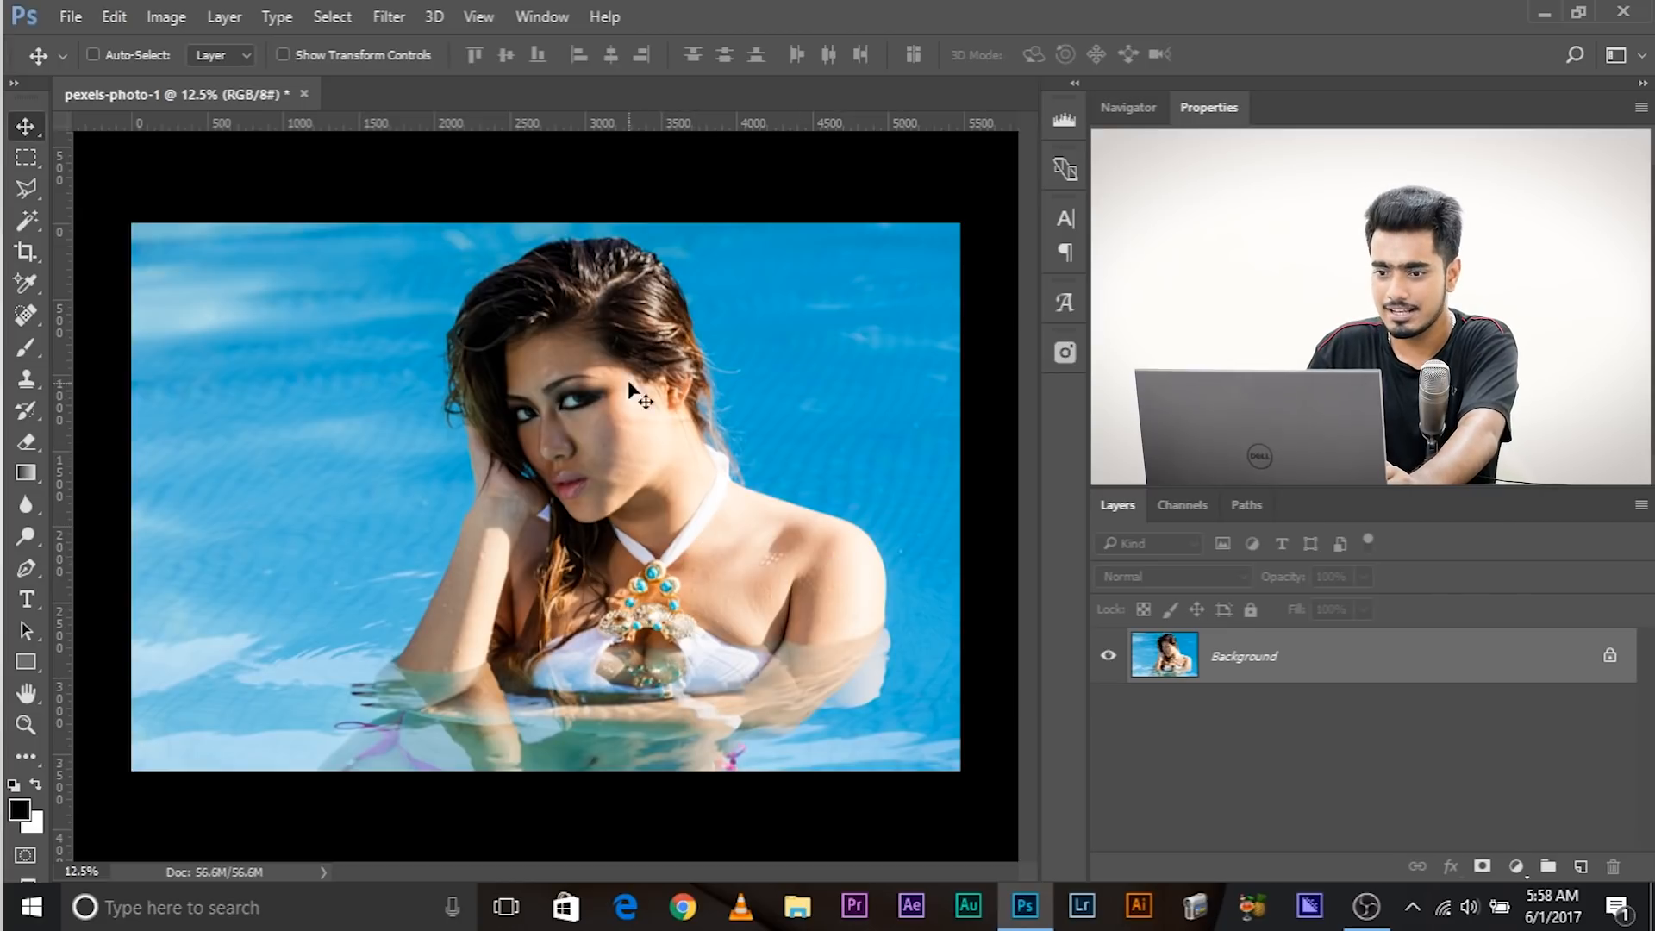
pyautogui.moveTo(718, 478)
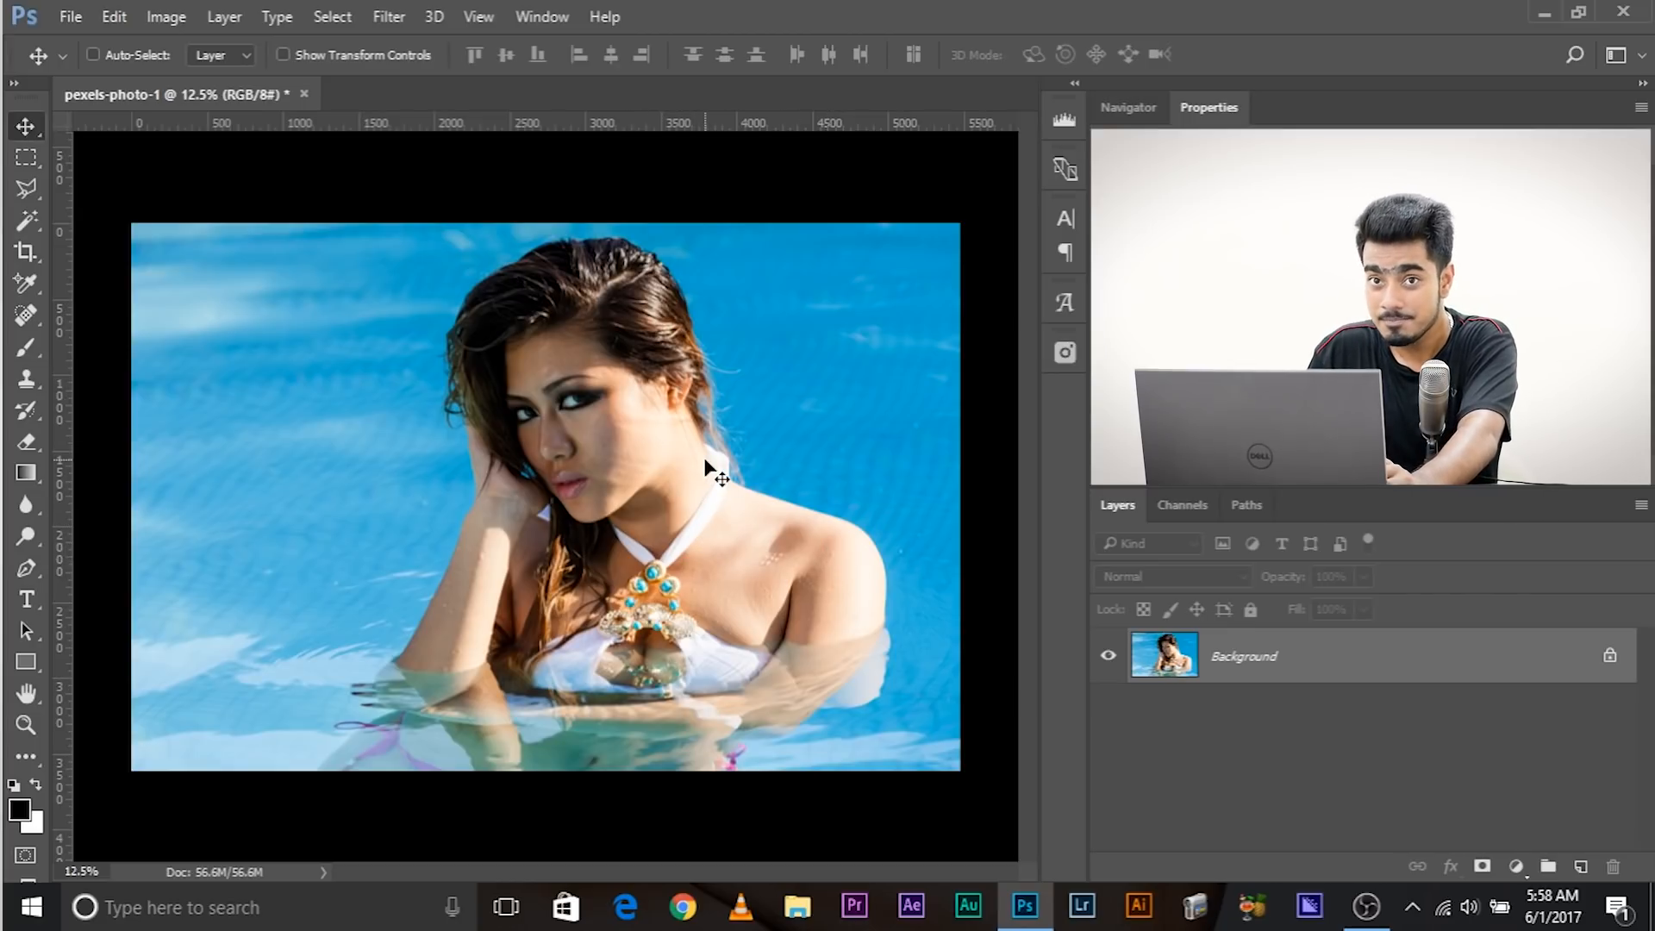
pyautogui.moveTo(546, 513)
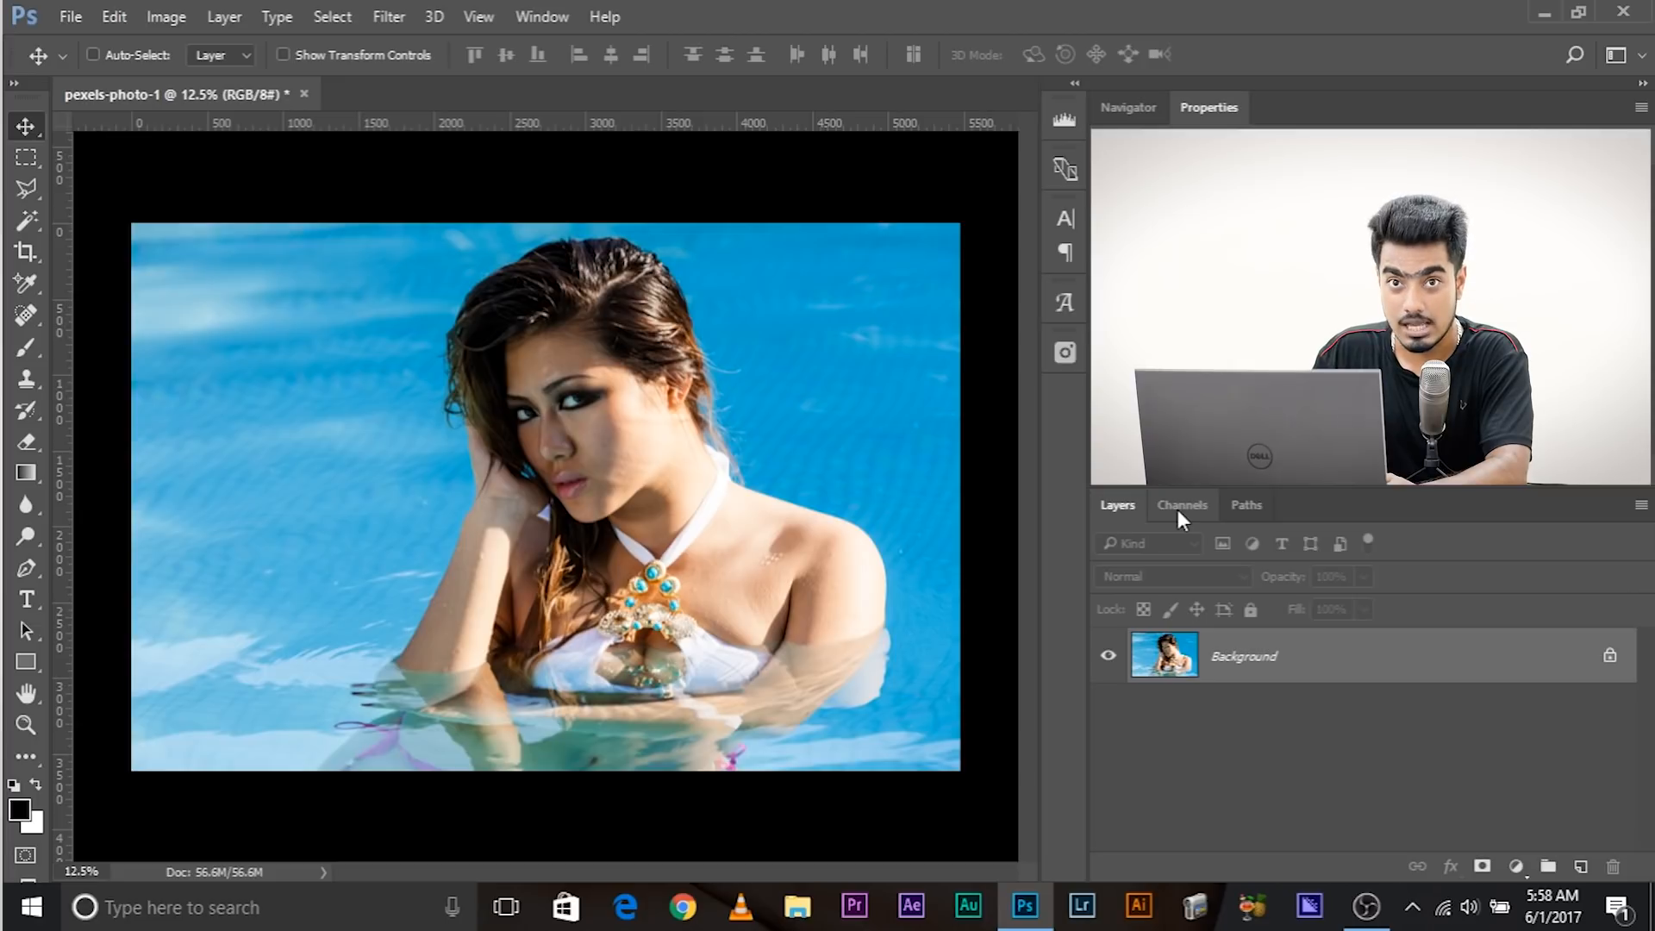
# - Load the RGB channel's luminosity as a selection, then return to the Layers panel
pyautogui.click(1182, 504)
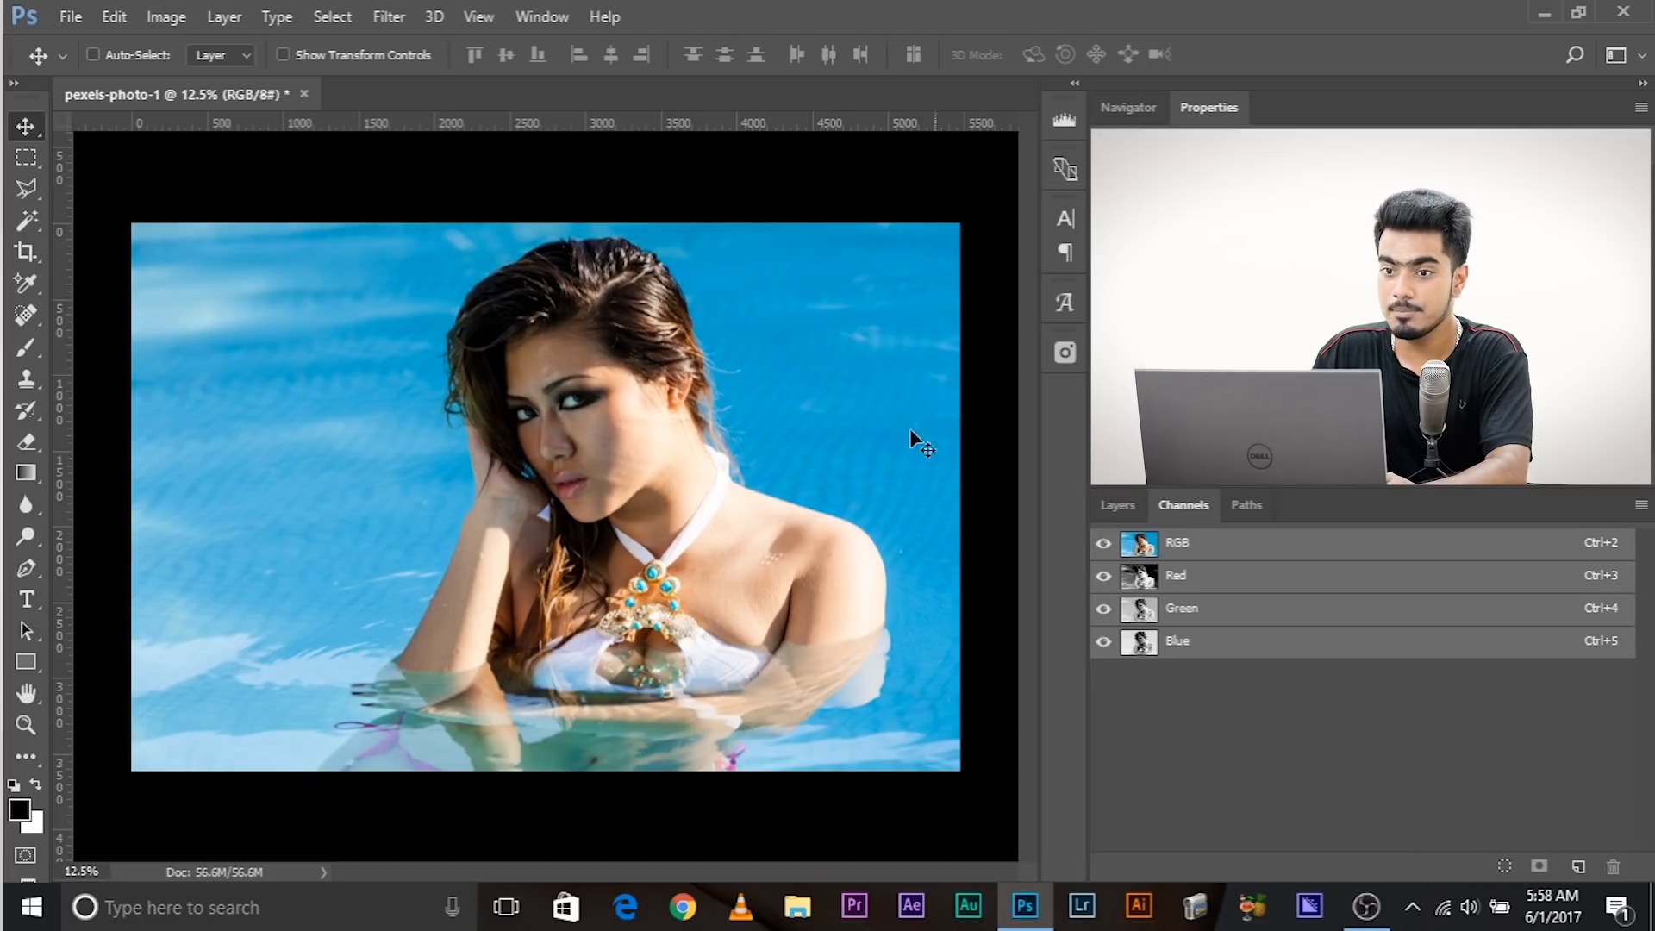
pyautogui.click(542, 16)
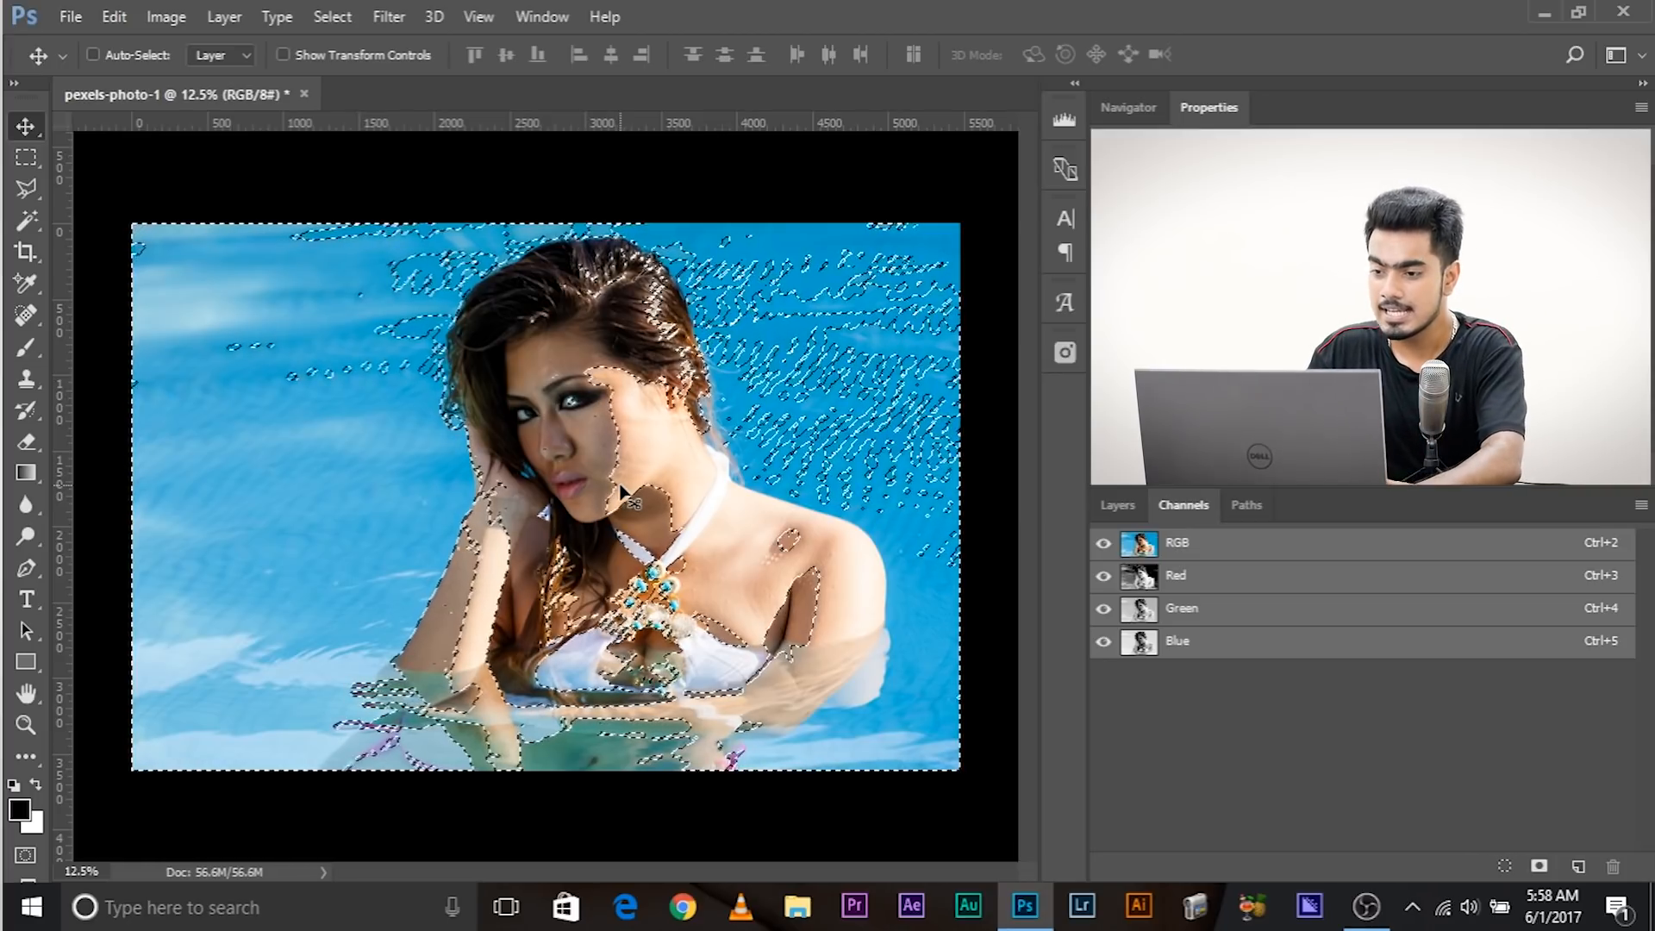
pyautogui.click(93, 56)
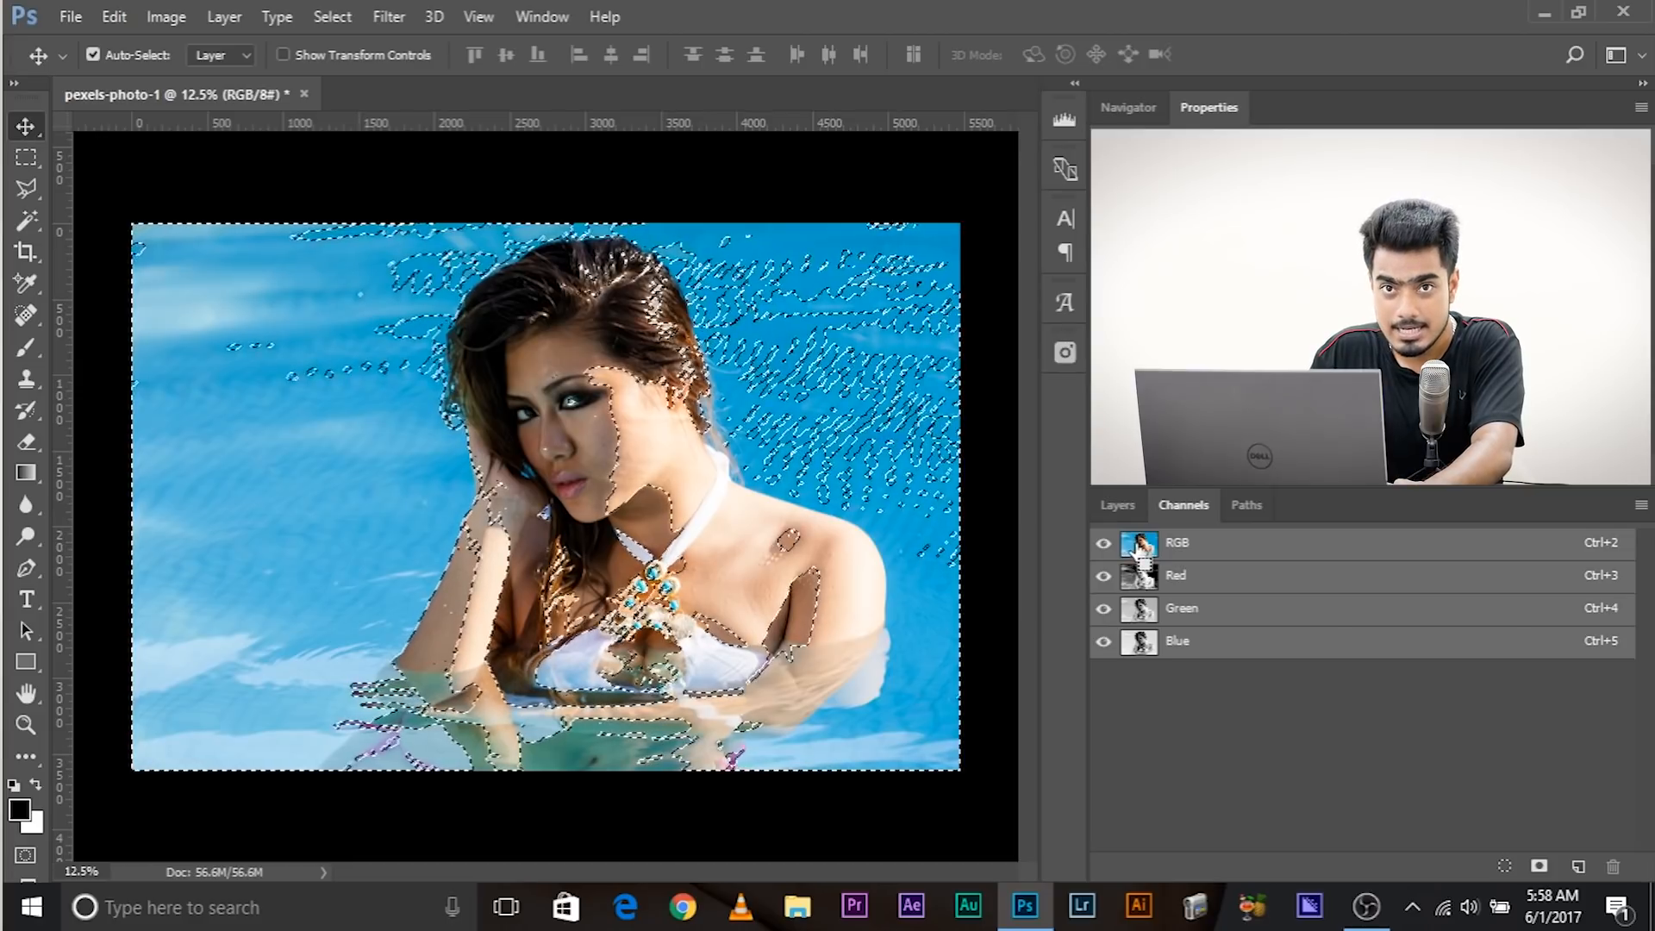
pyautogui.click(1117, 505)
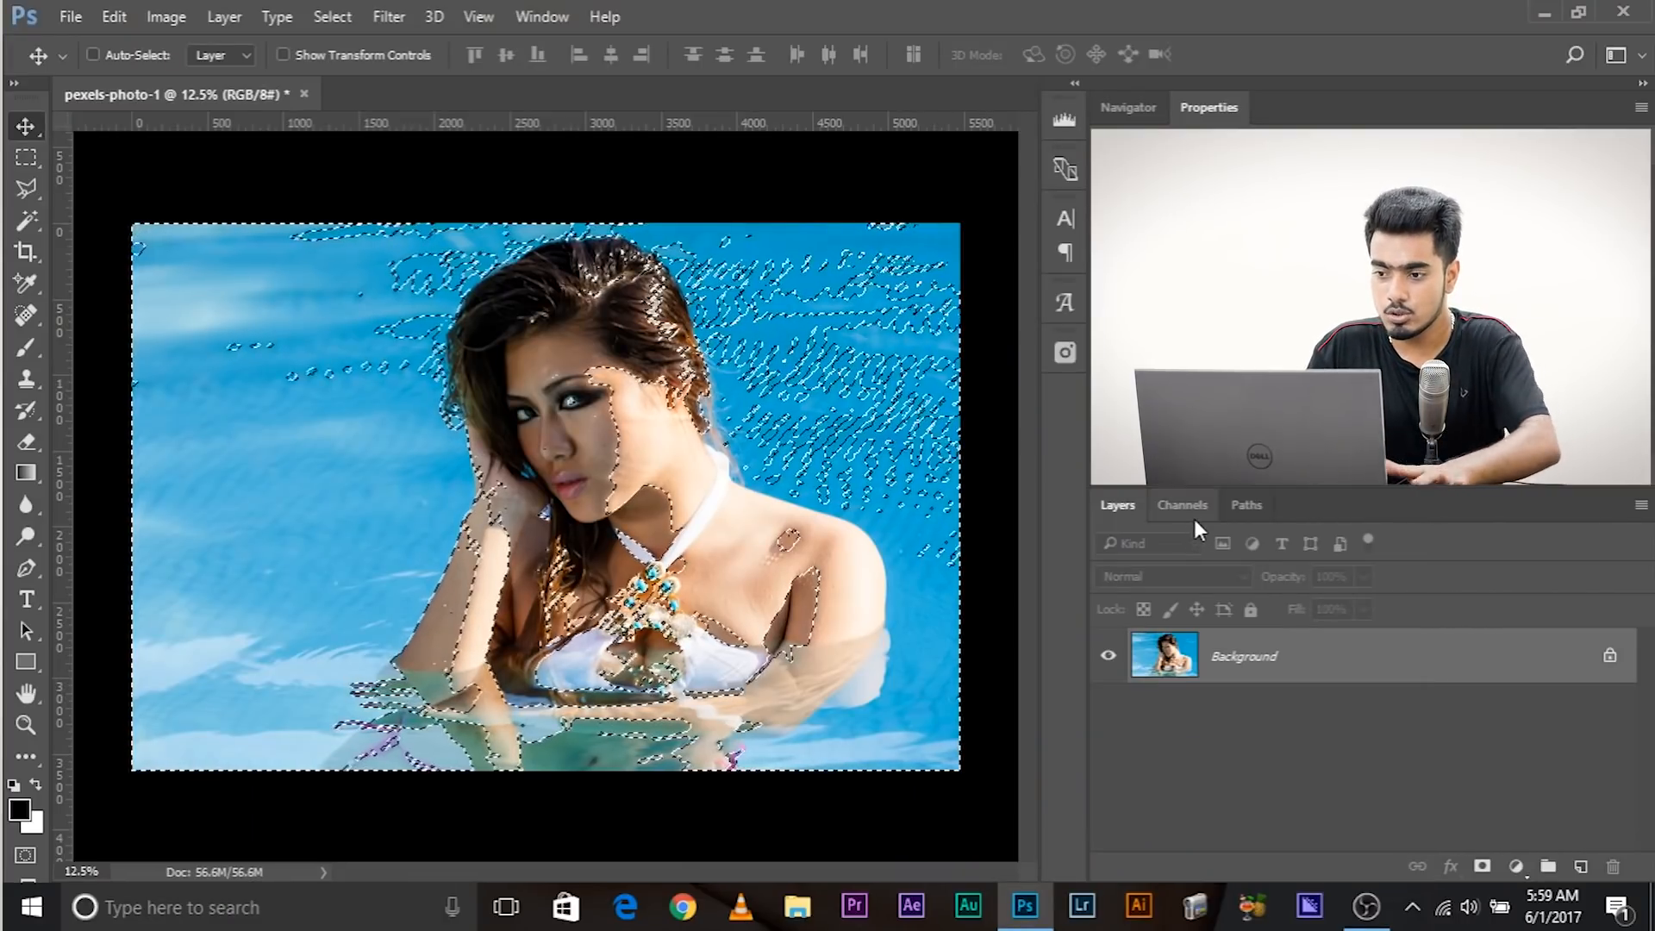
# - Preview a trial layer from the brightness selection, then undo back to Background only
pyautogui.click(1182, 504)
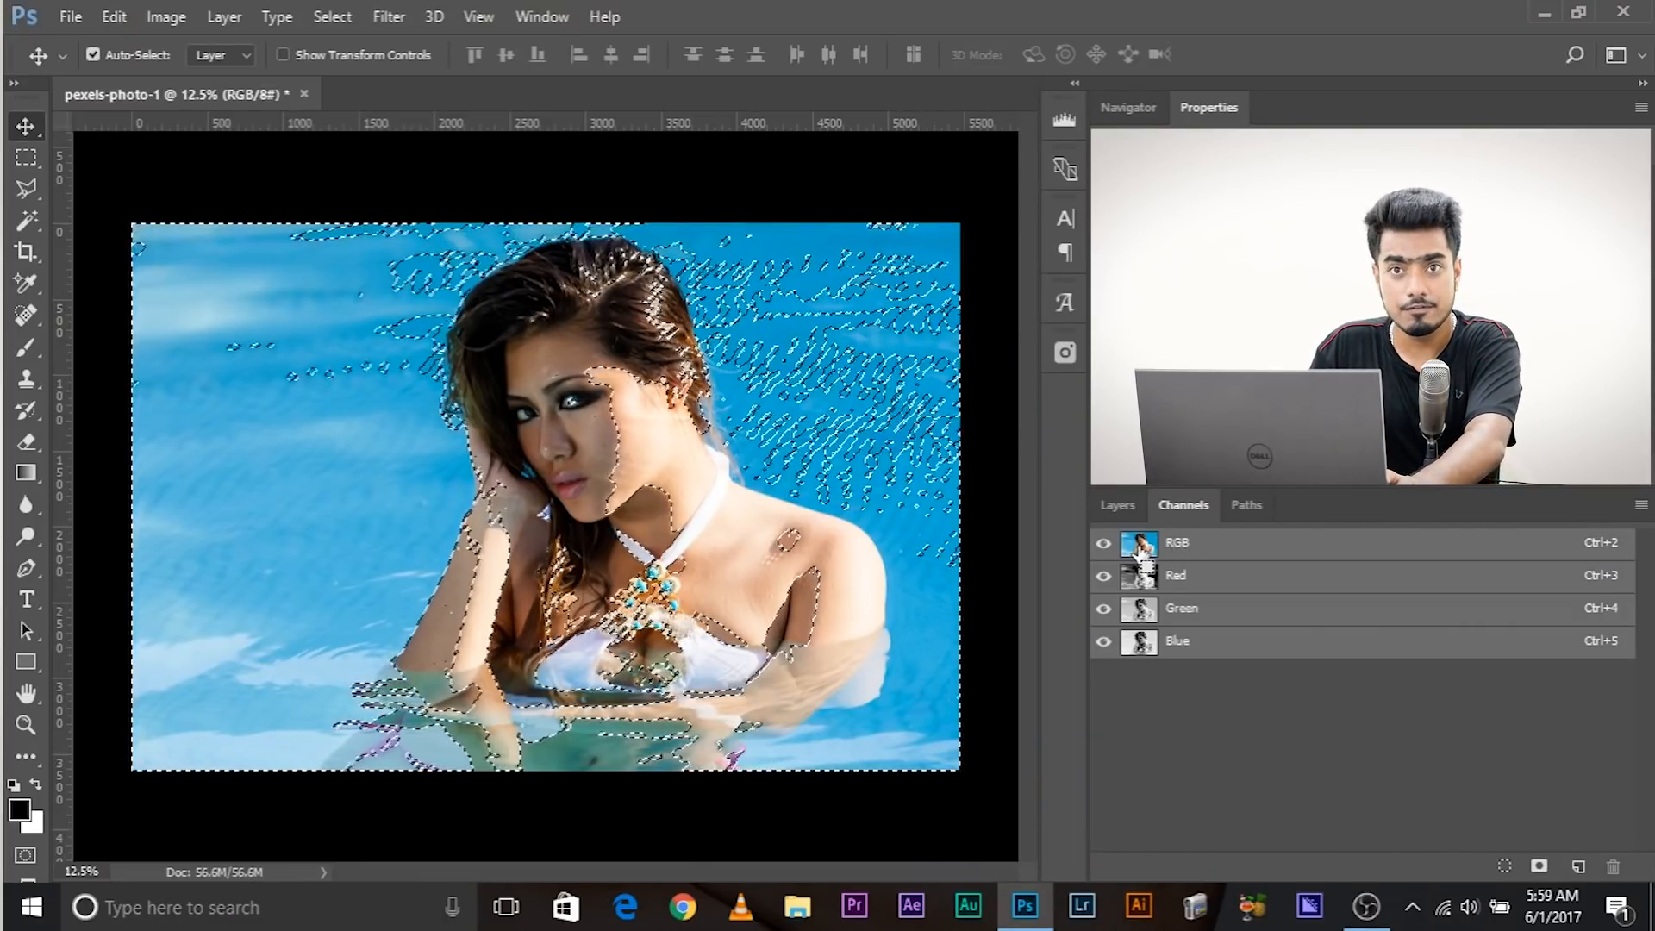
pyautogui.click(1115, 504)
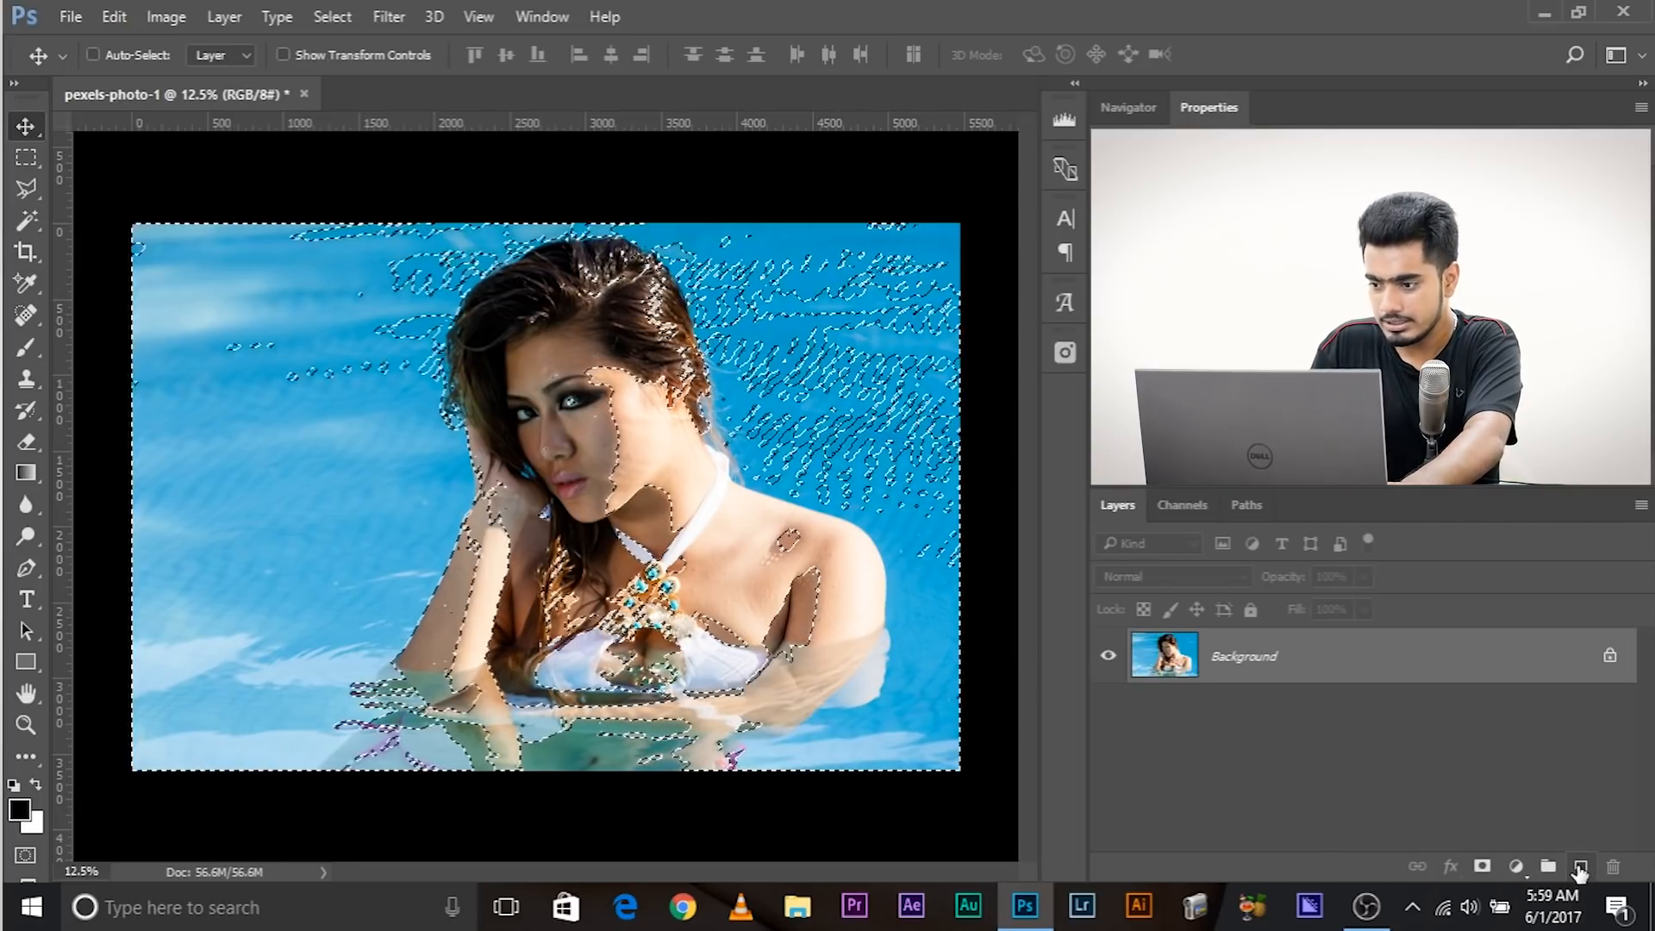
pyautogui.click(1580, 866)
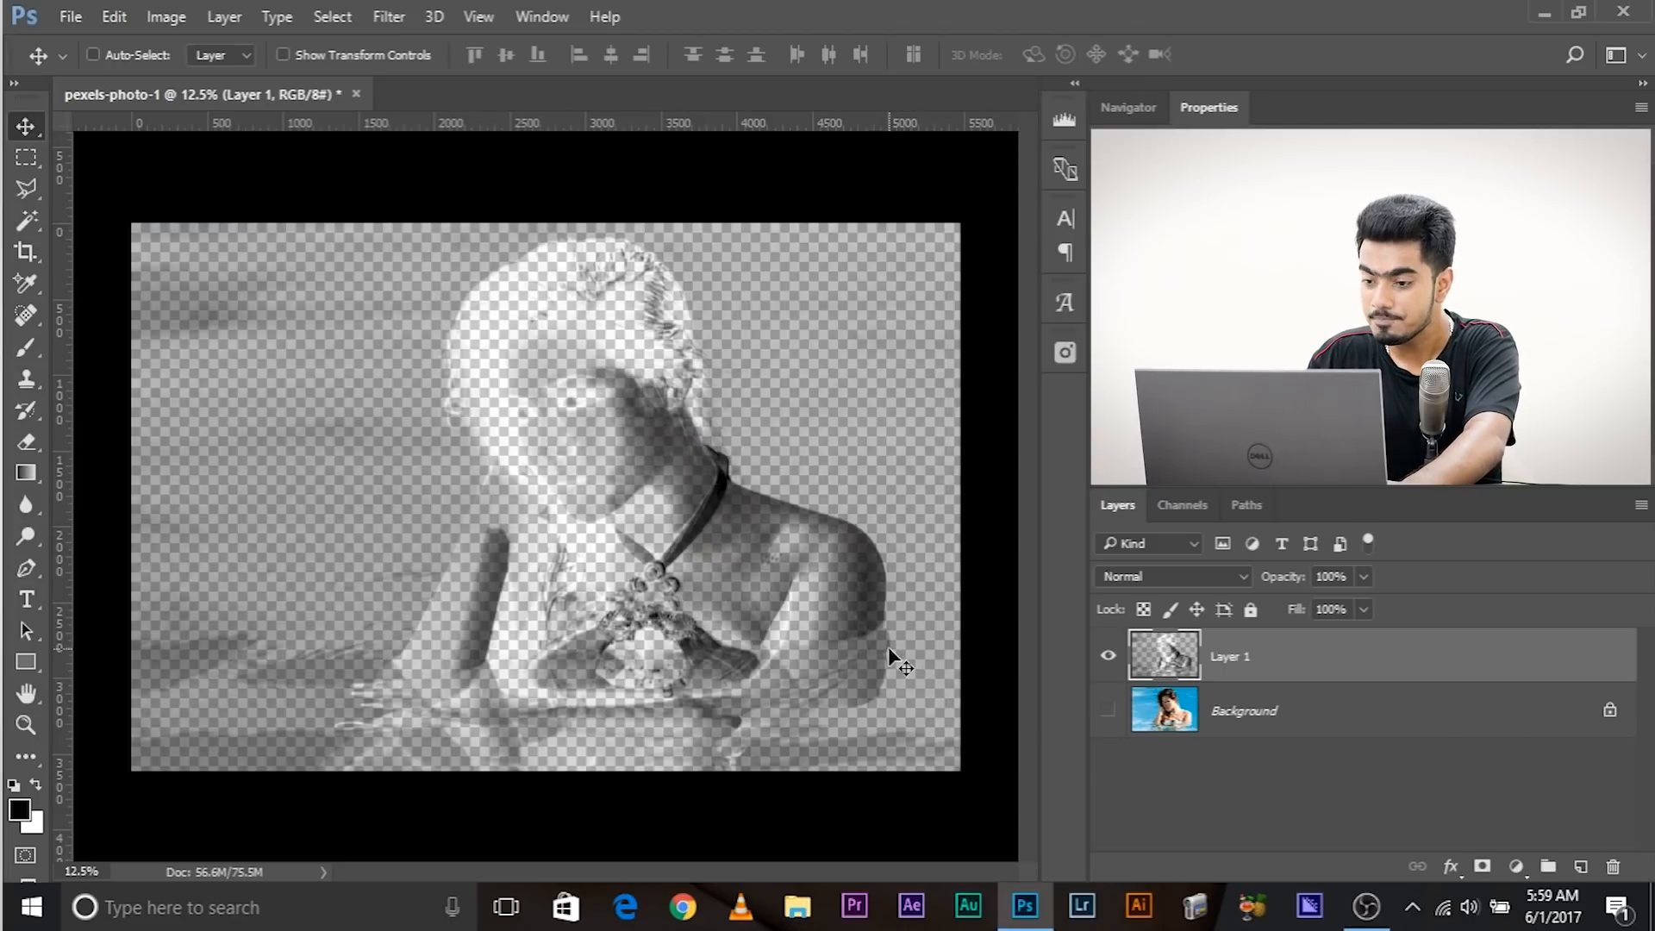
pyautogui.moveTo(1104, 711)
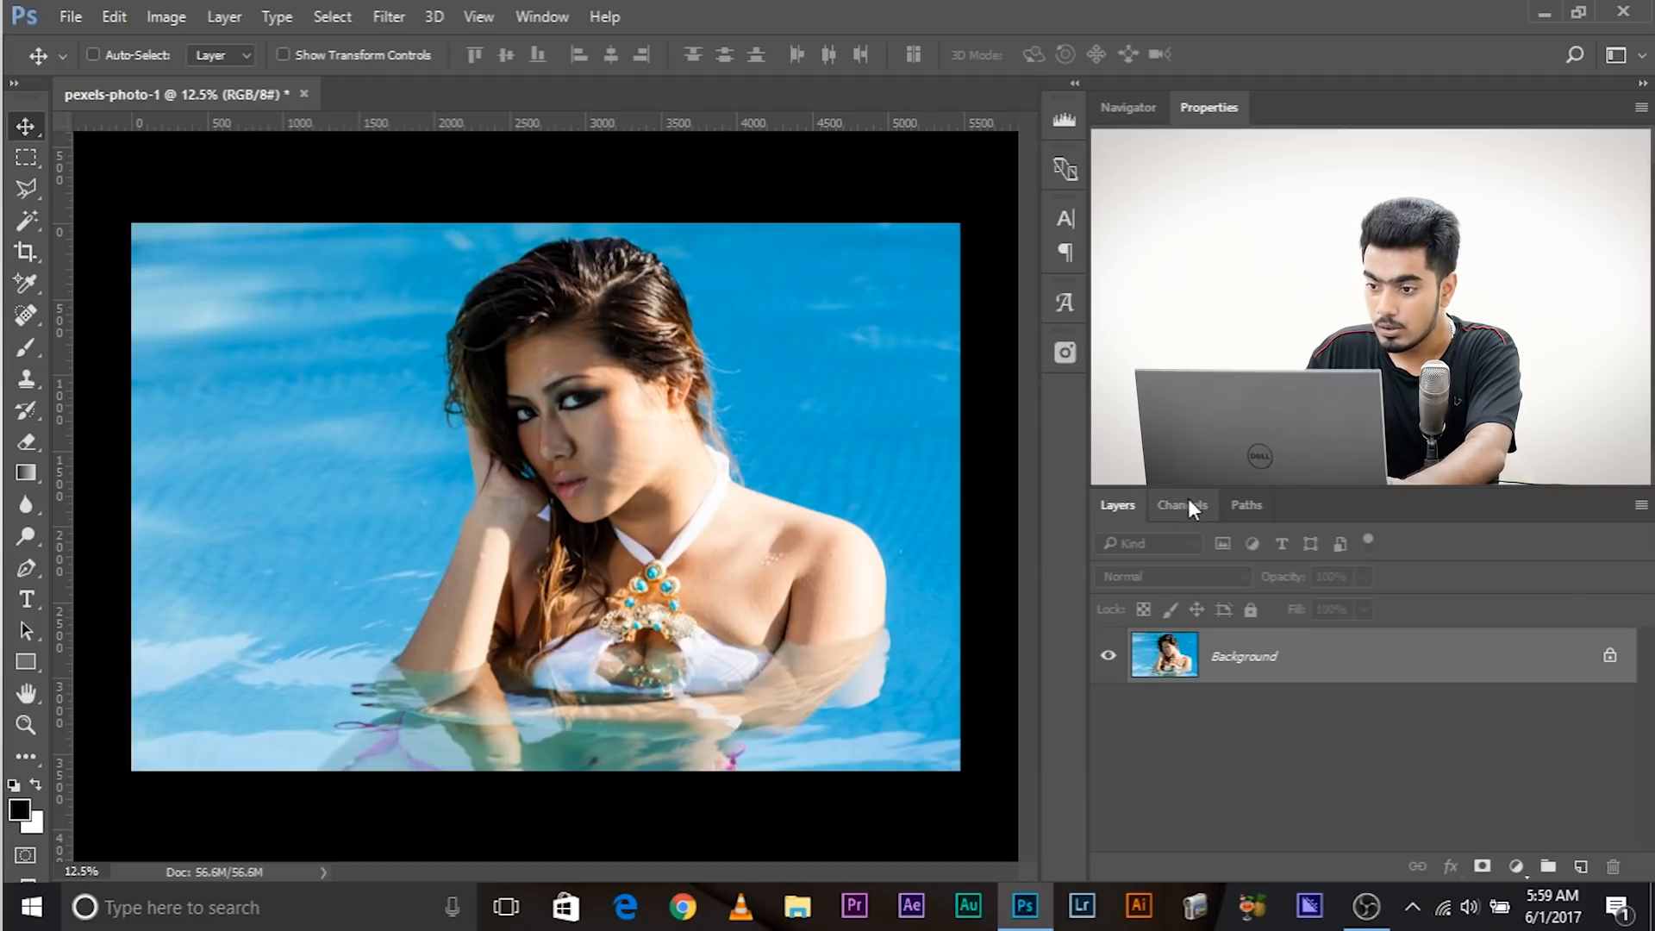
# - Reload the RGB brightness selection and invert it to target the portrait's shadows
pyautogui.click(1184, 504)
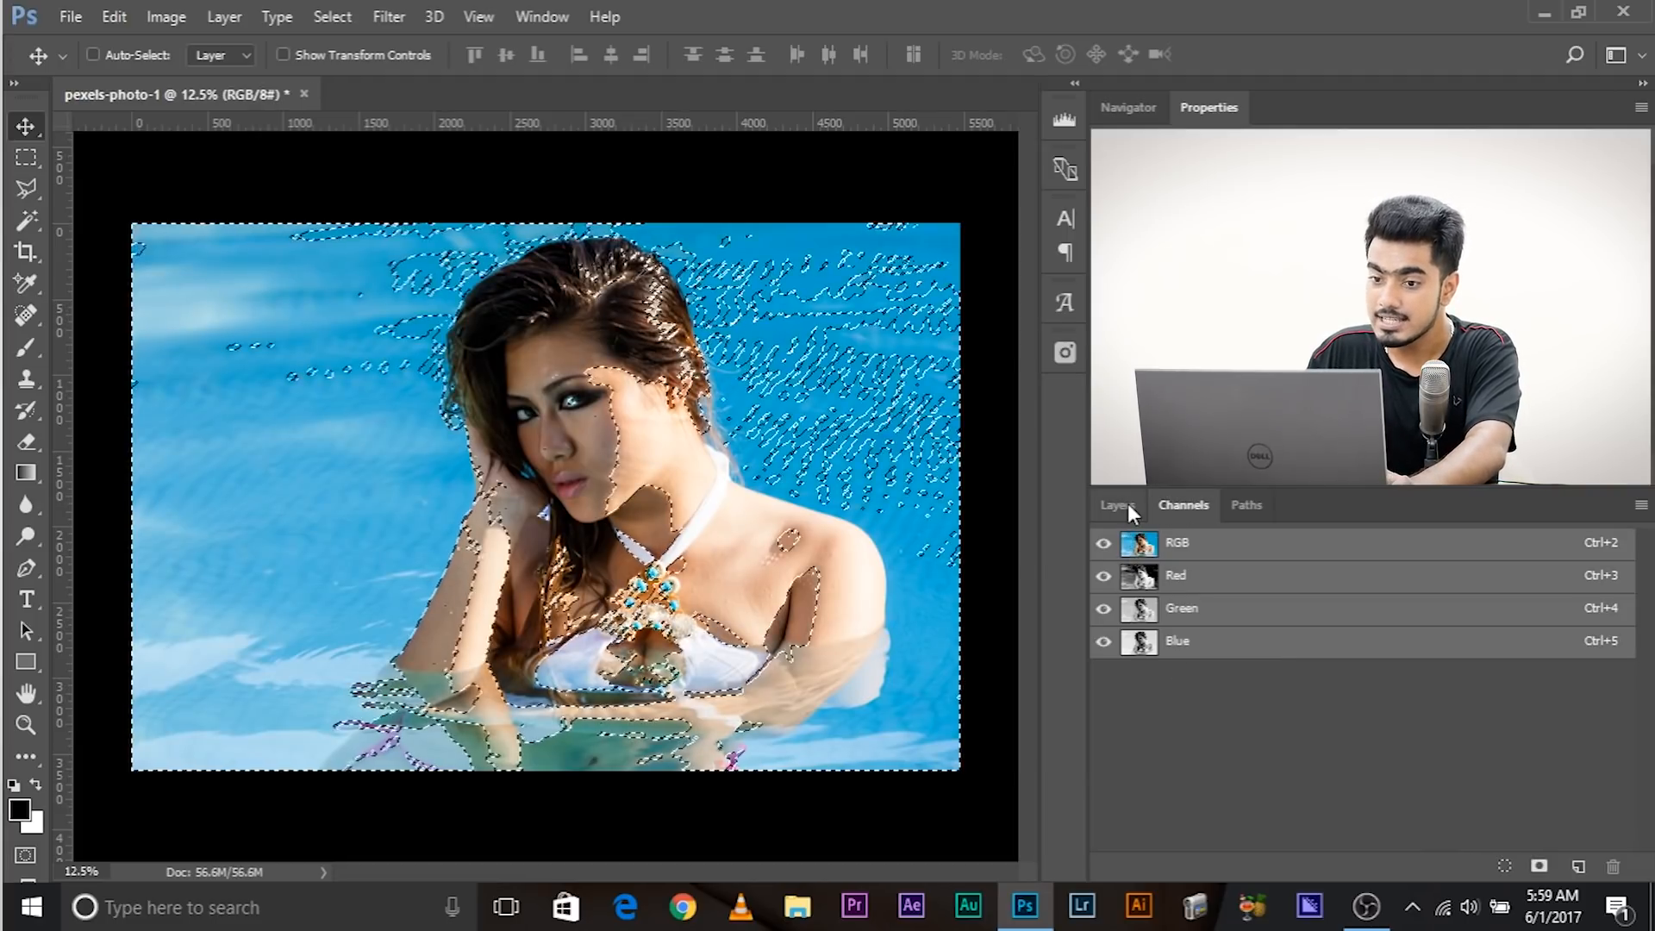
pyautogui.click(1115, 504)
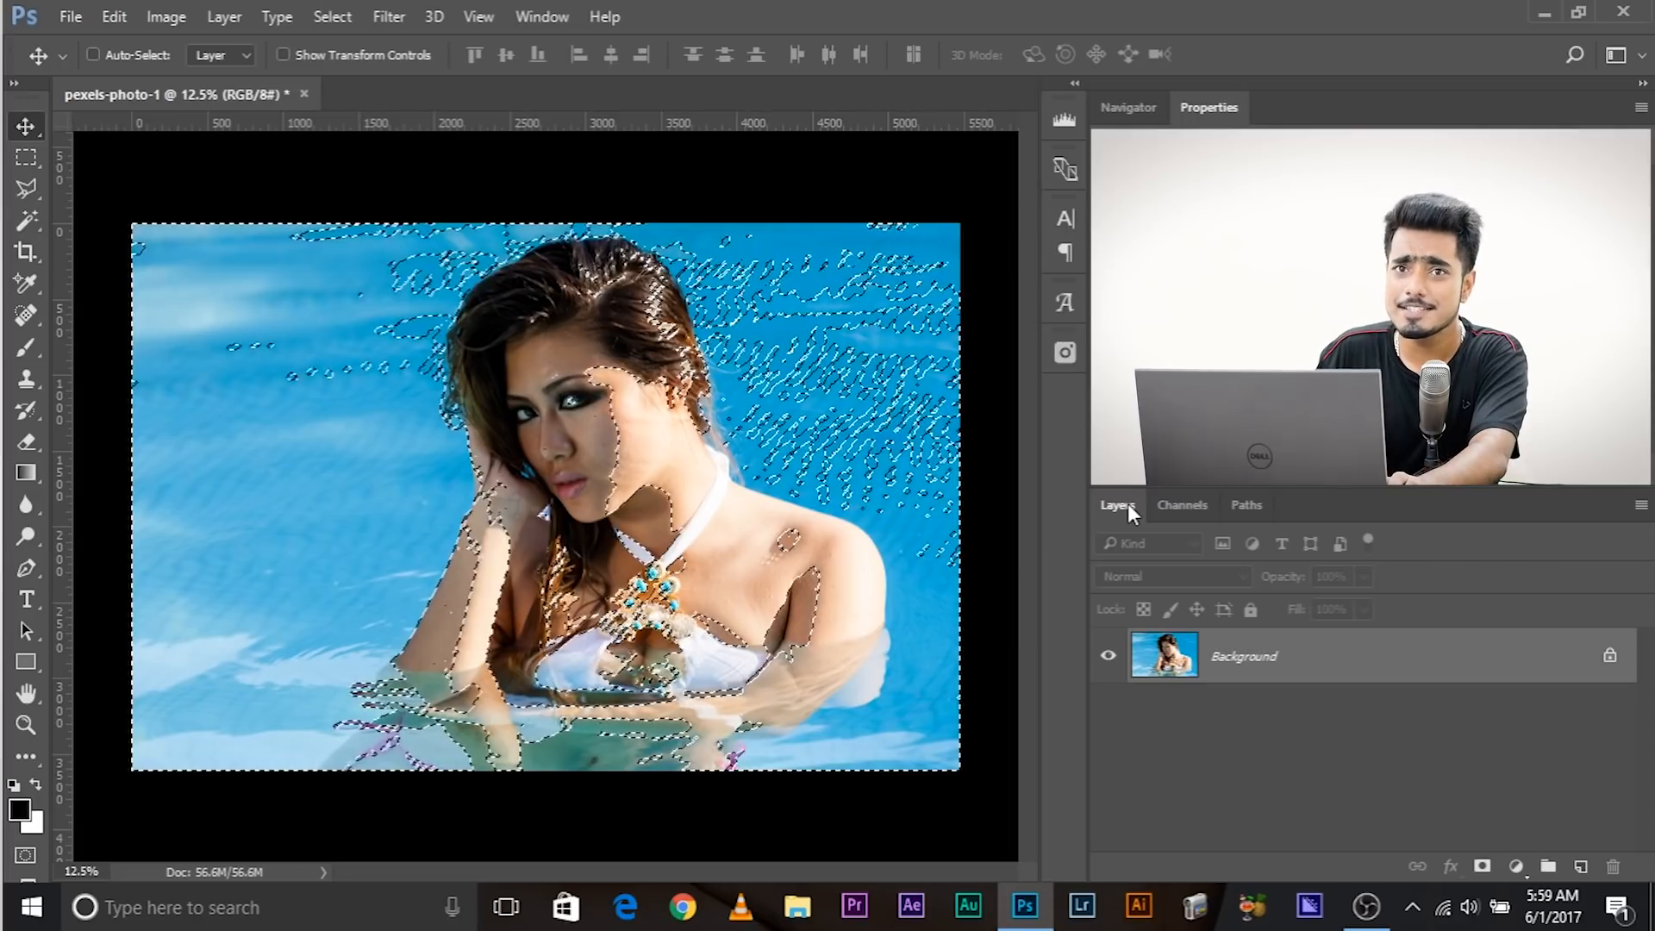
pyautogui.click(94, 53)
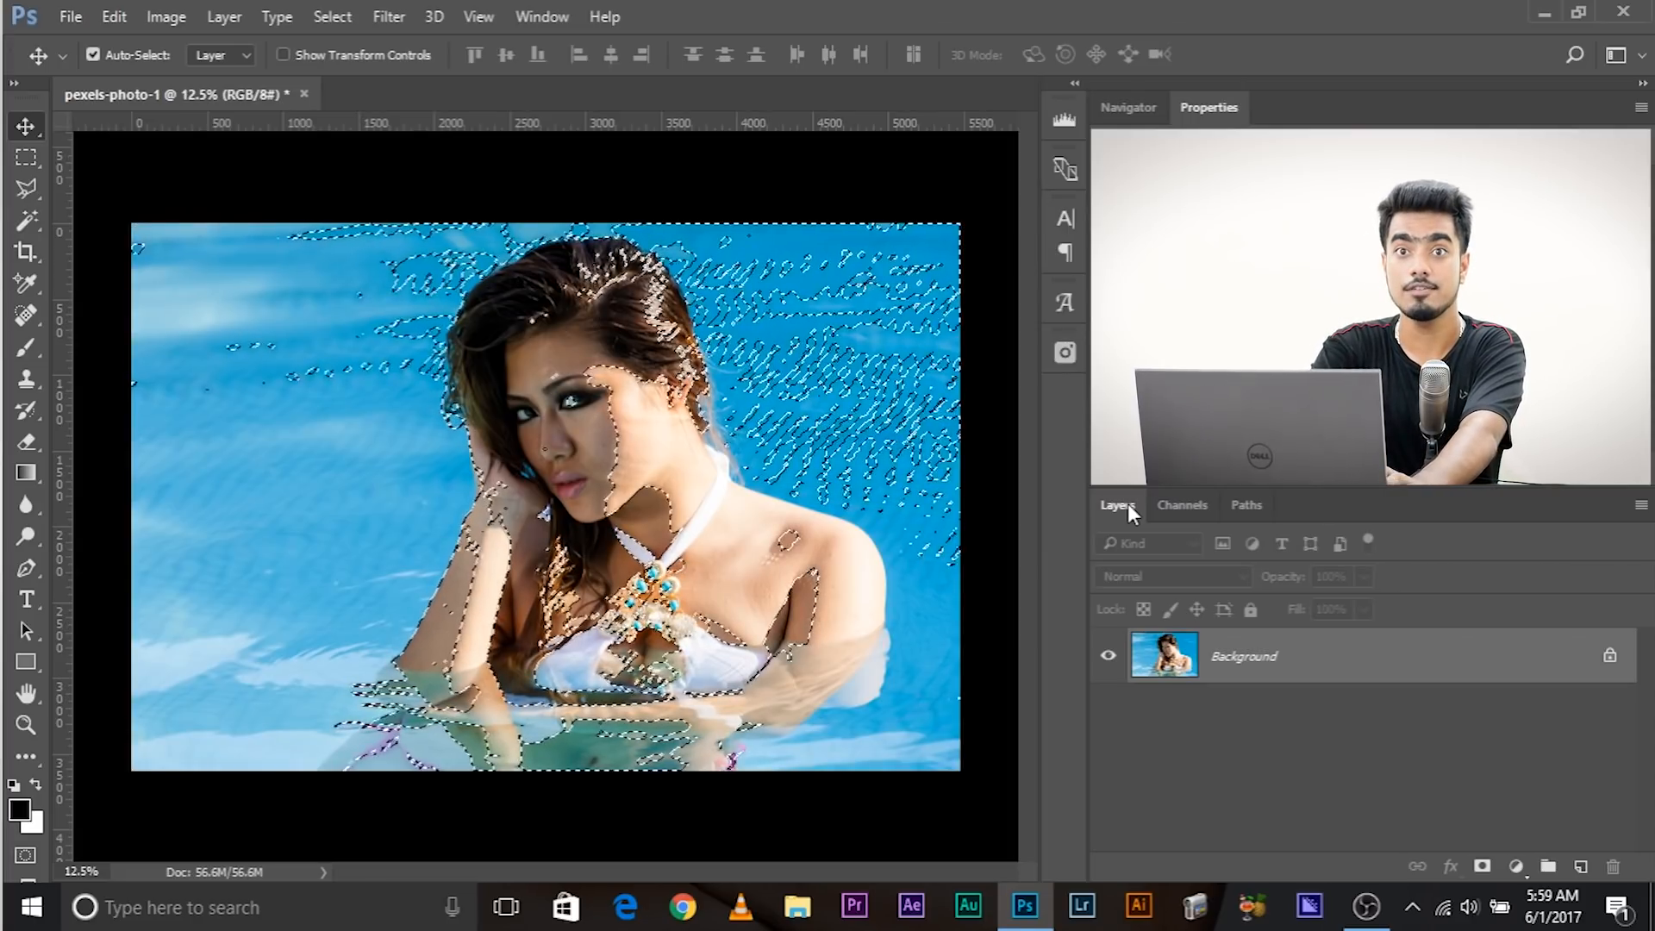
pyautogui.click(94, 55)
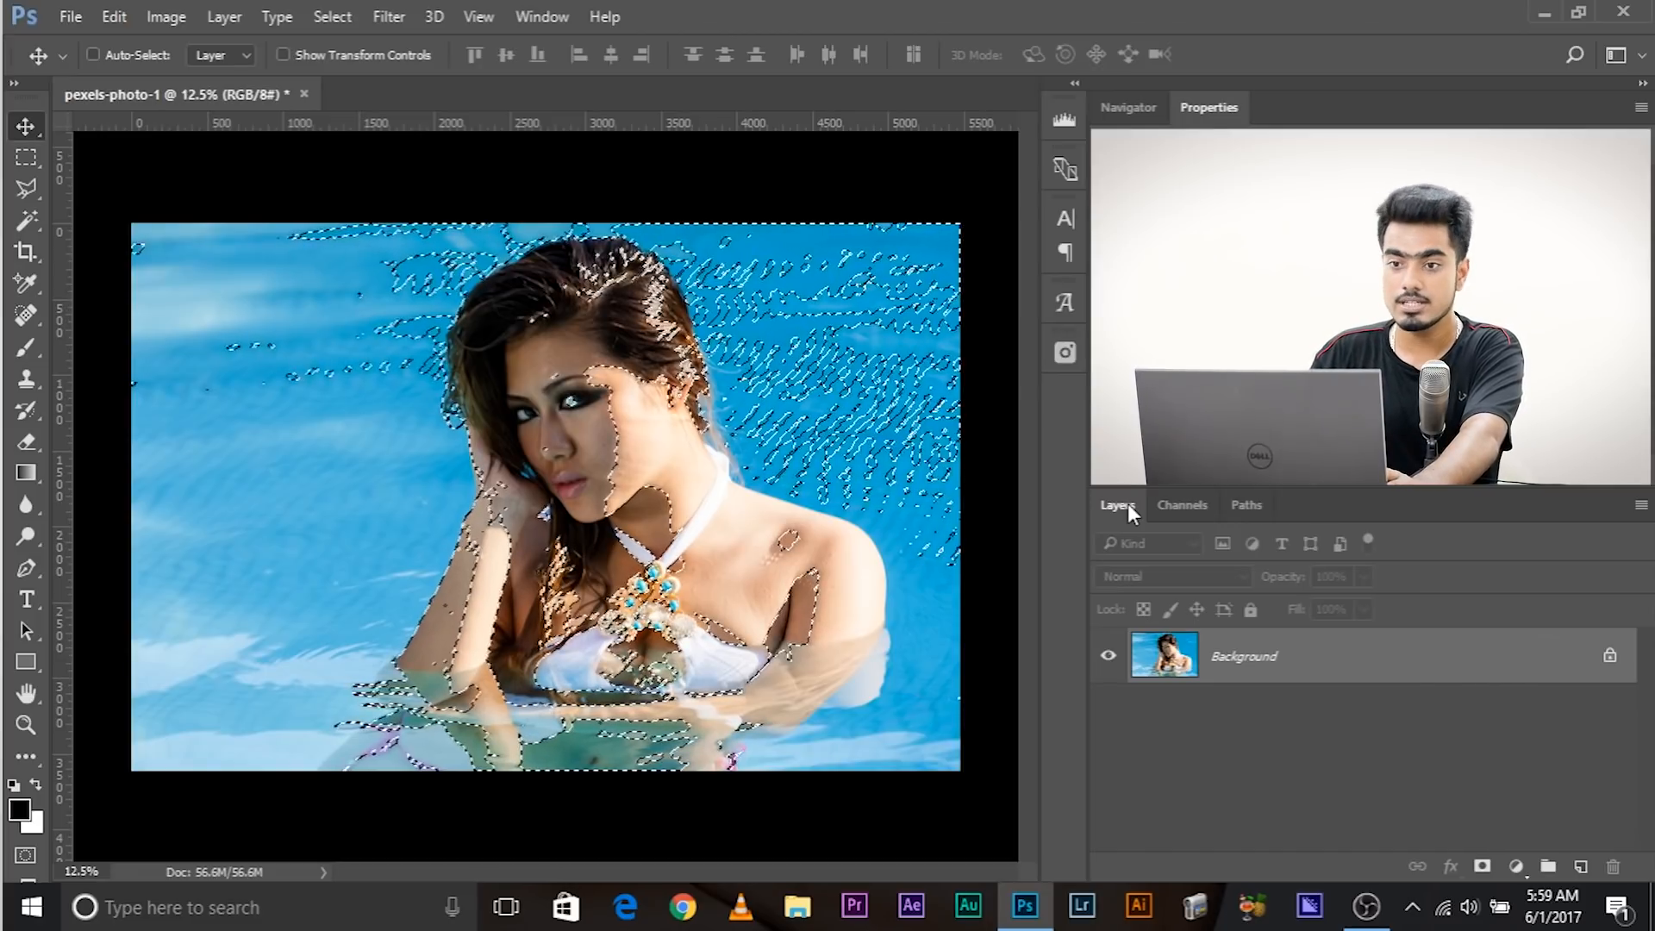
pyautogui.click(331, 16)
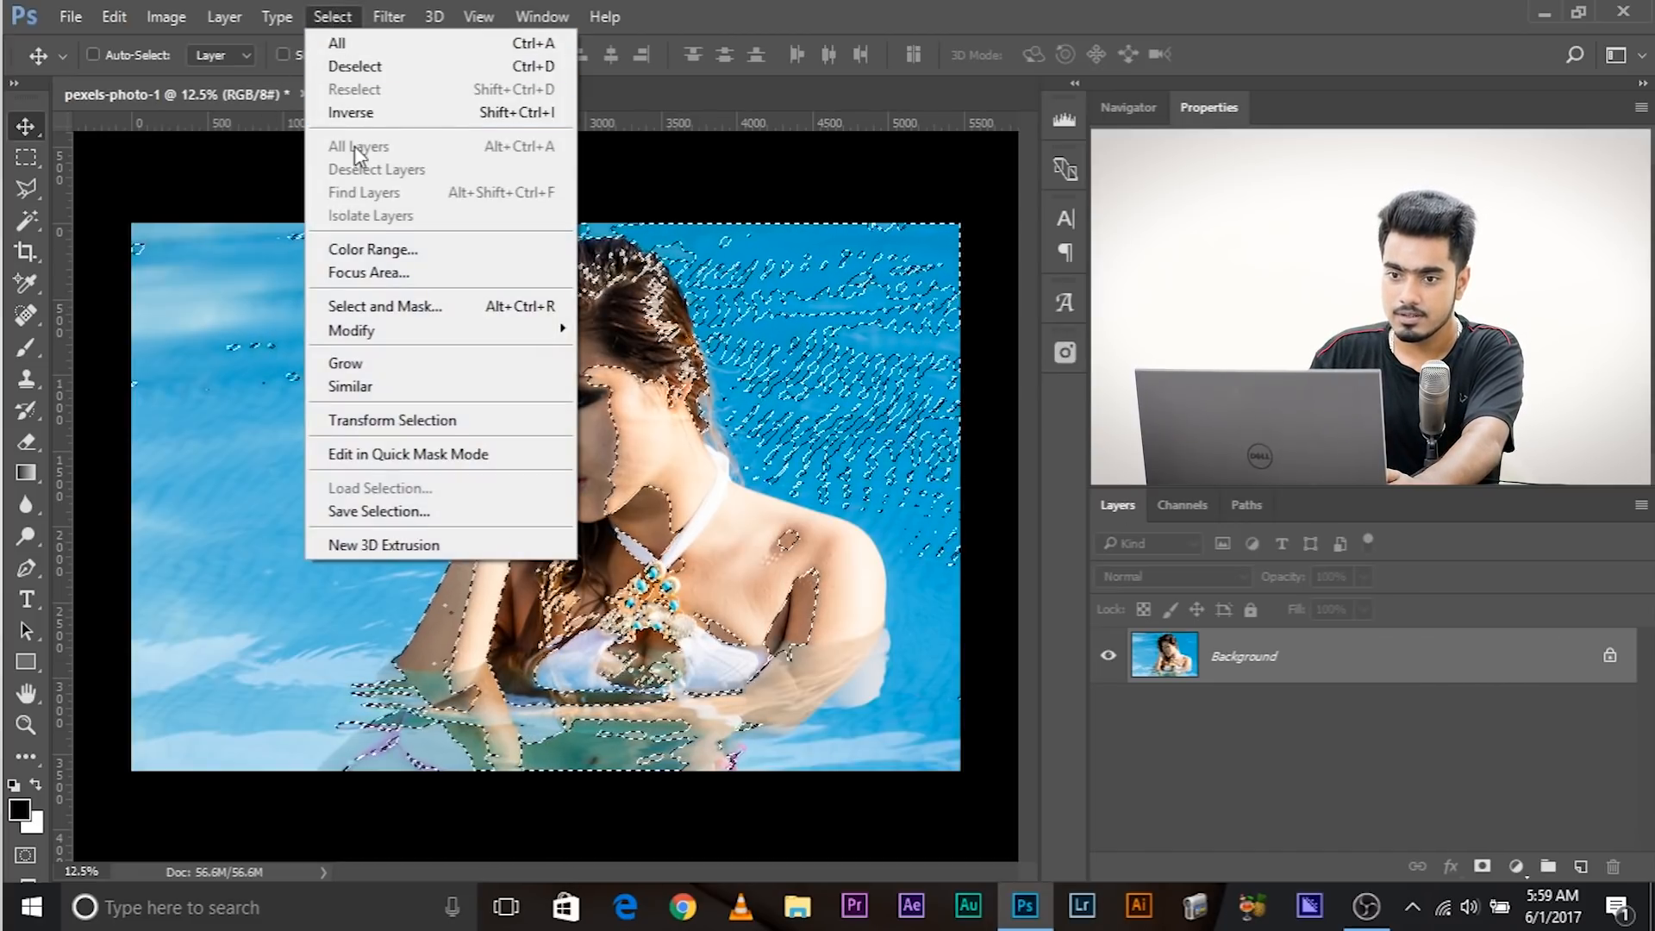
pyautogui.moveTo(351, 113)
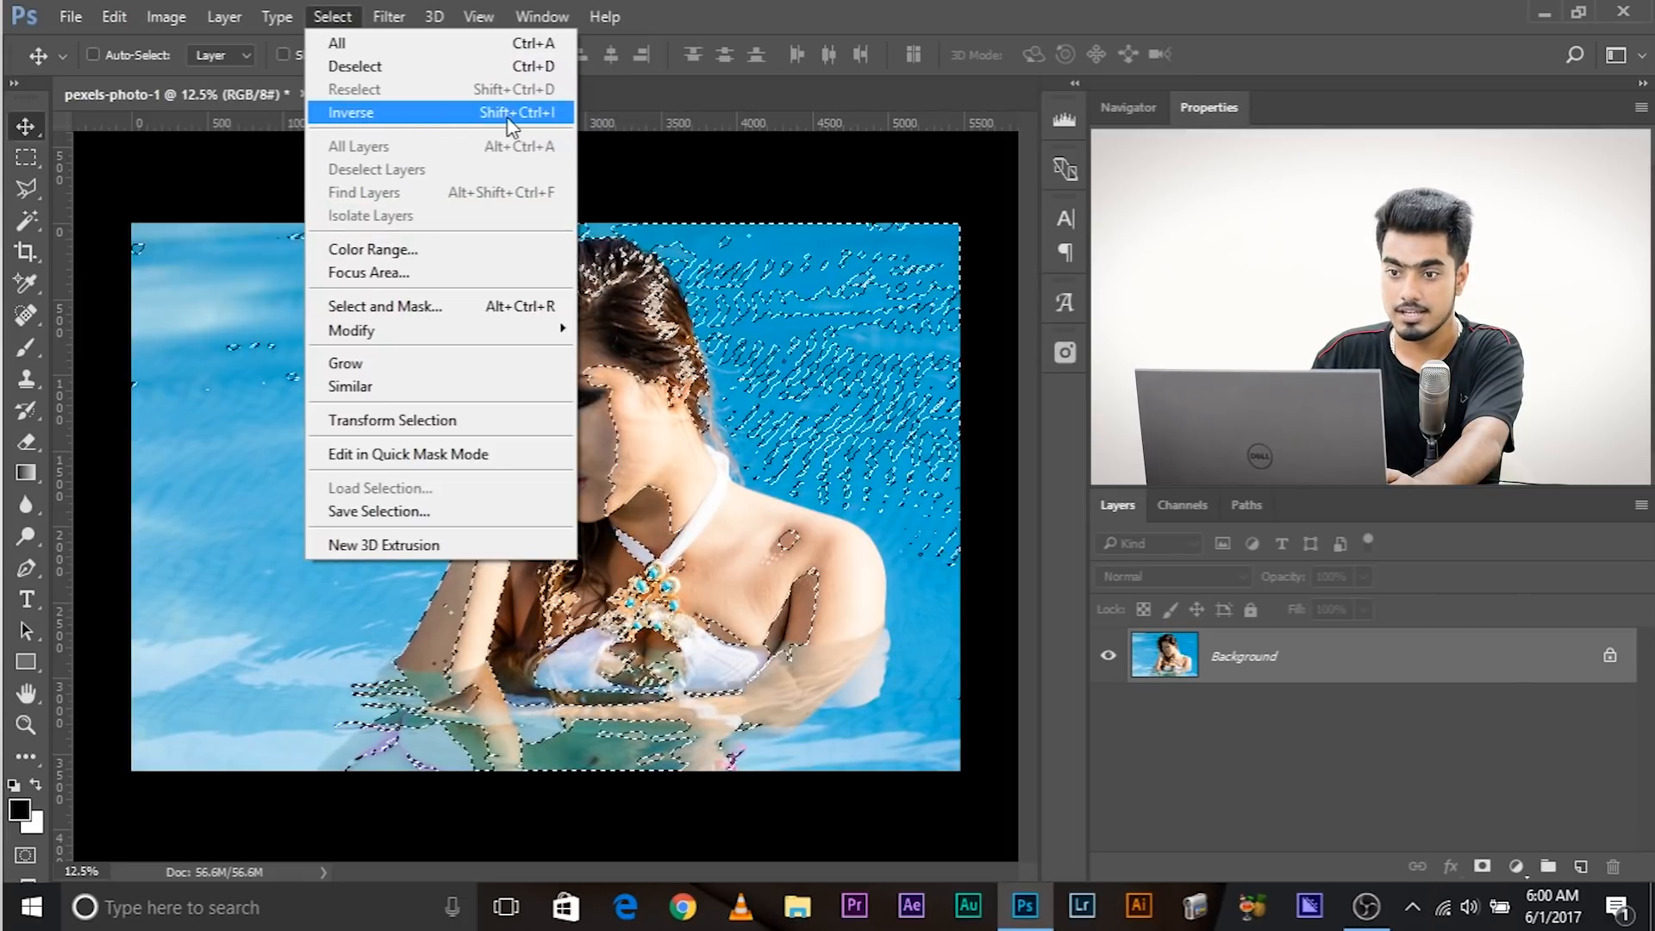
pyautogui.click(350, 112)
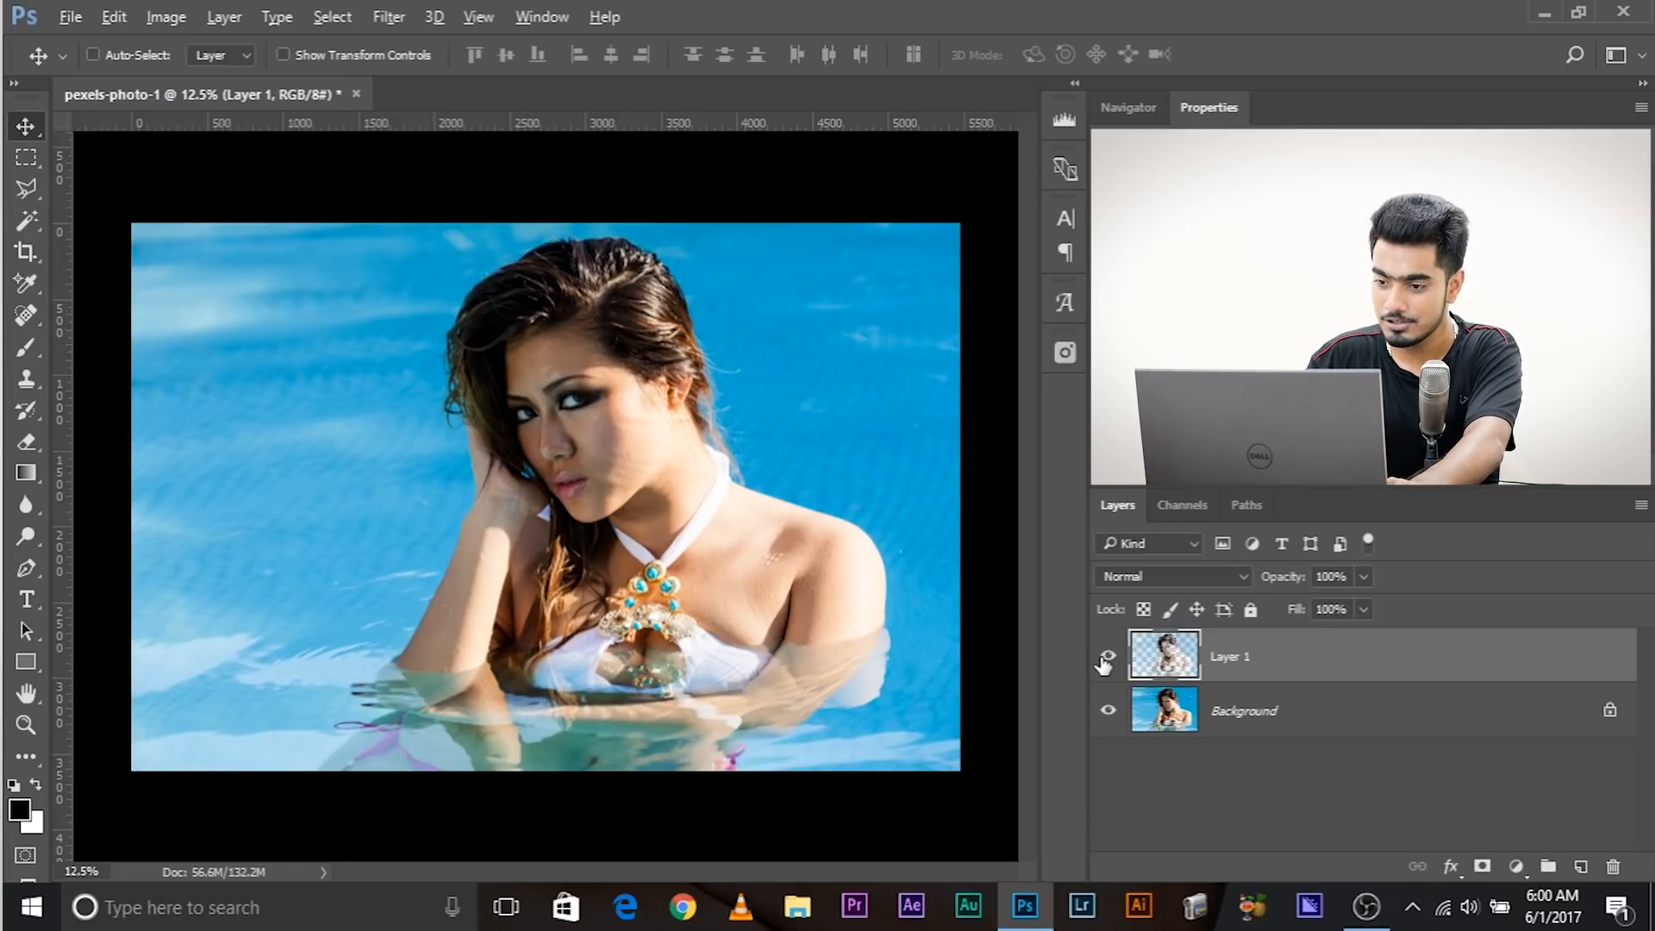
# - Compare the photo with and without the copy, then set Layer 1 to Screen
pyautogui.click(1106, 710)
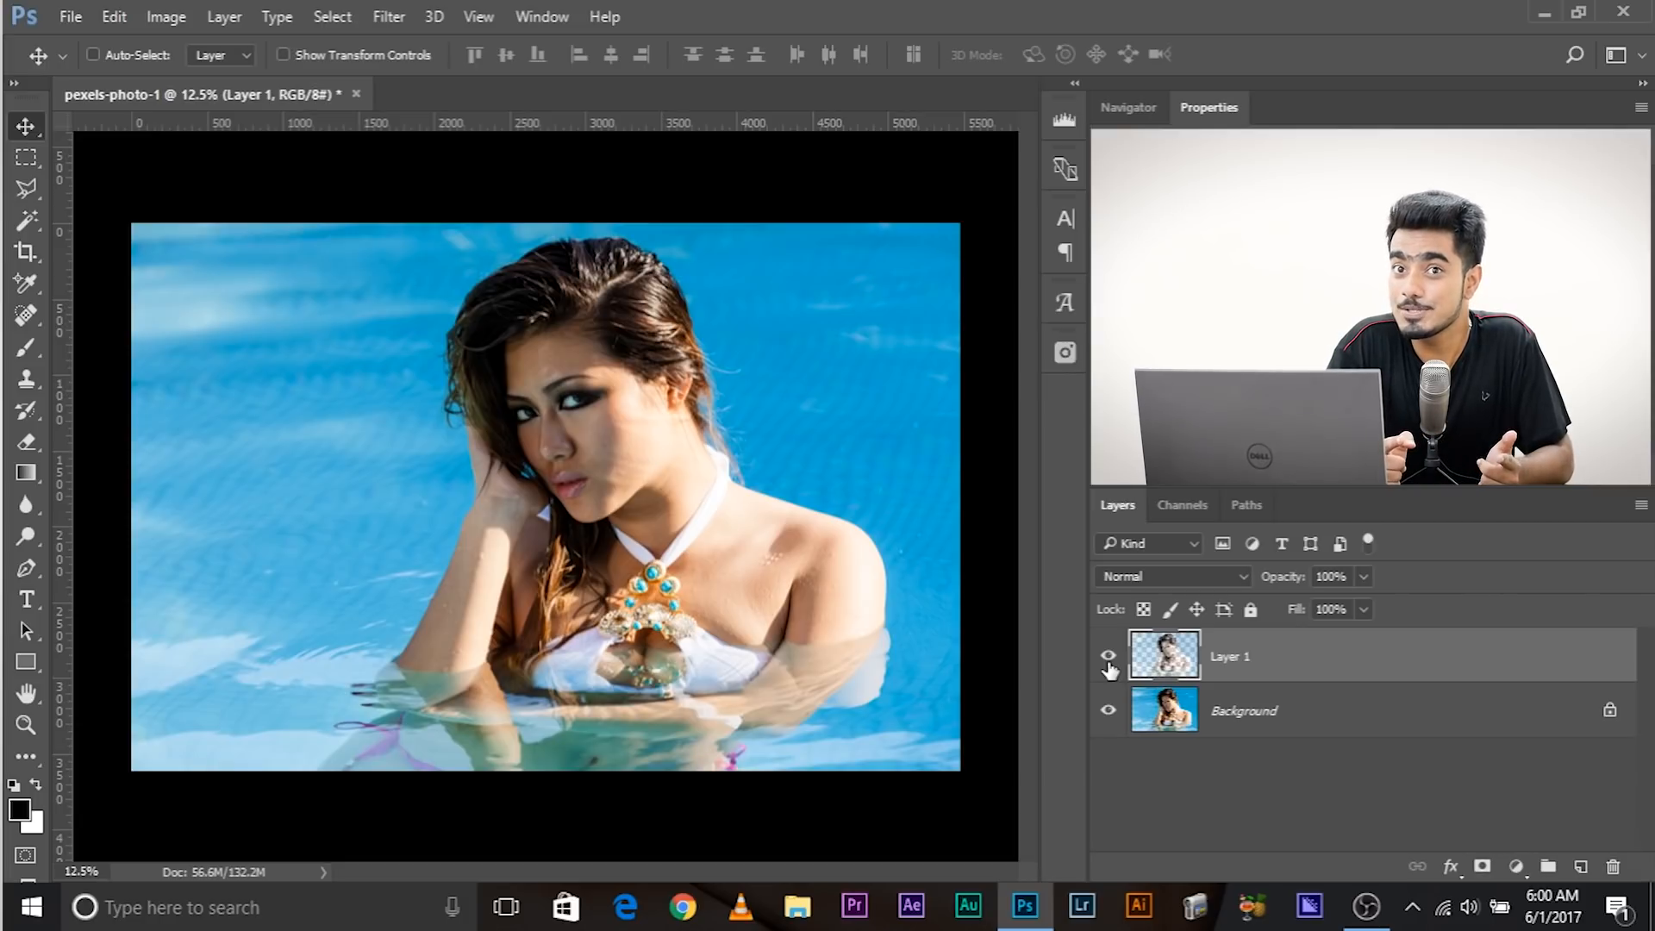
pyautogui.click(1171, 577)
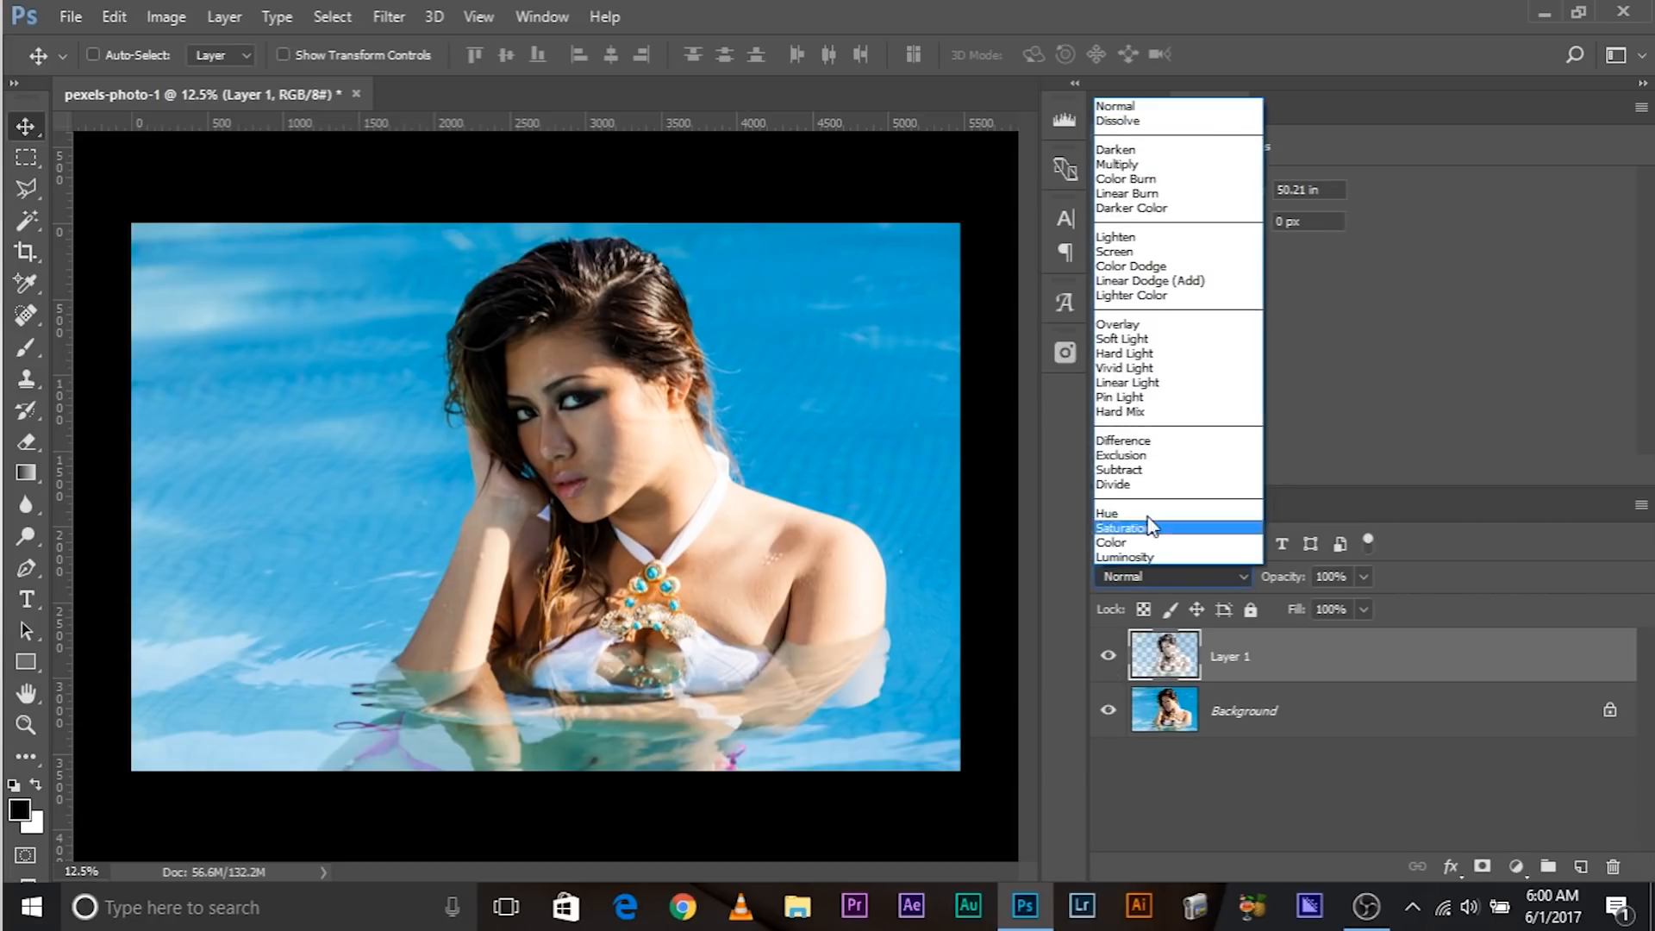
pyautogui.click(1114, 250)
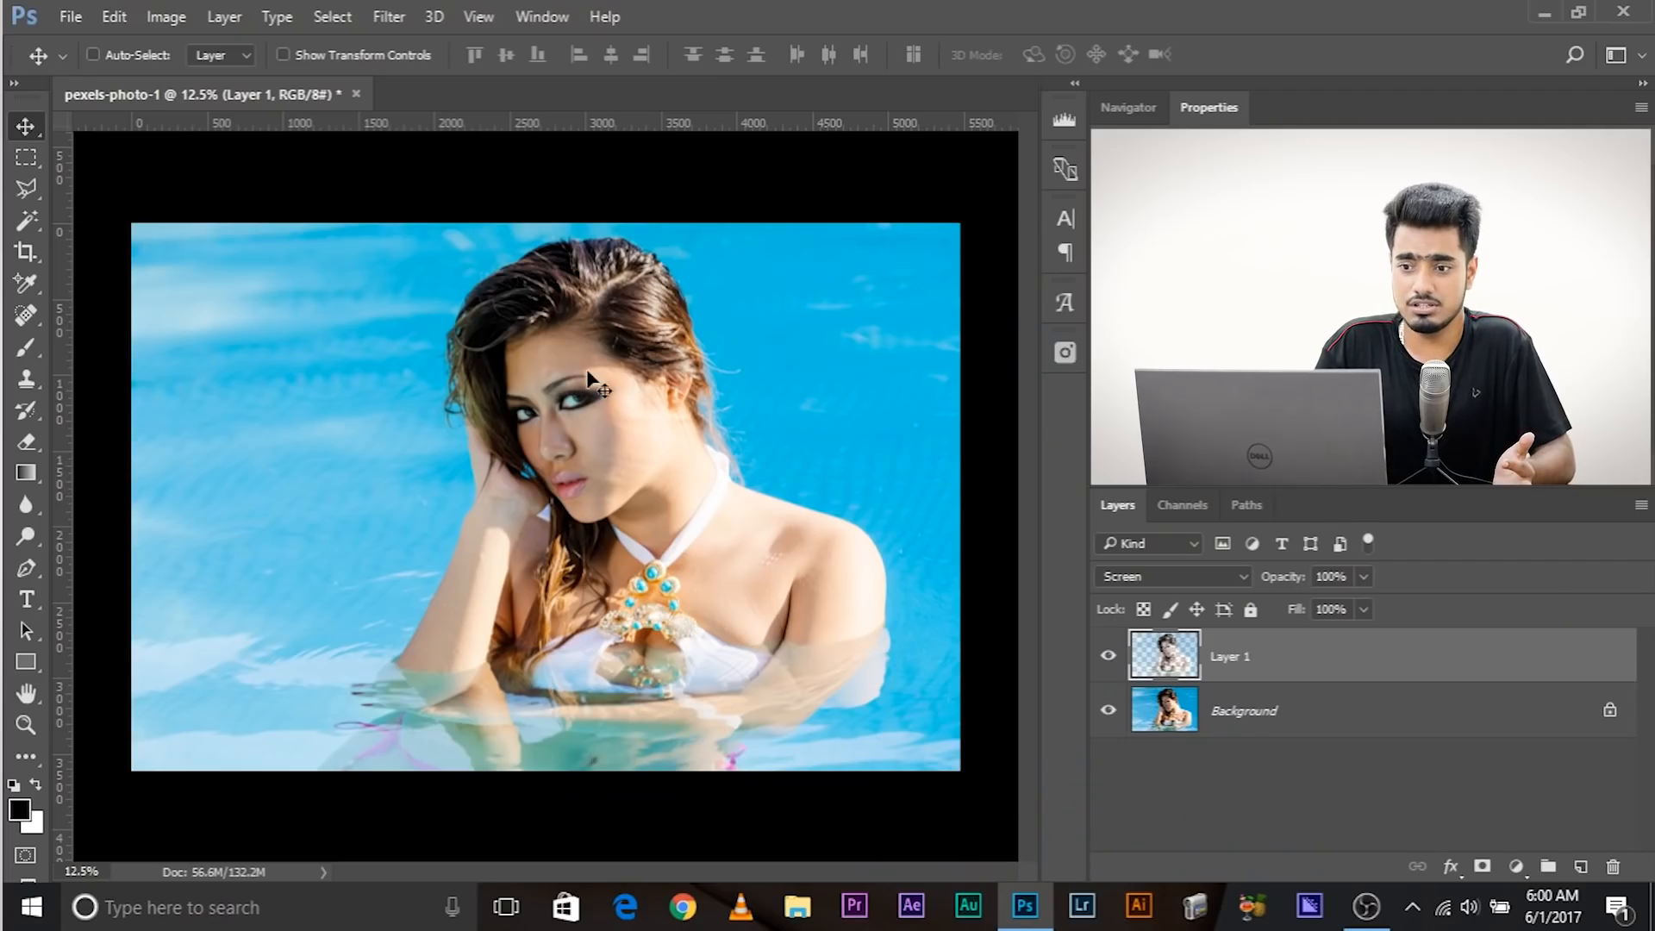
pyautogui.moveTo(517, 377)
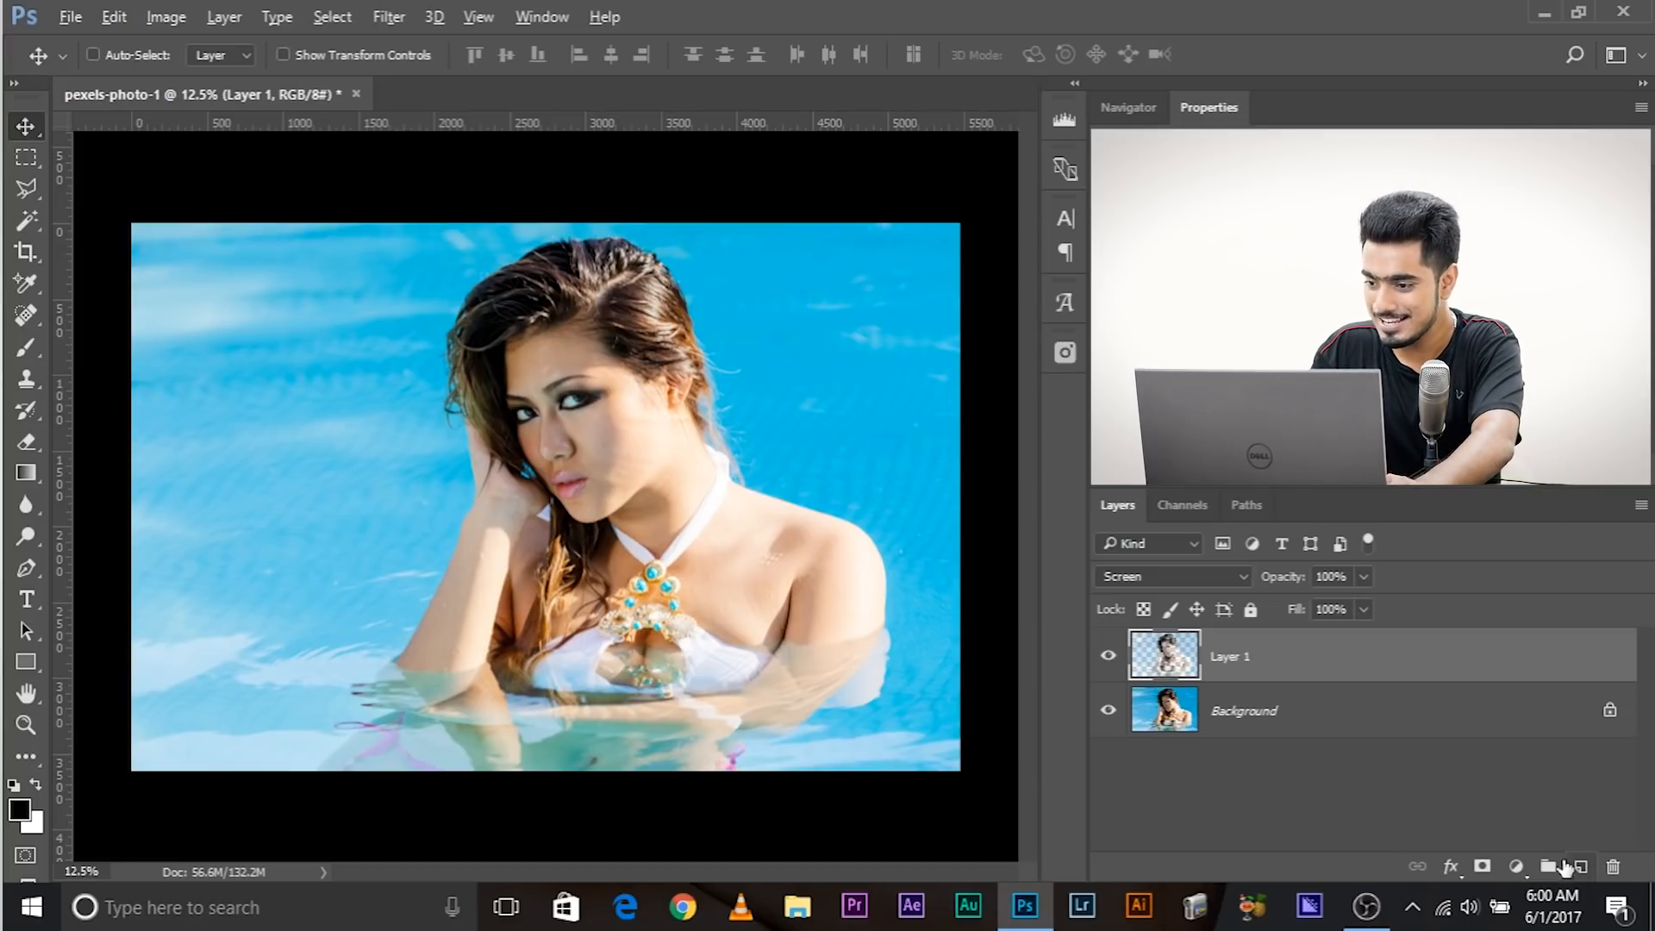
# - Give Layer 1 a black mask and paint the brightening back onto the woman's face
pyautogui.click(1482, 866)
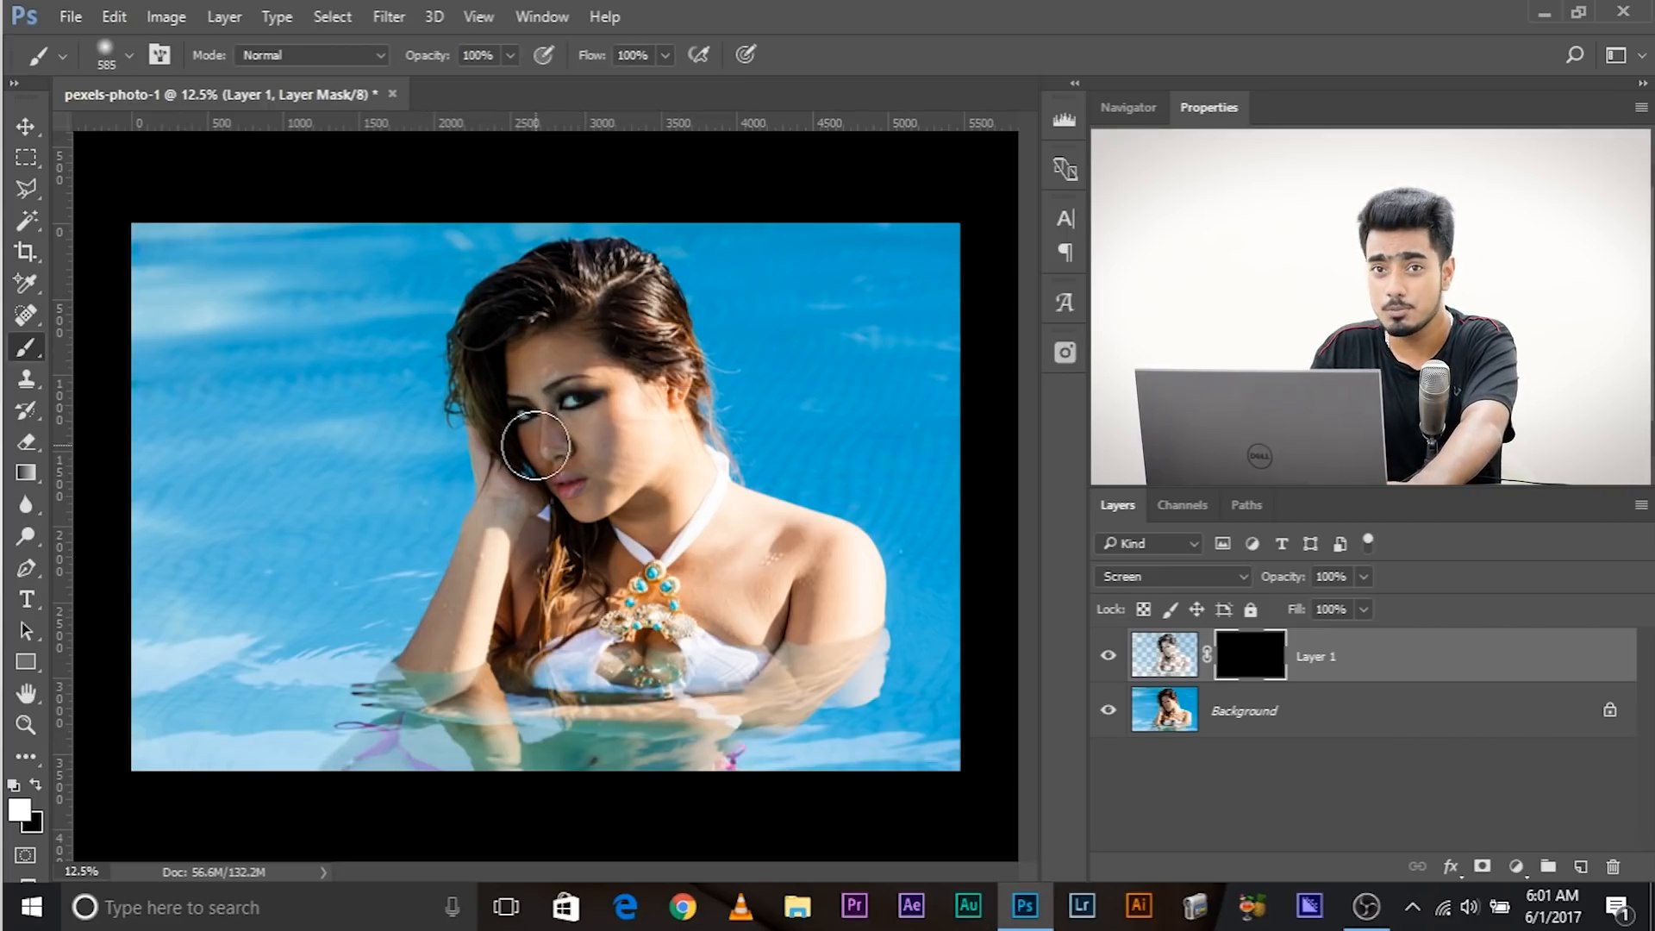
pyautogui.moveTo(538, 448); pyautogui.dragTo(580, 491)
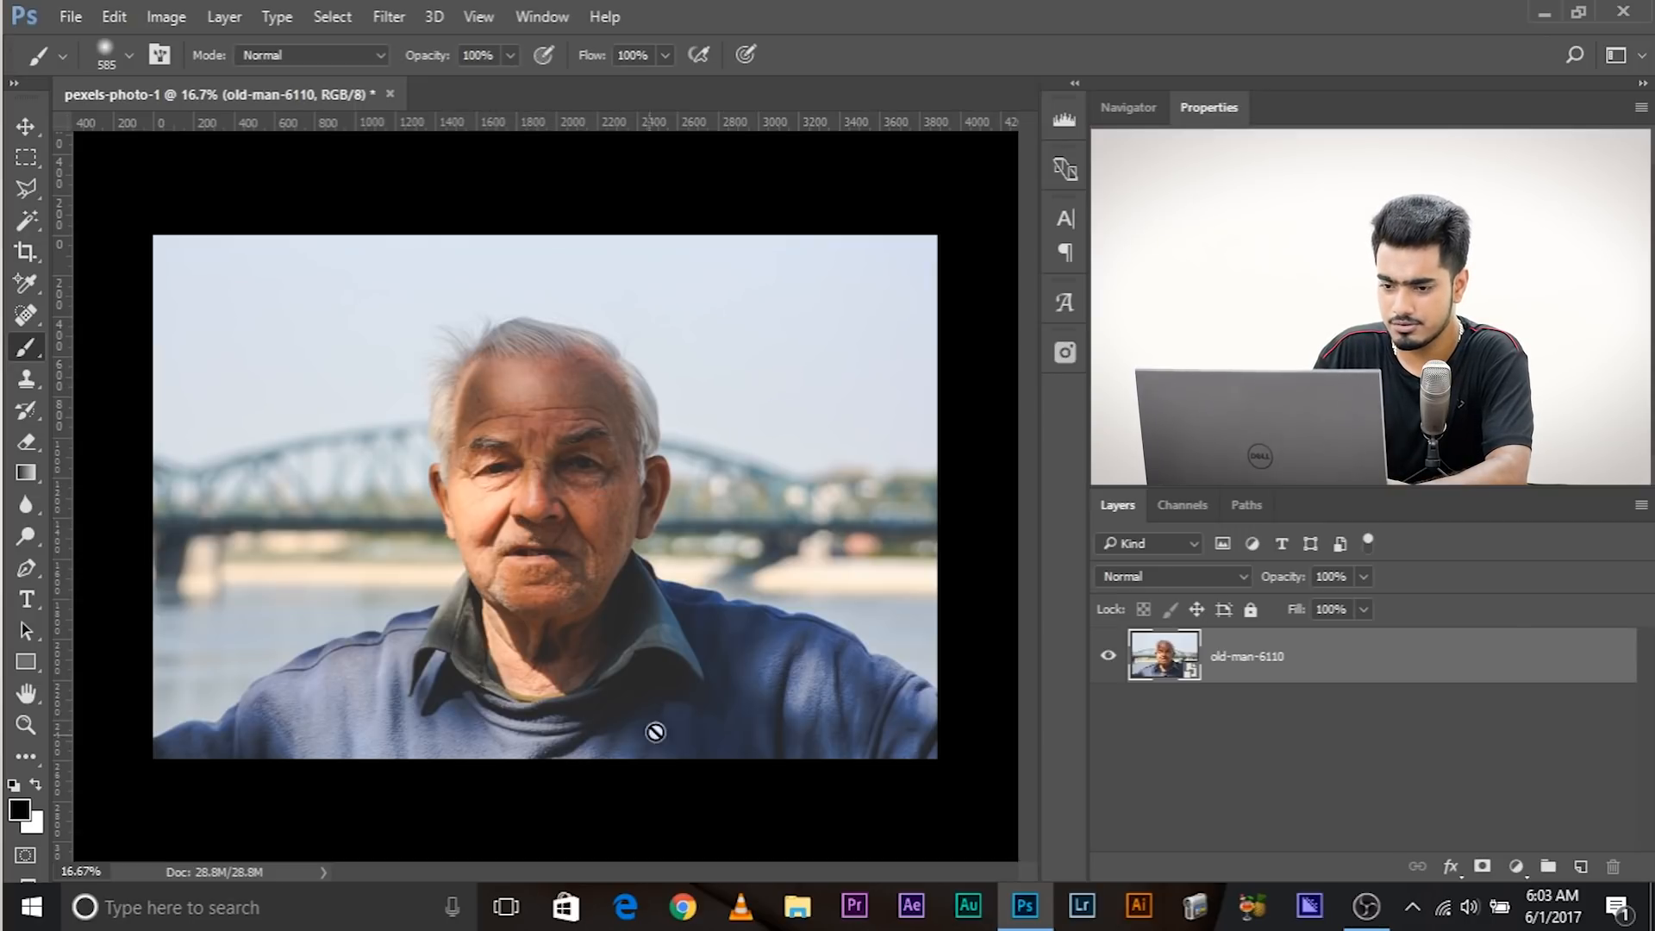
pyautogui.moveTo(545, 641)
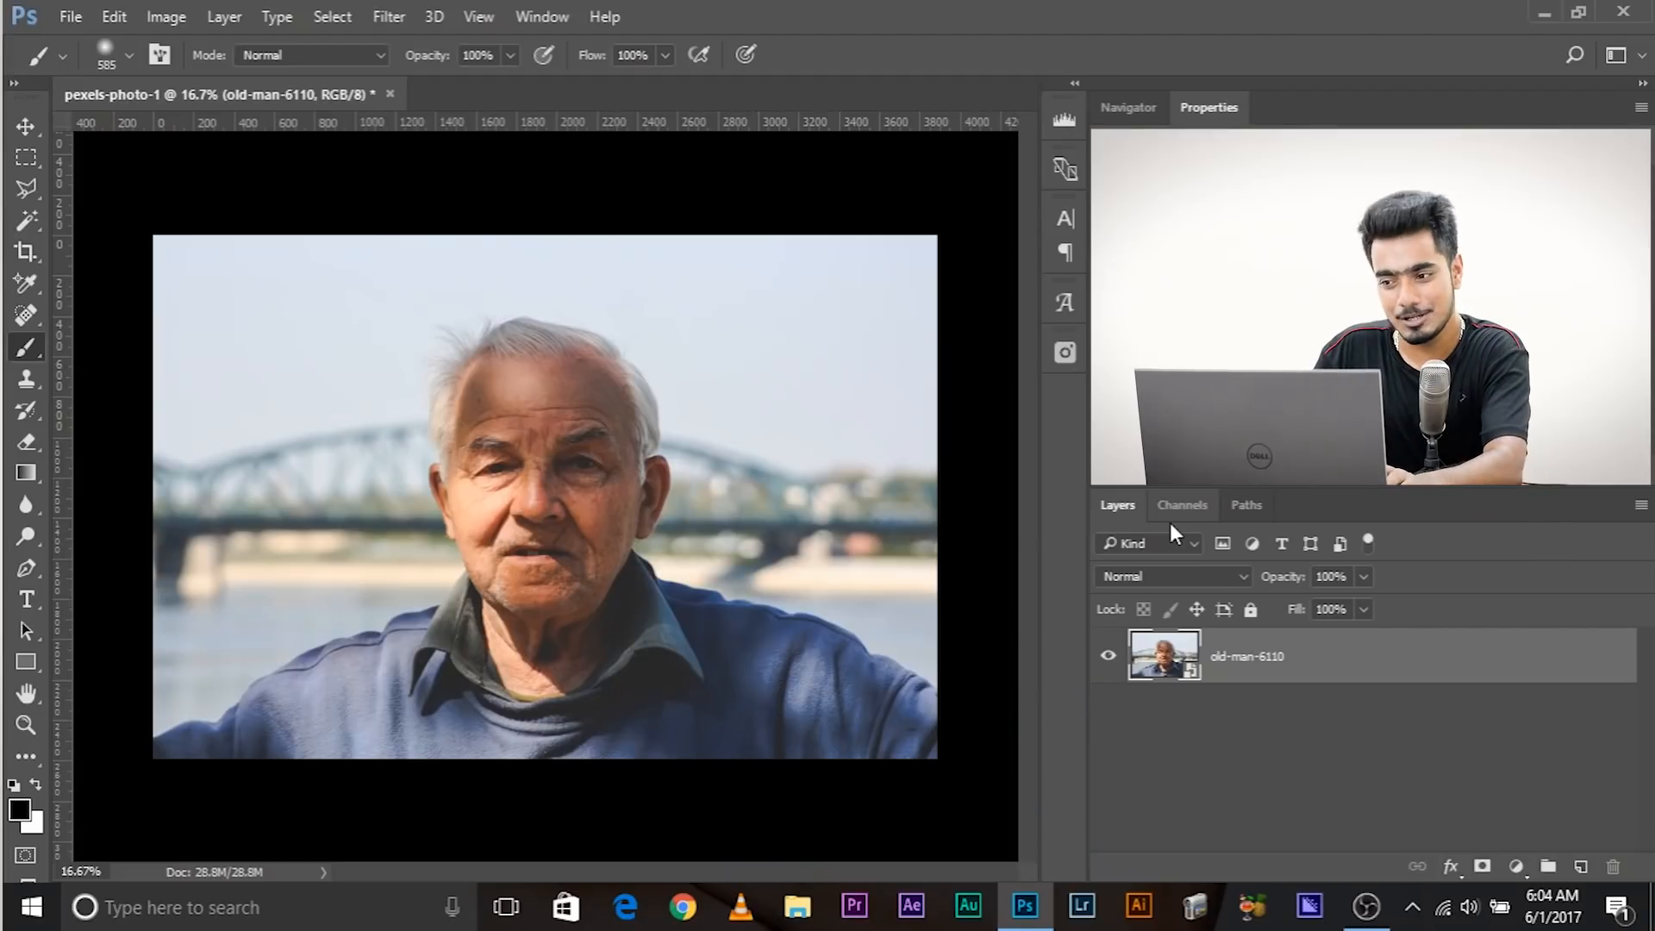
# - On the old man's photo, load its brightness, set Layer 1 to Screen and show it
pyautogui.click(1182, 505)
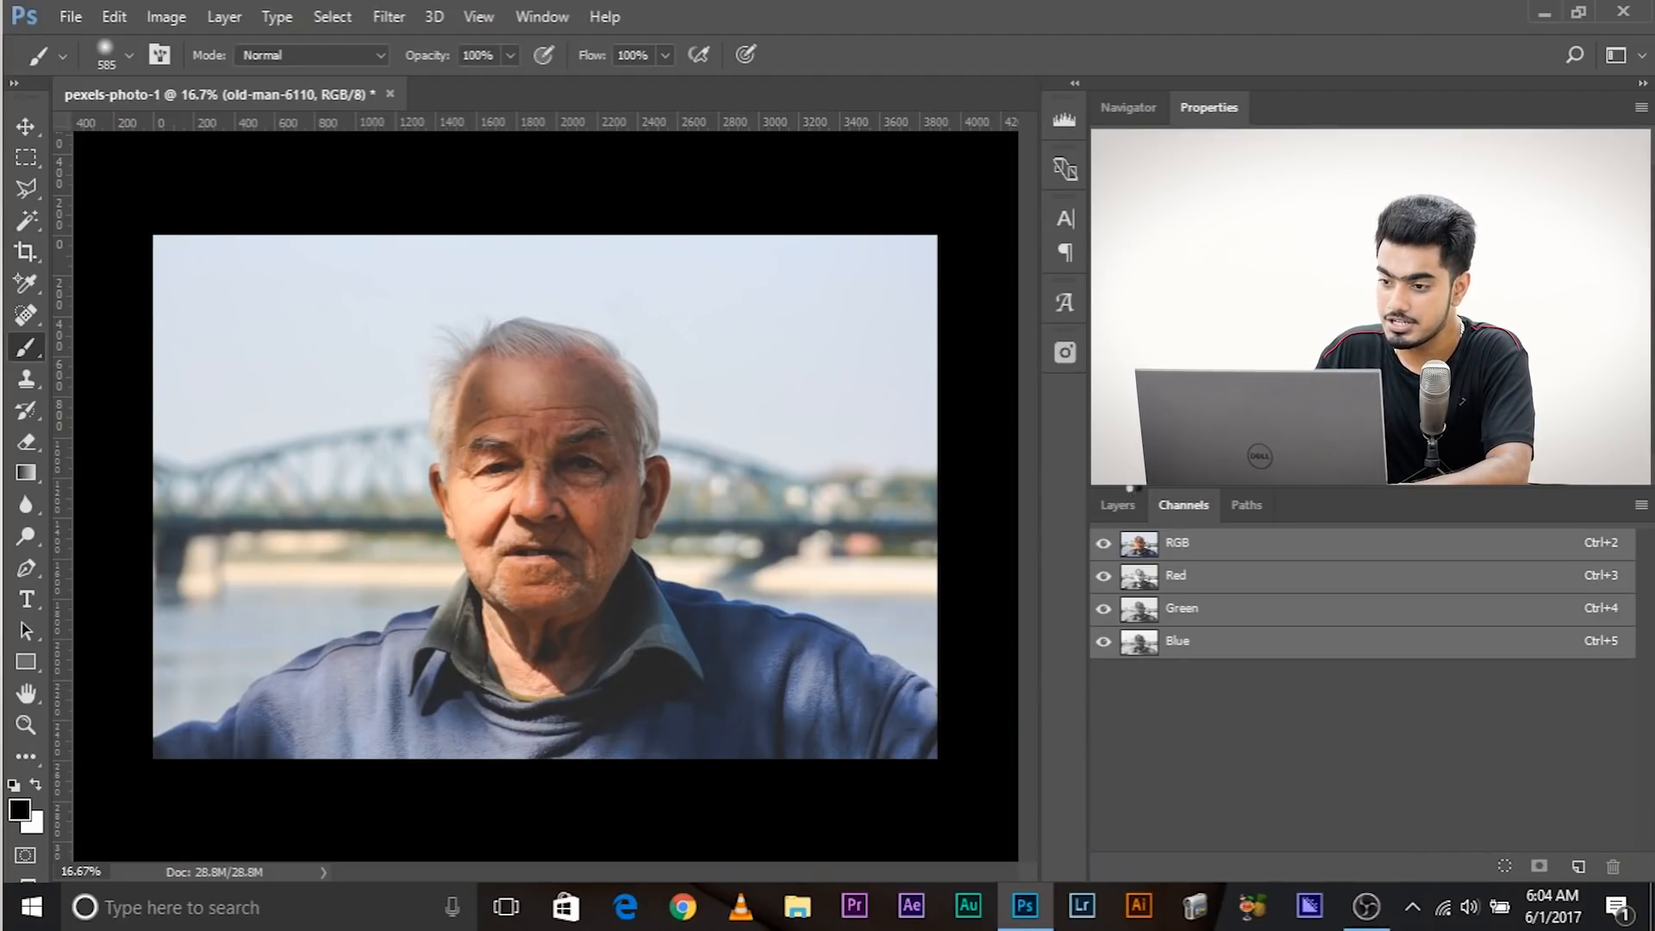
pyautogui.click(1117, 505)
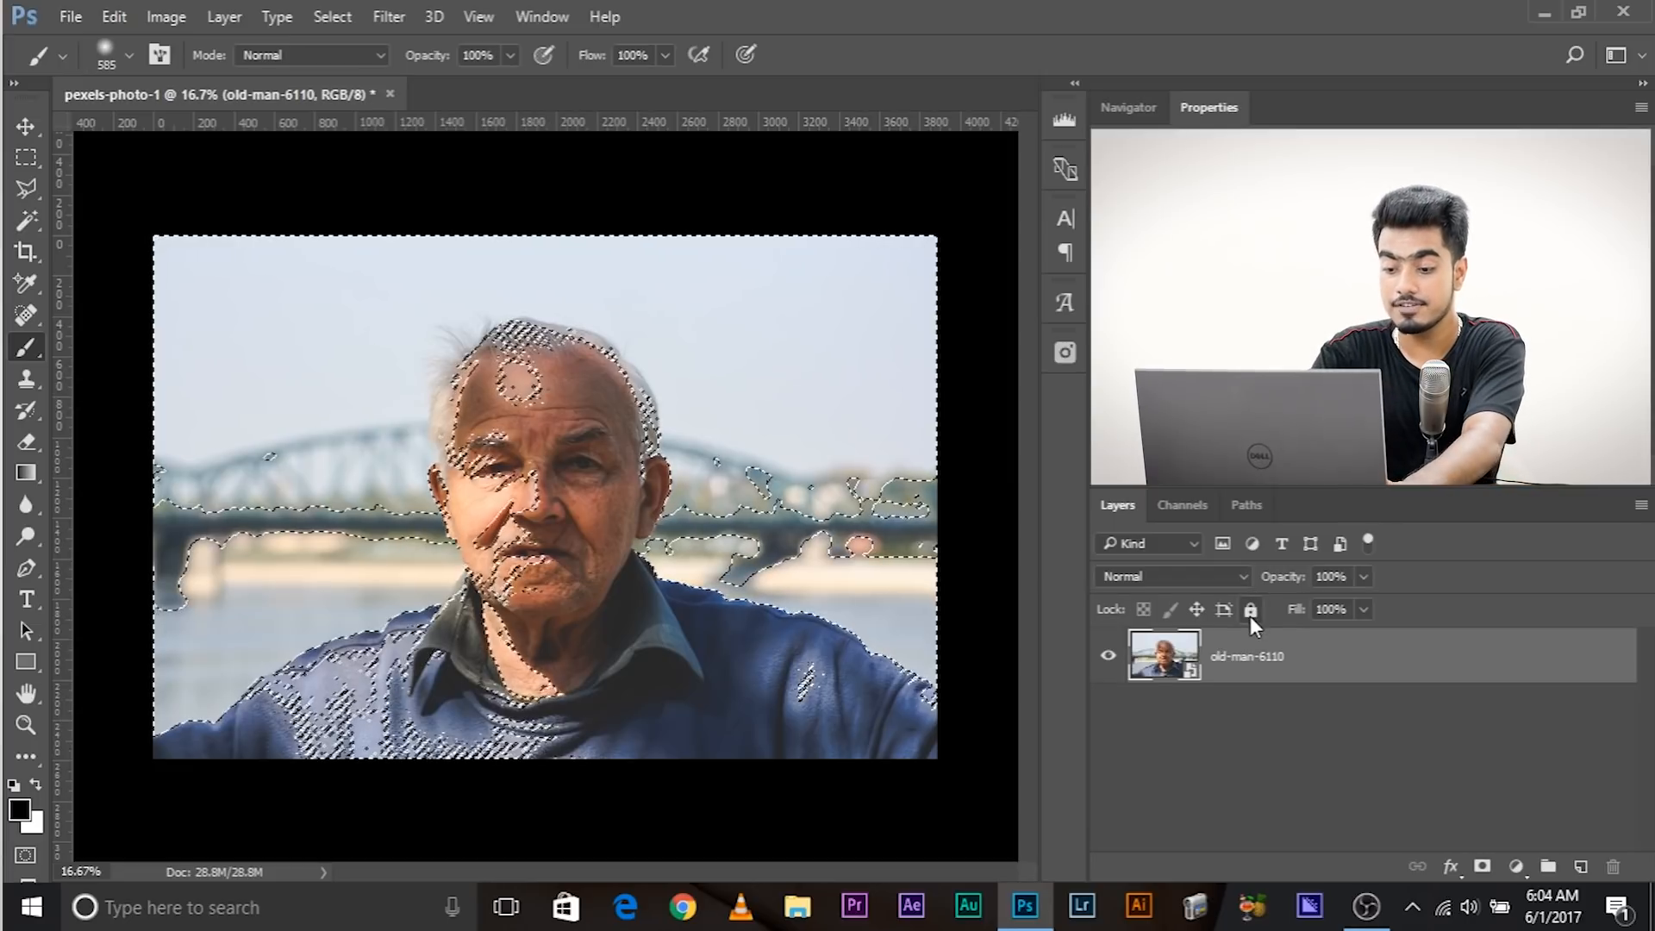
pyautogui.moveTo(1252, 609)
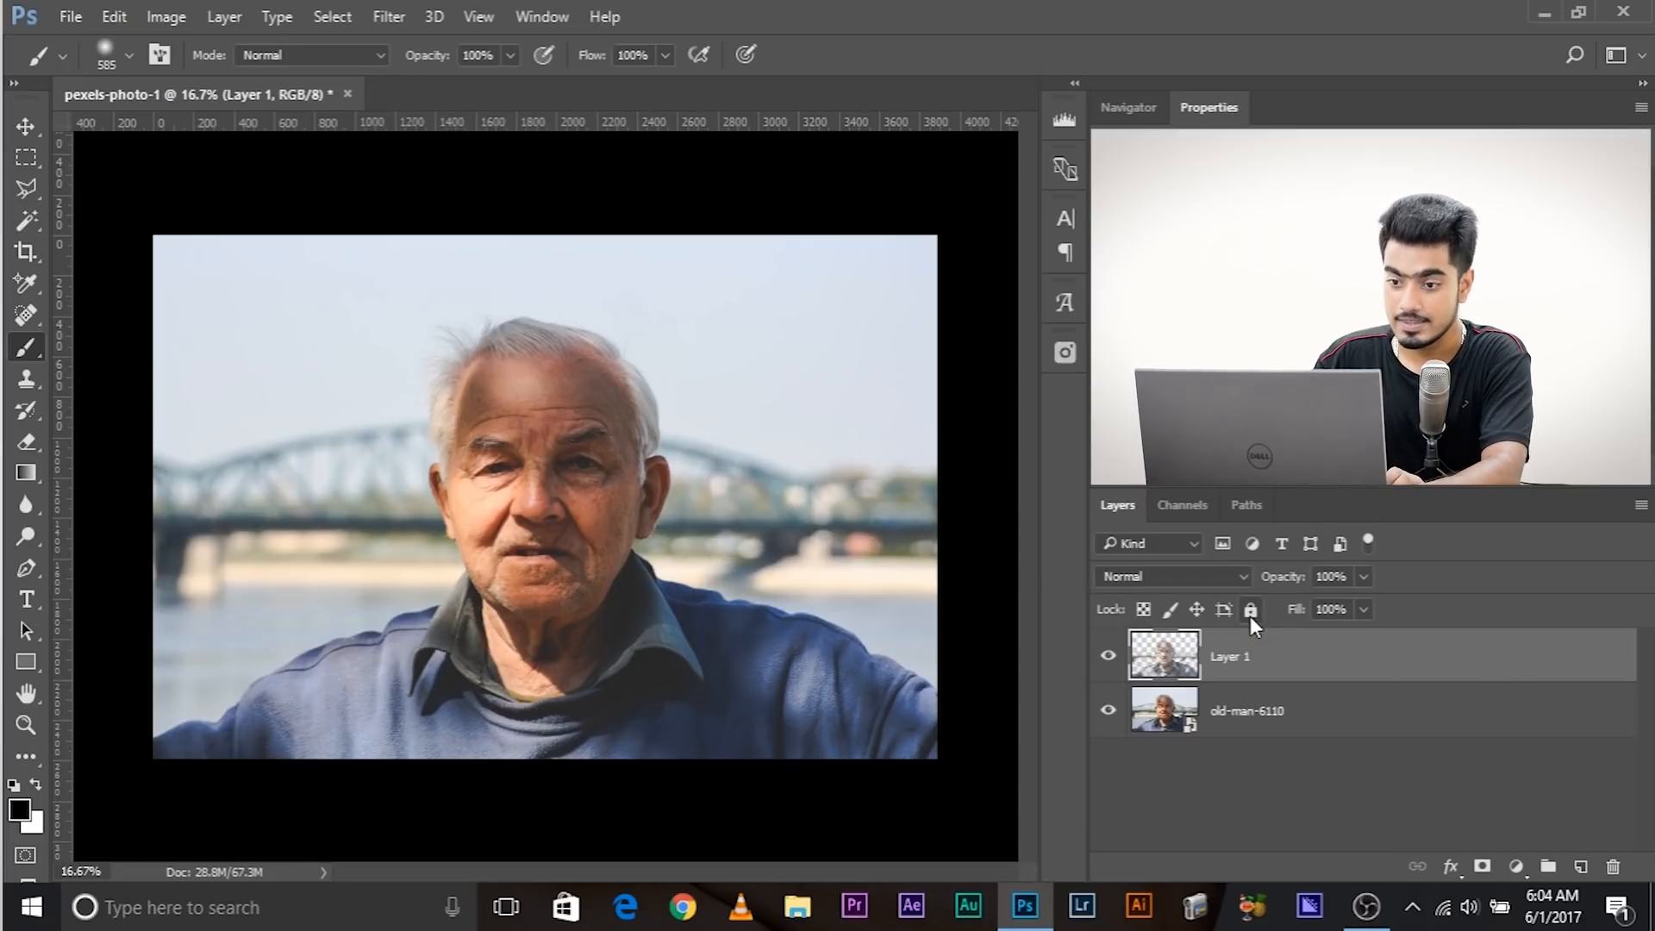
pyautogui.click(1172, 577)
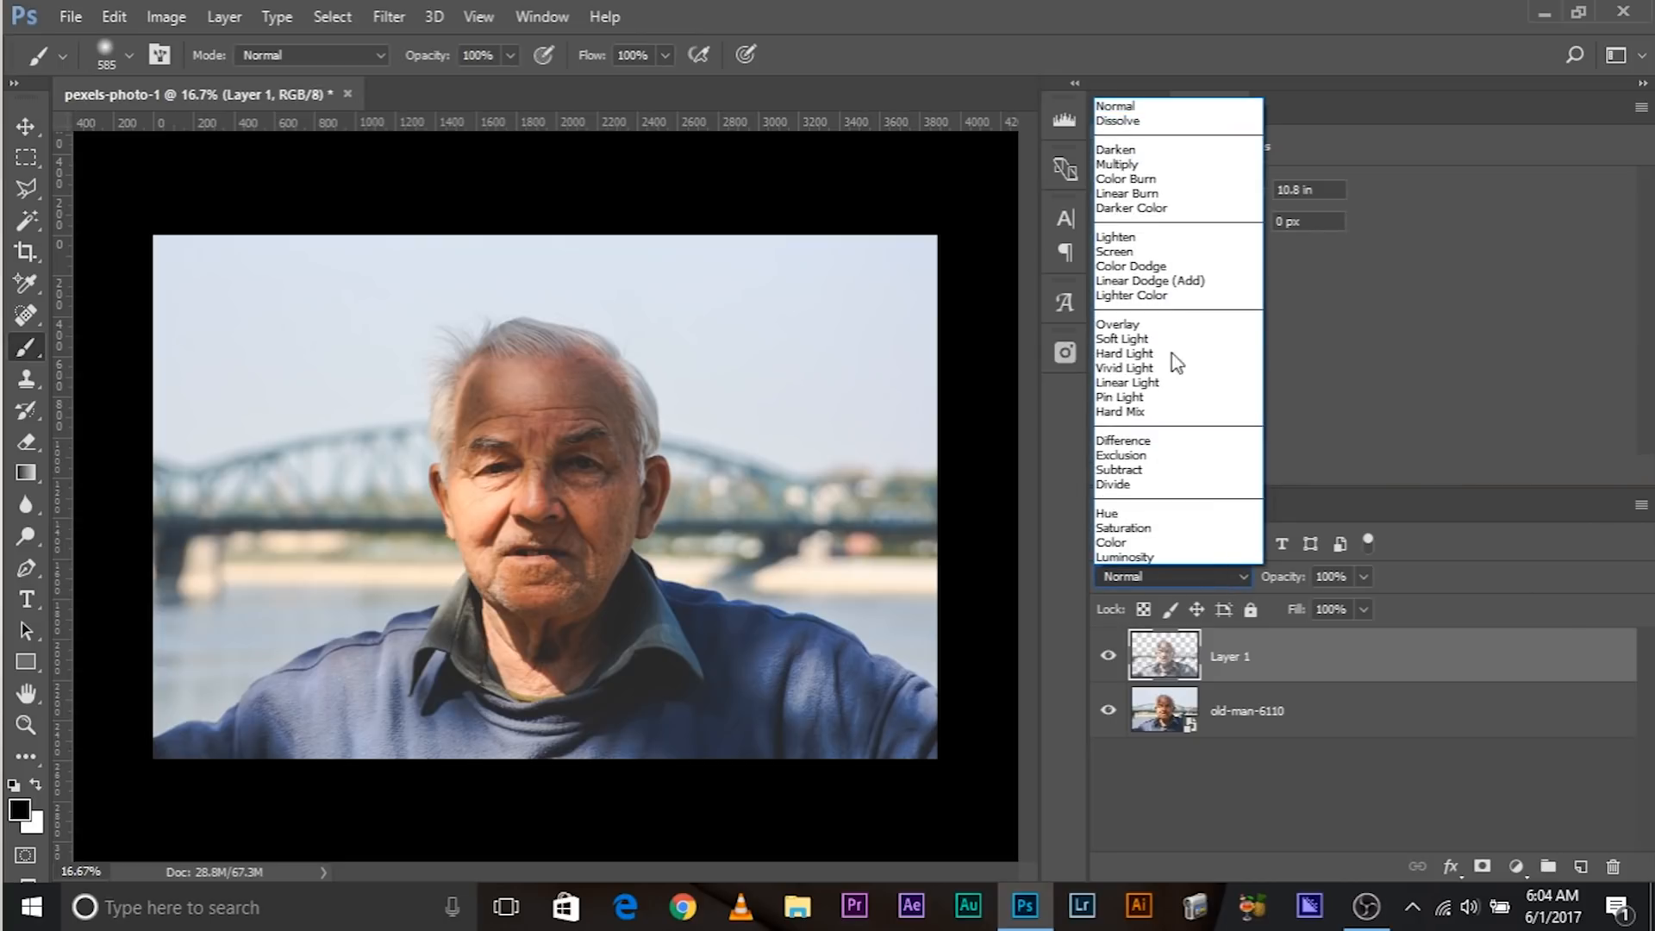
pyautogui.click(1114, 251)
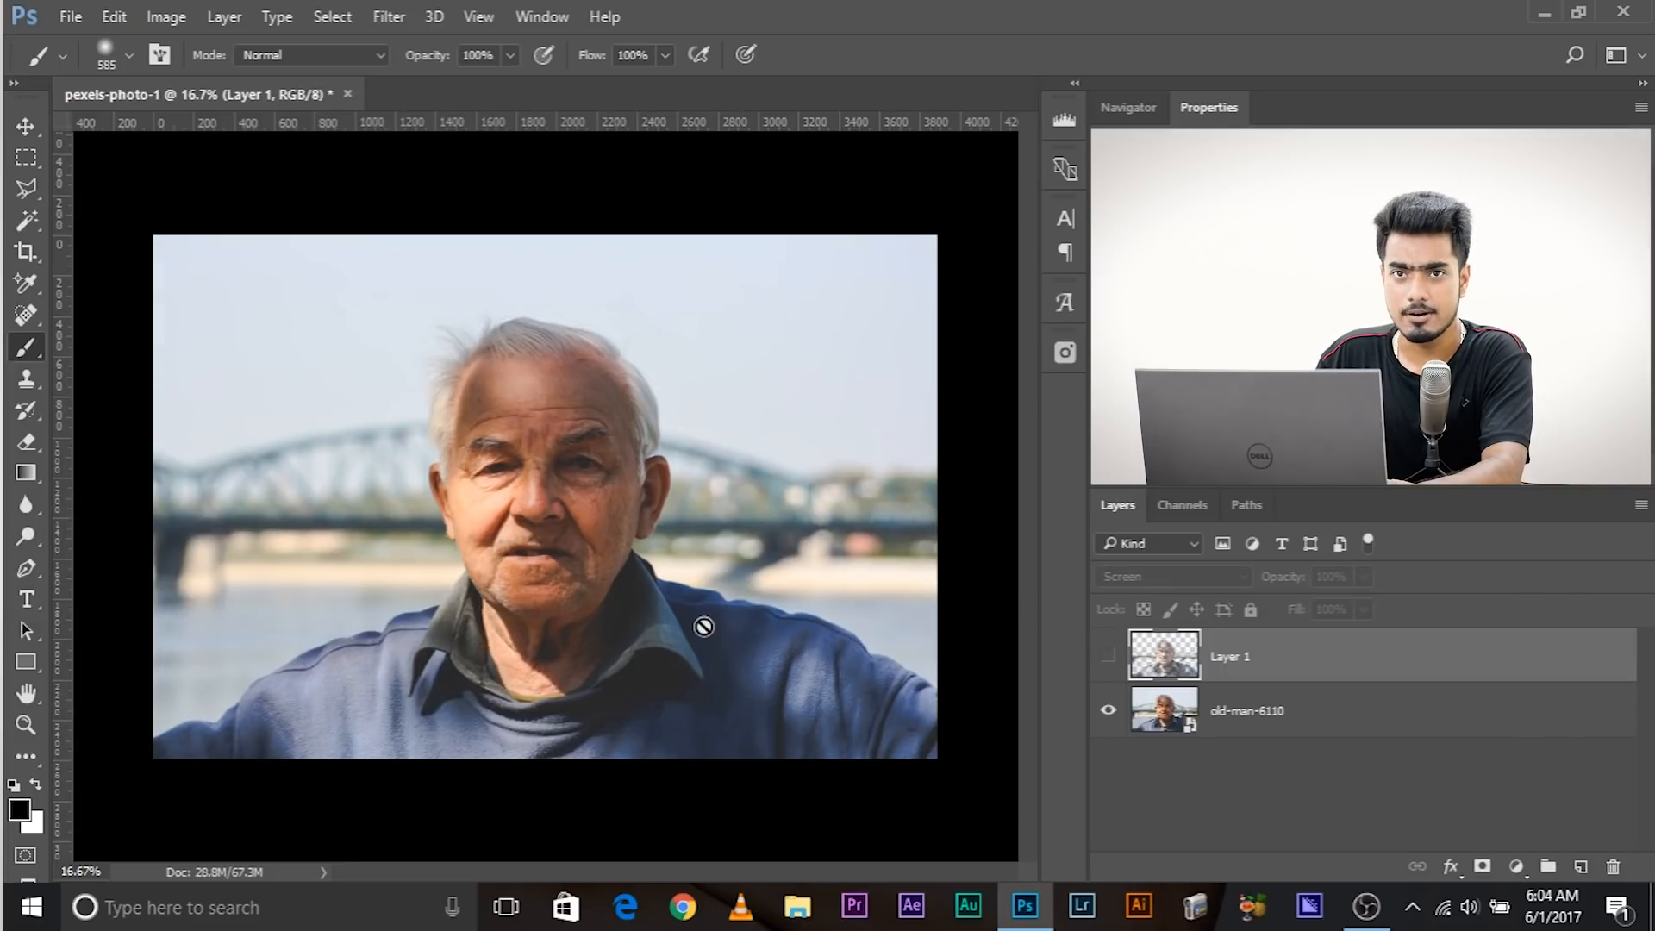
pyautogui.click(1108, 655)
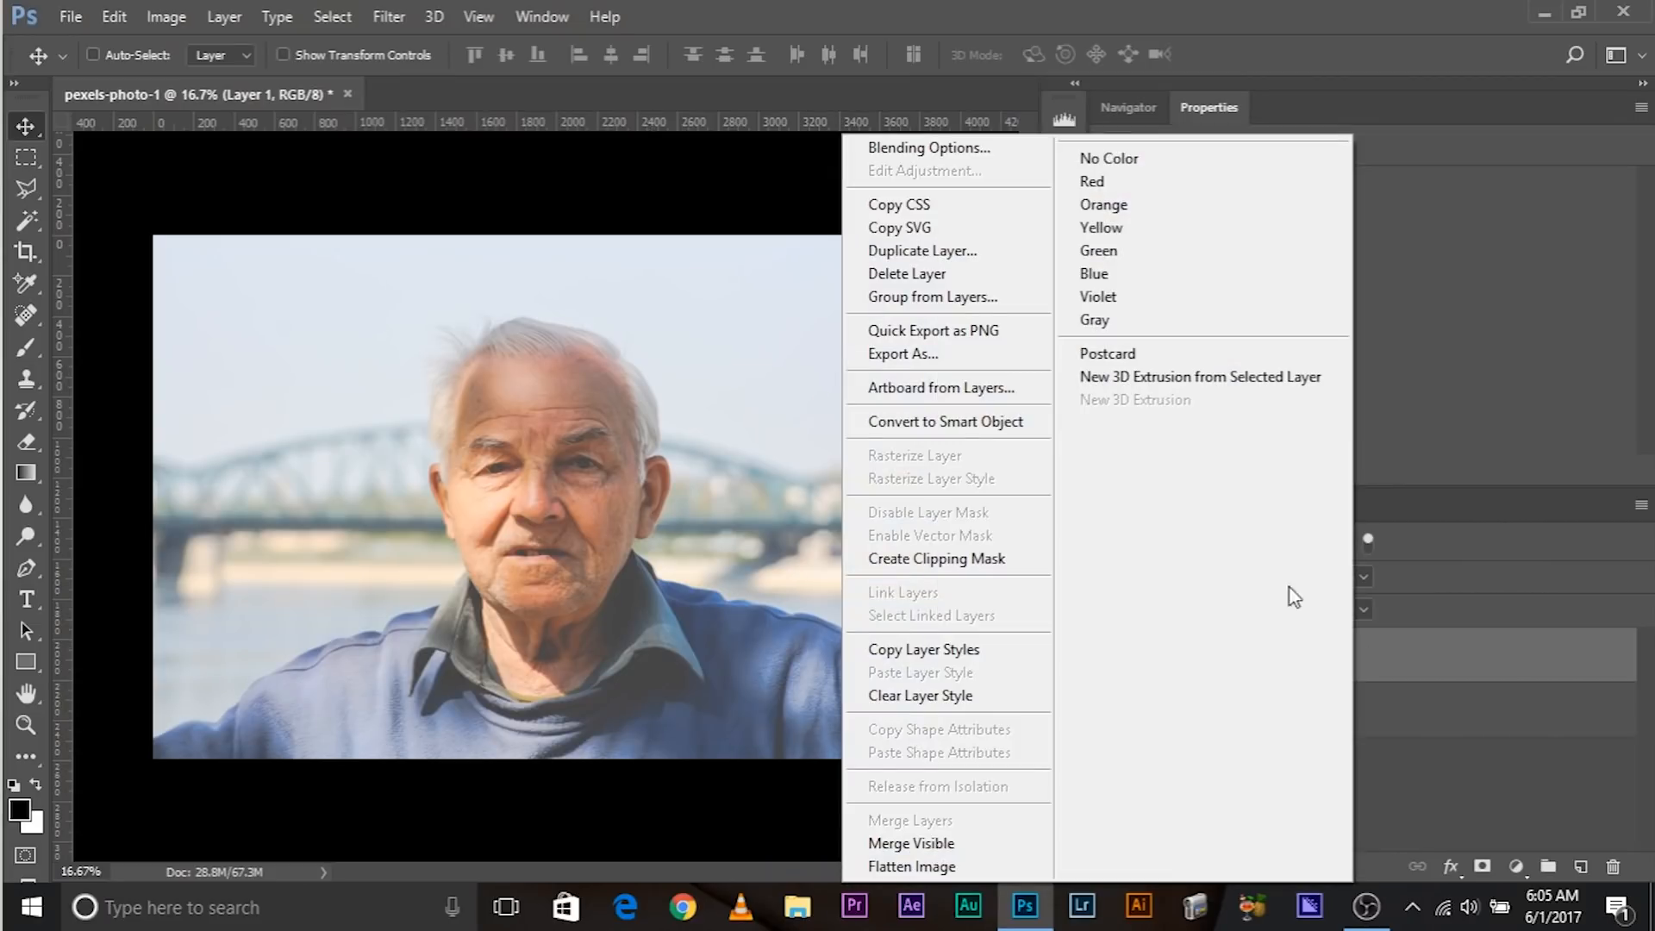
pyautogui.moveTo(1475, 665)
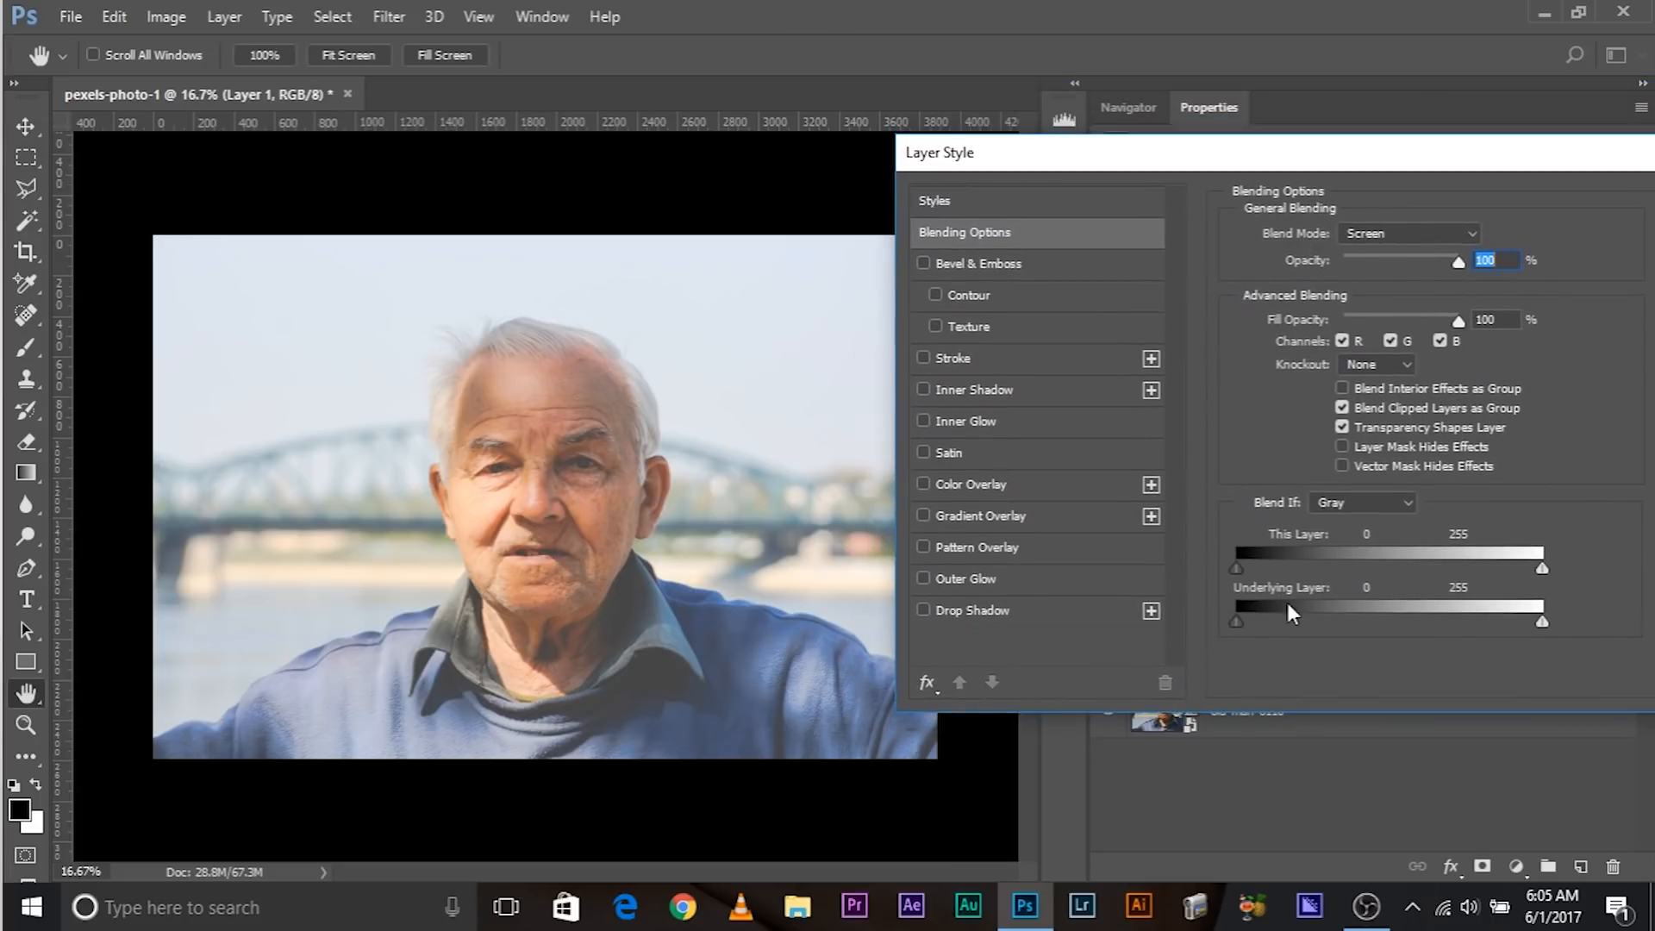
# - Set Layer 1's underlying-layer Blend If black point to 34
pyautogui.moveTo(1237, 621); pyautogui.dragTo(1278, 620)
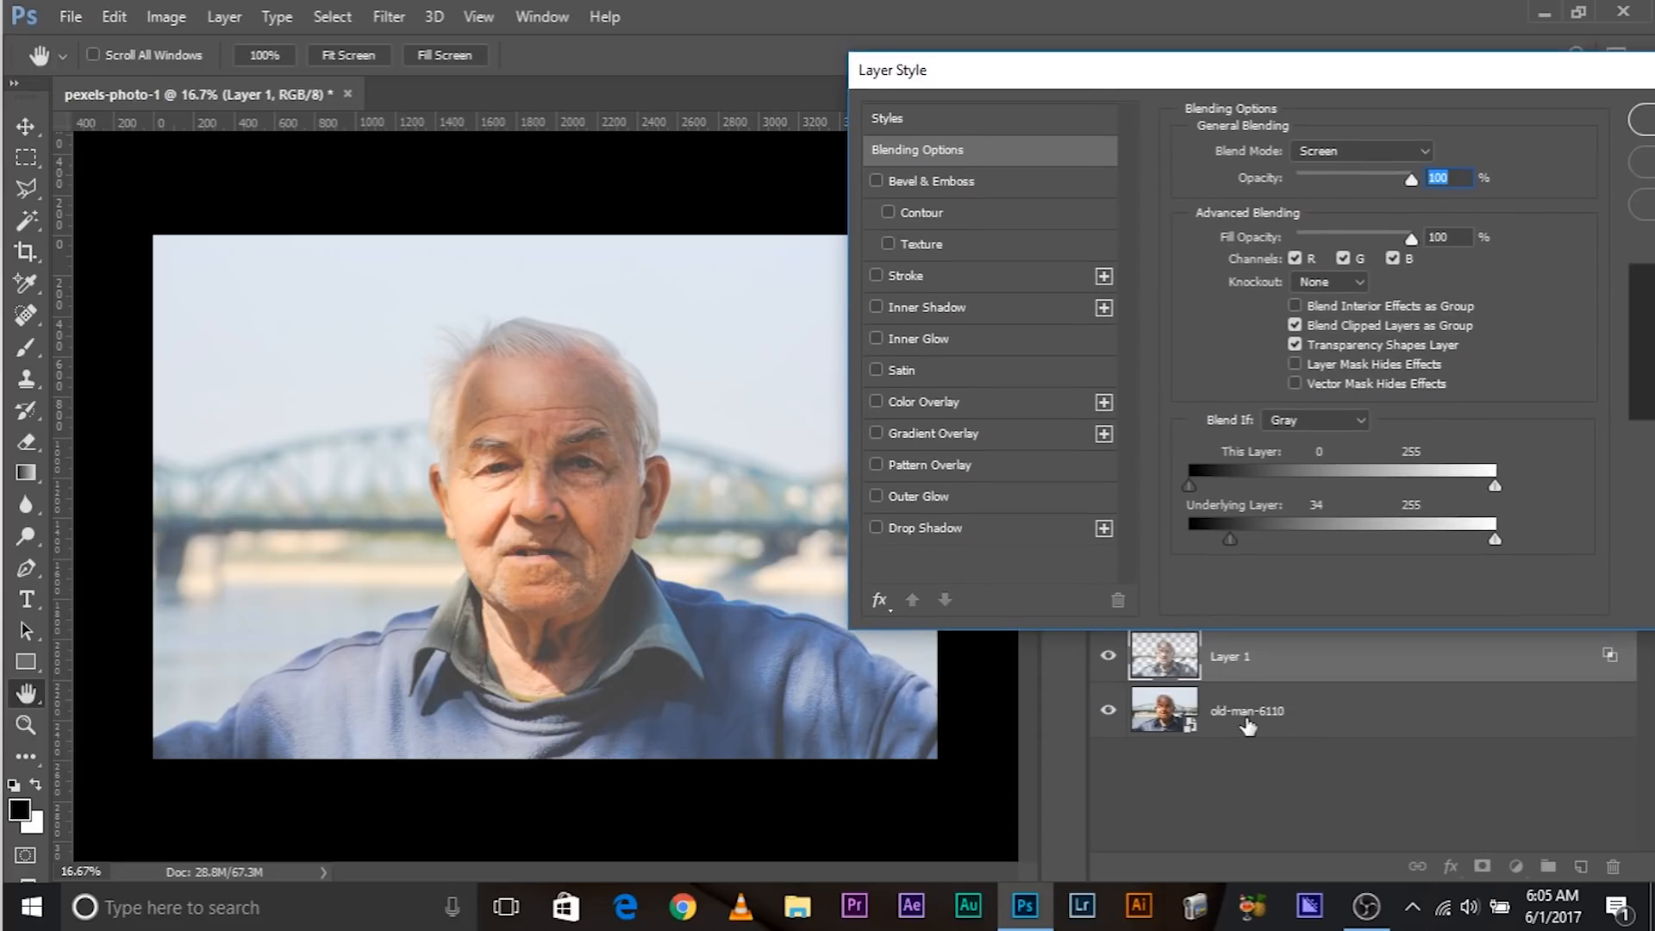
pyautogui.moveTo(1176, 728)
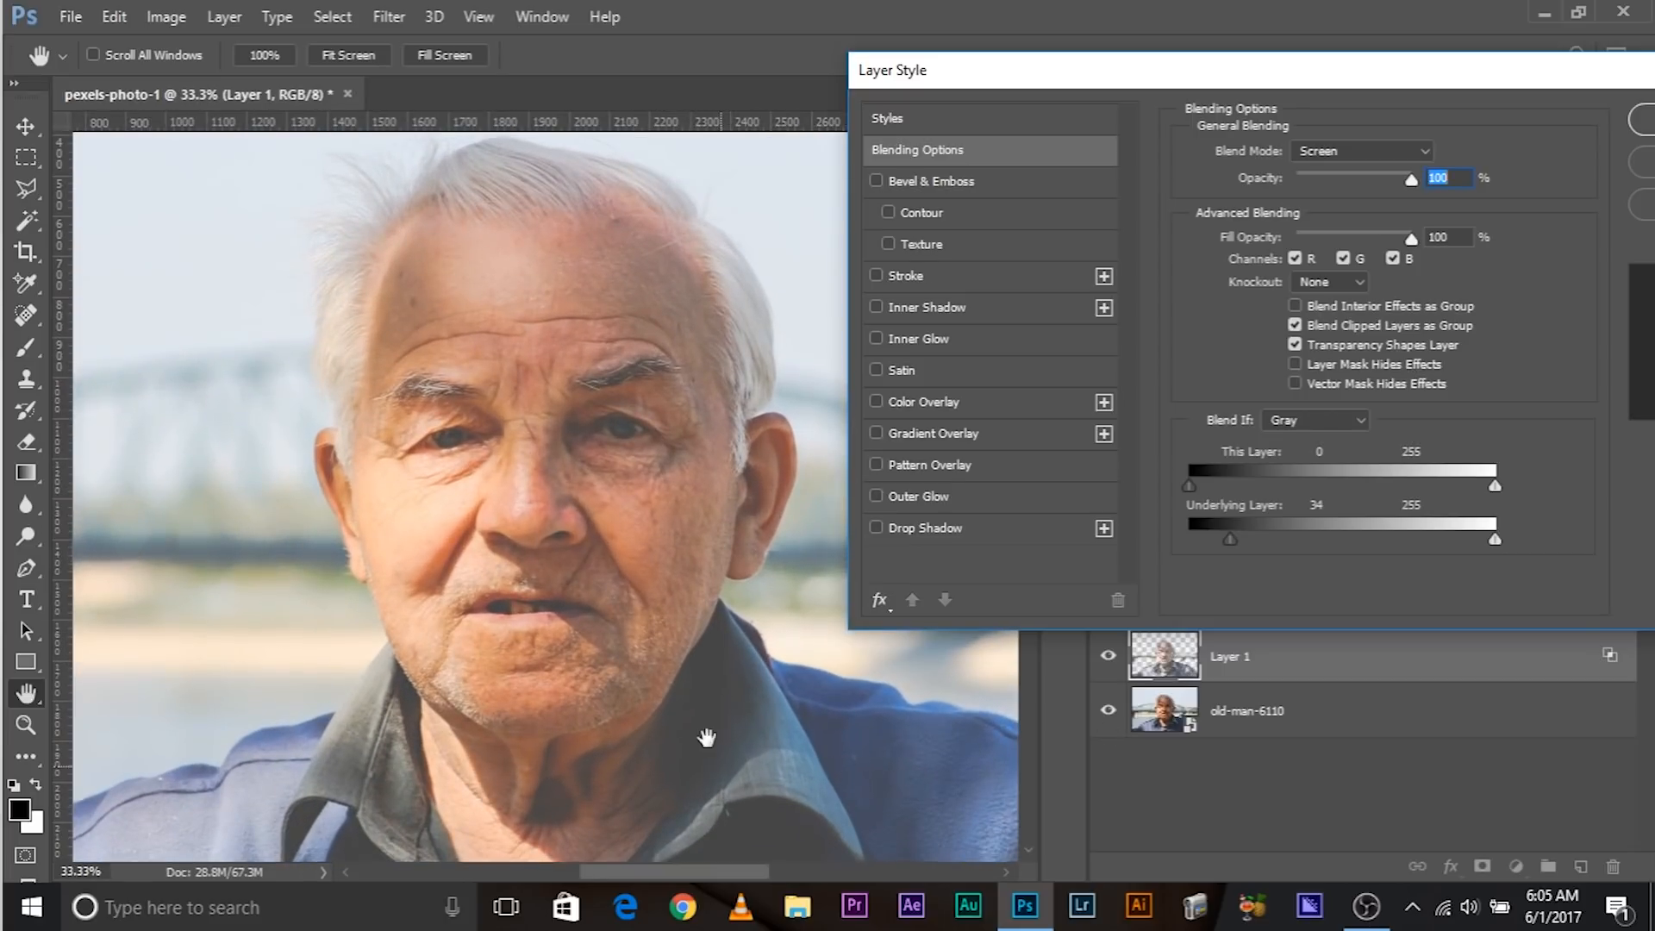
# - Split the underlying Blend If black slider into a gradual 36–67 shadow fade
pyautogui.moveTo(1231, 538); pyautogui.dragTo(1256, 538)
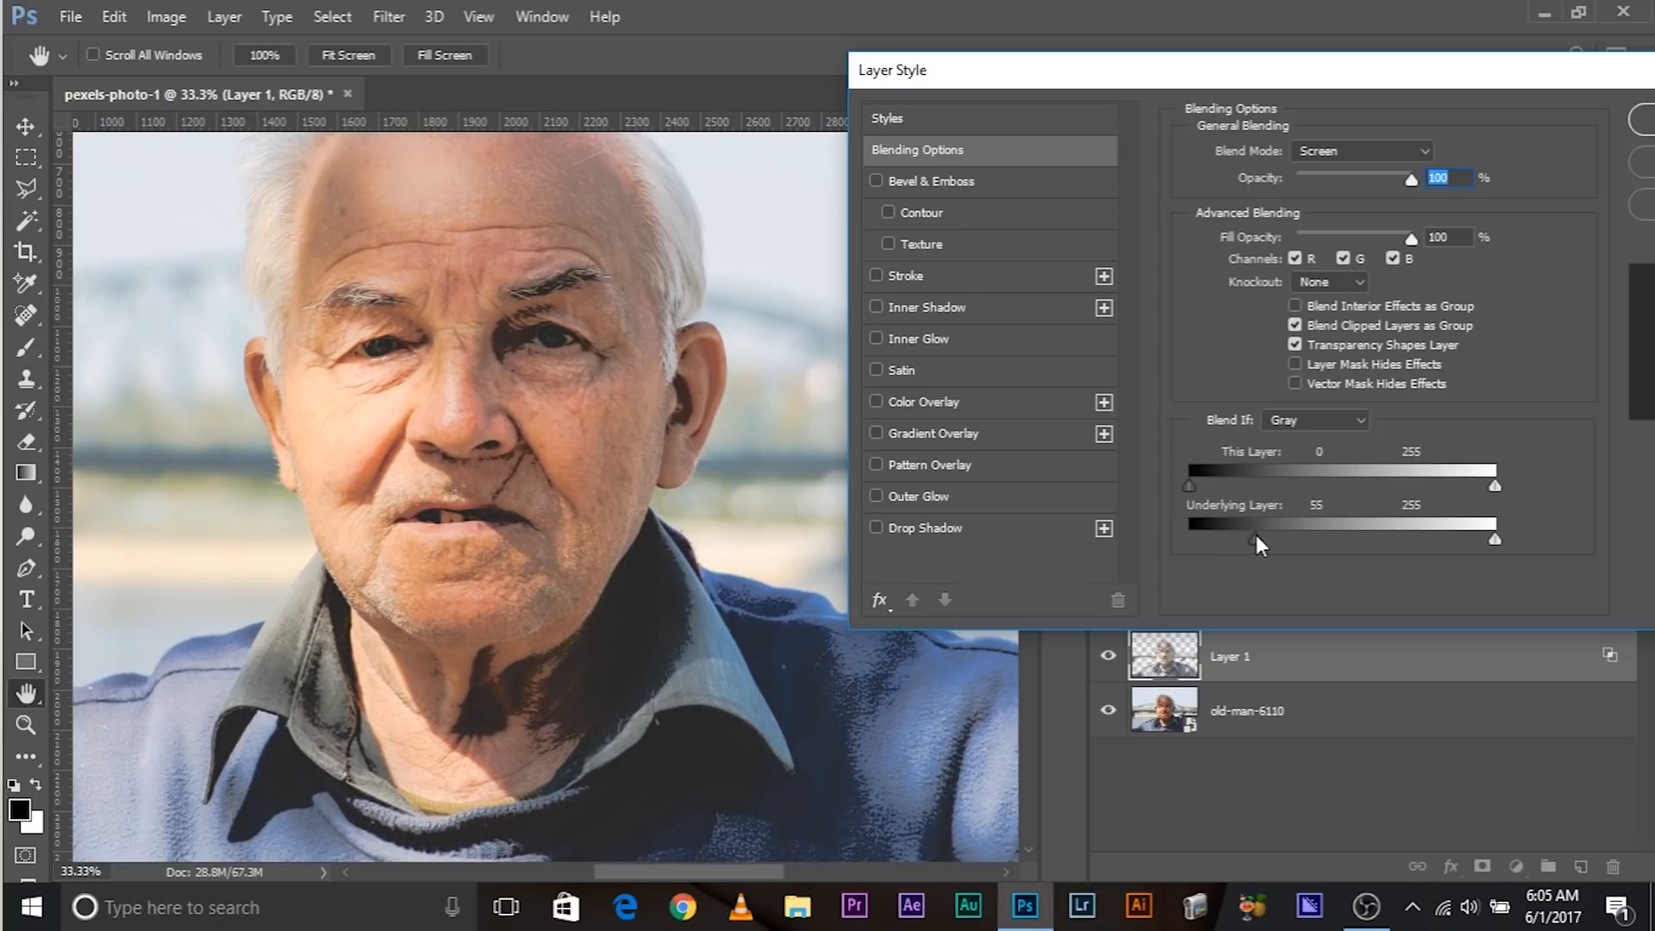
pyautogui.moveTo(1256, 540); pyautogui.dragTo(1240, 540)
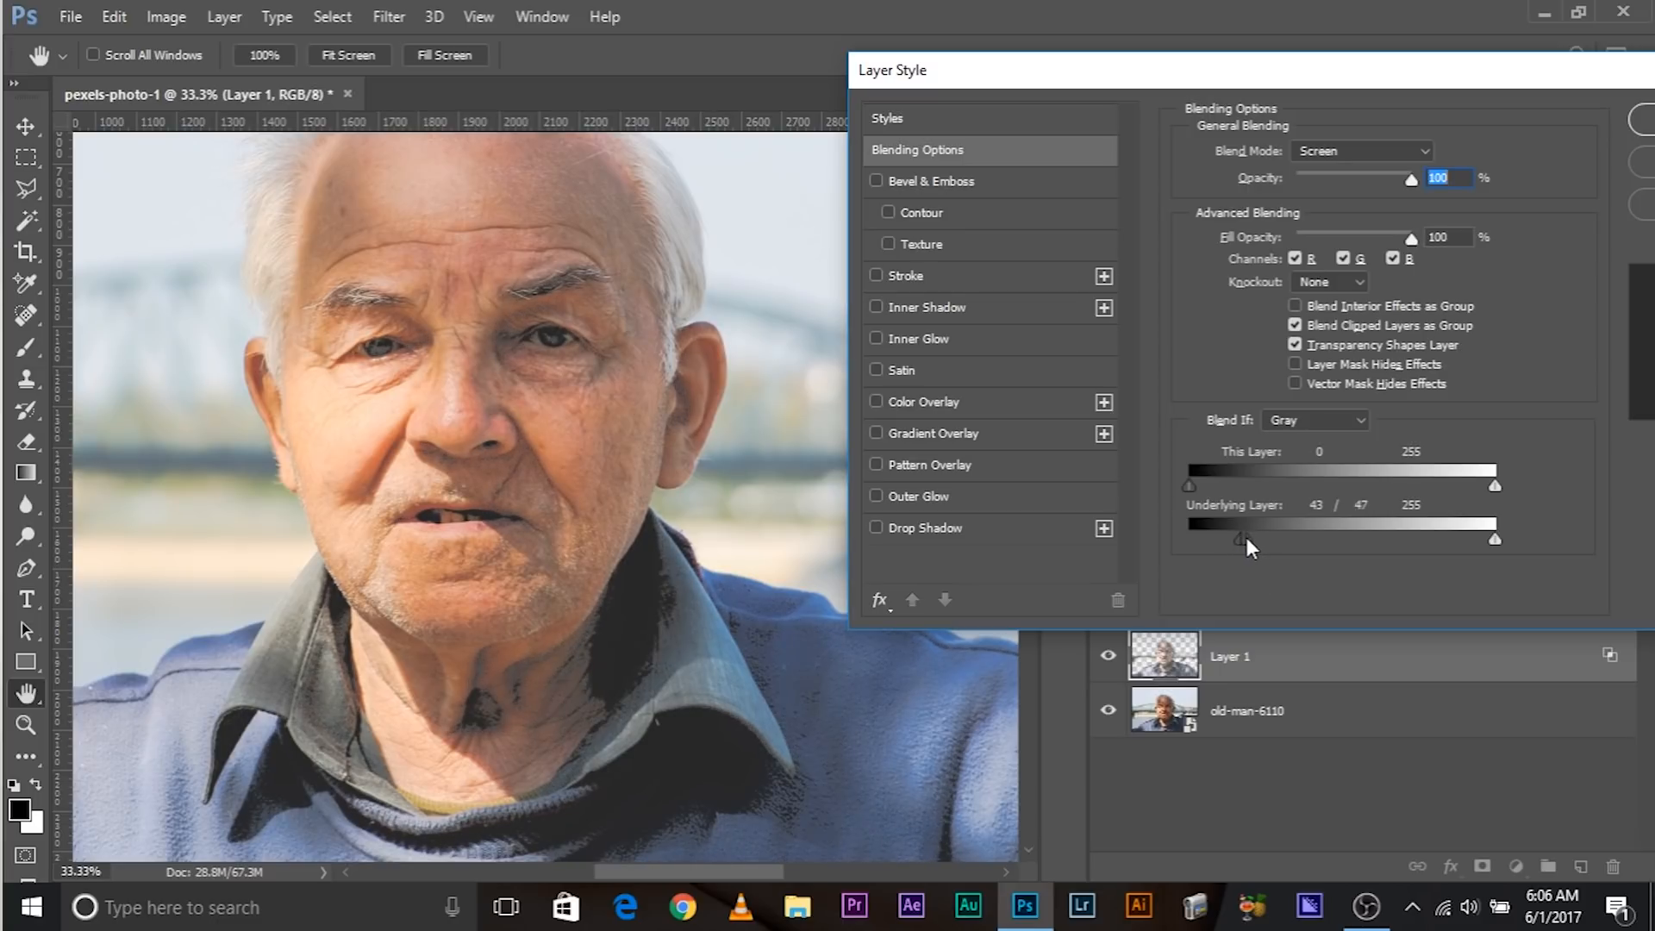
pyautogui.moveTo(1241, 538); pyautogui.dragTo(1222, 538)
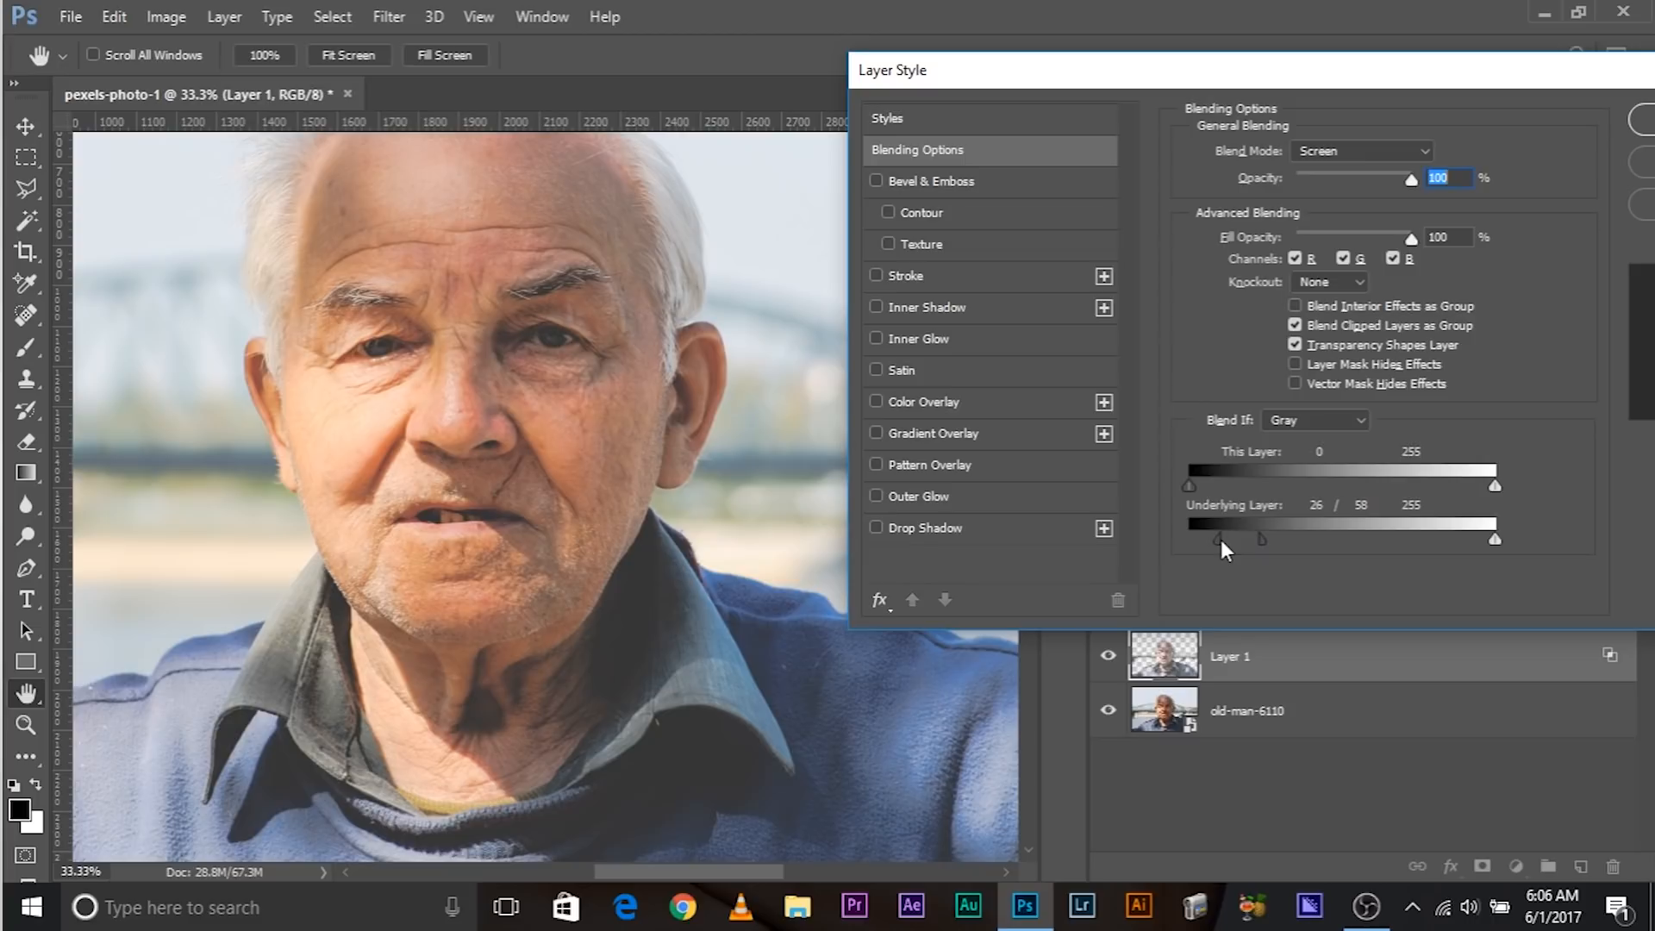
pyautogui.moveTo(1218, 539); pyautogui.dragTo(1241, 539)
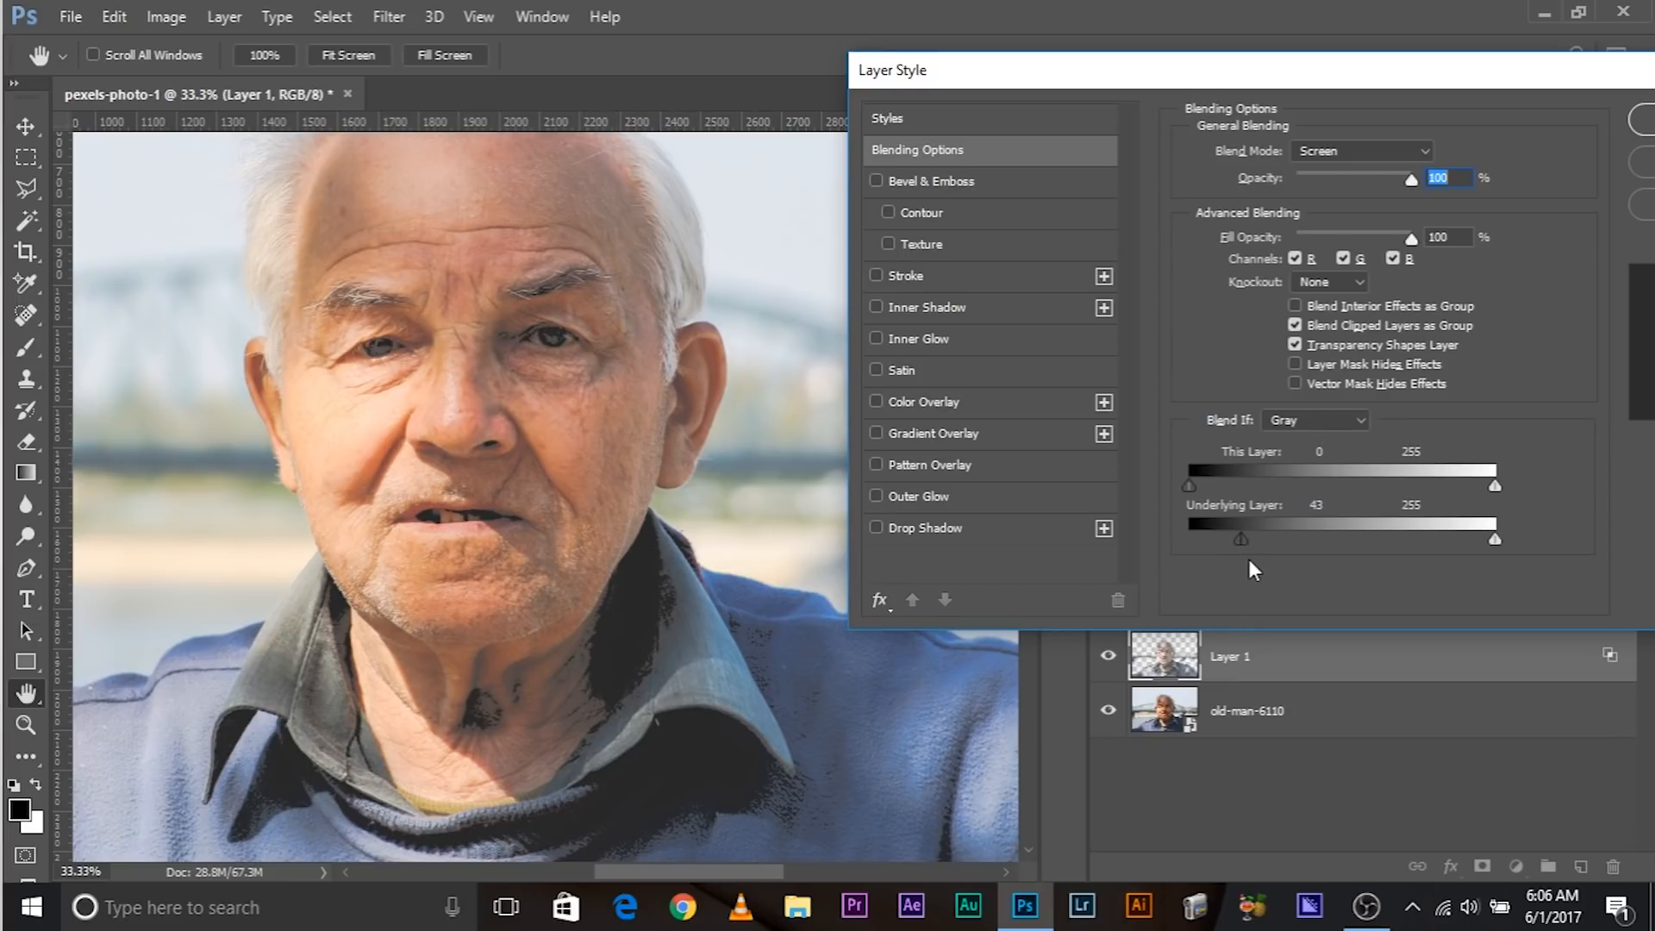
pyautogui.moveTo(1241, 538); pyautogui.dragTo(1226, 538)
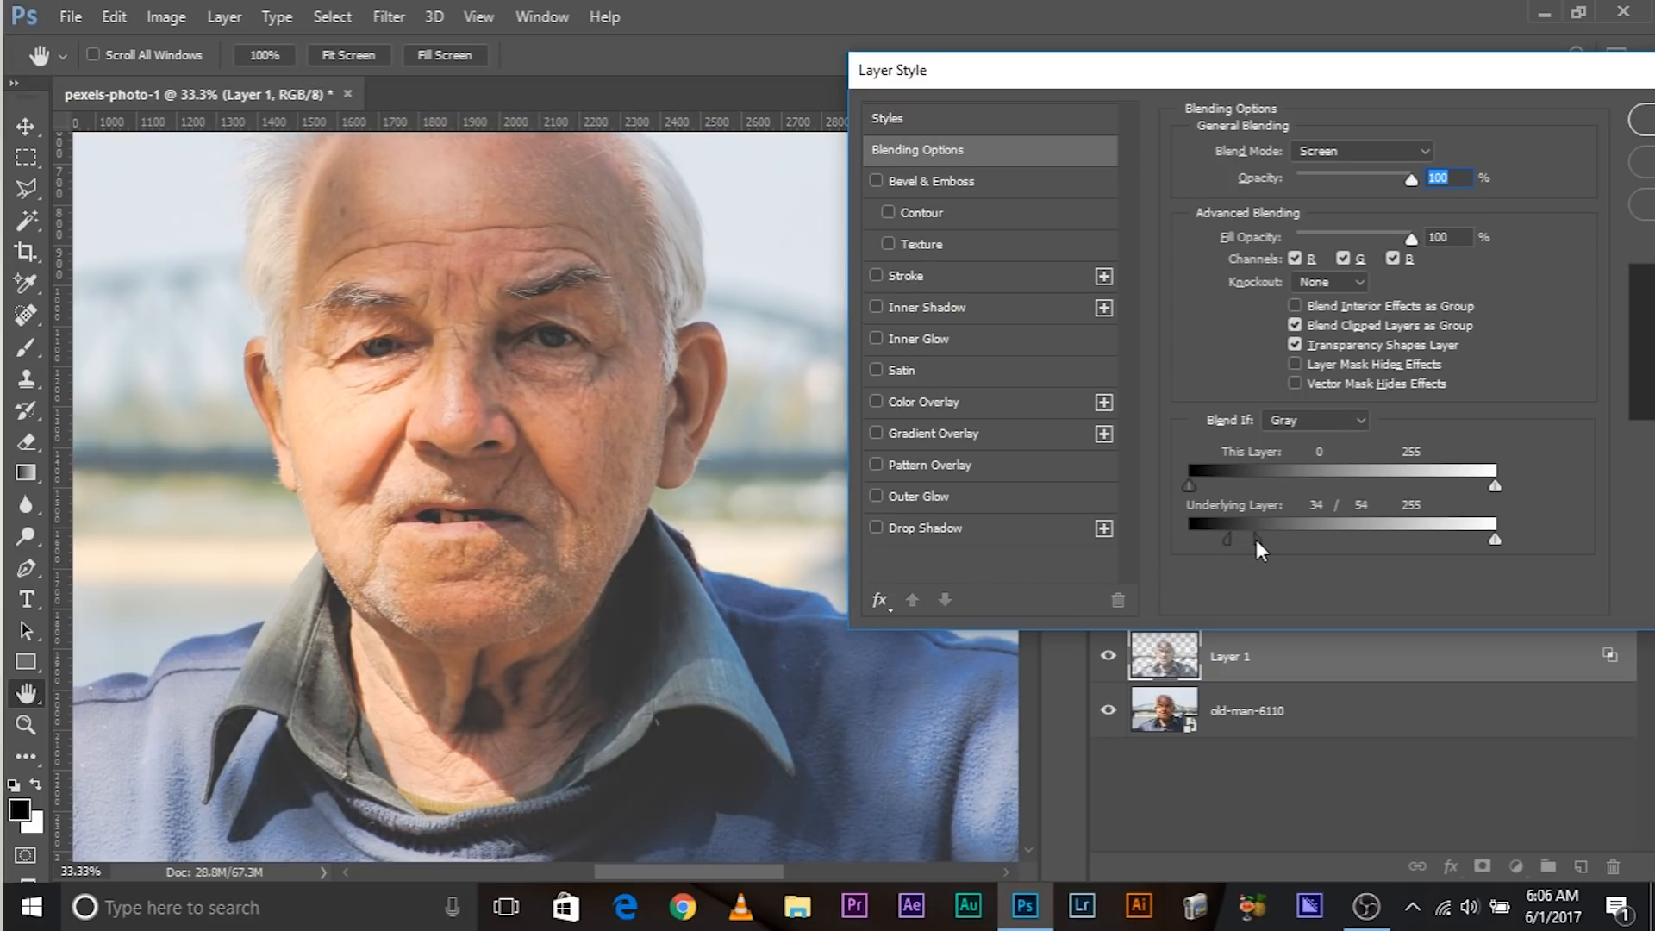
pyautogui.moveTo(1227, 538); pyautogui.dragTo(1273, 538)
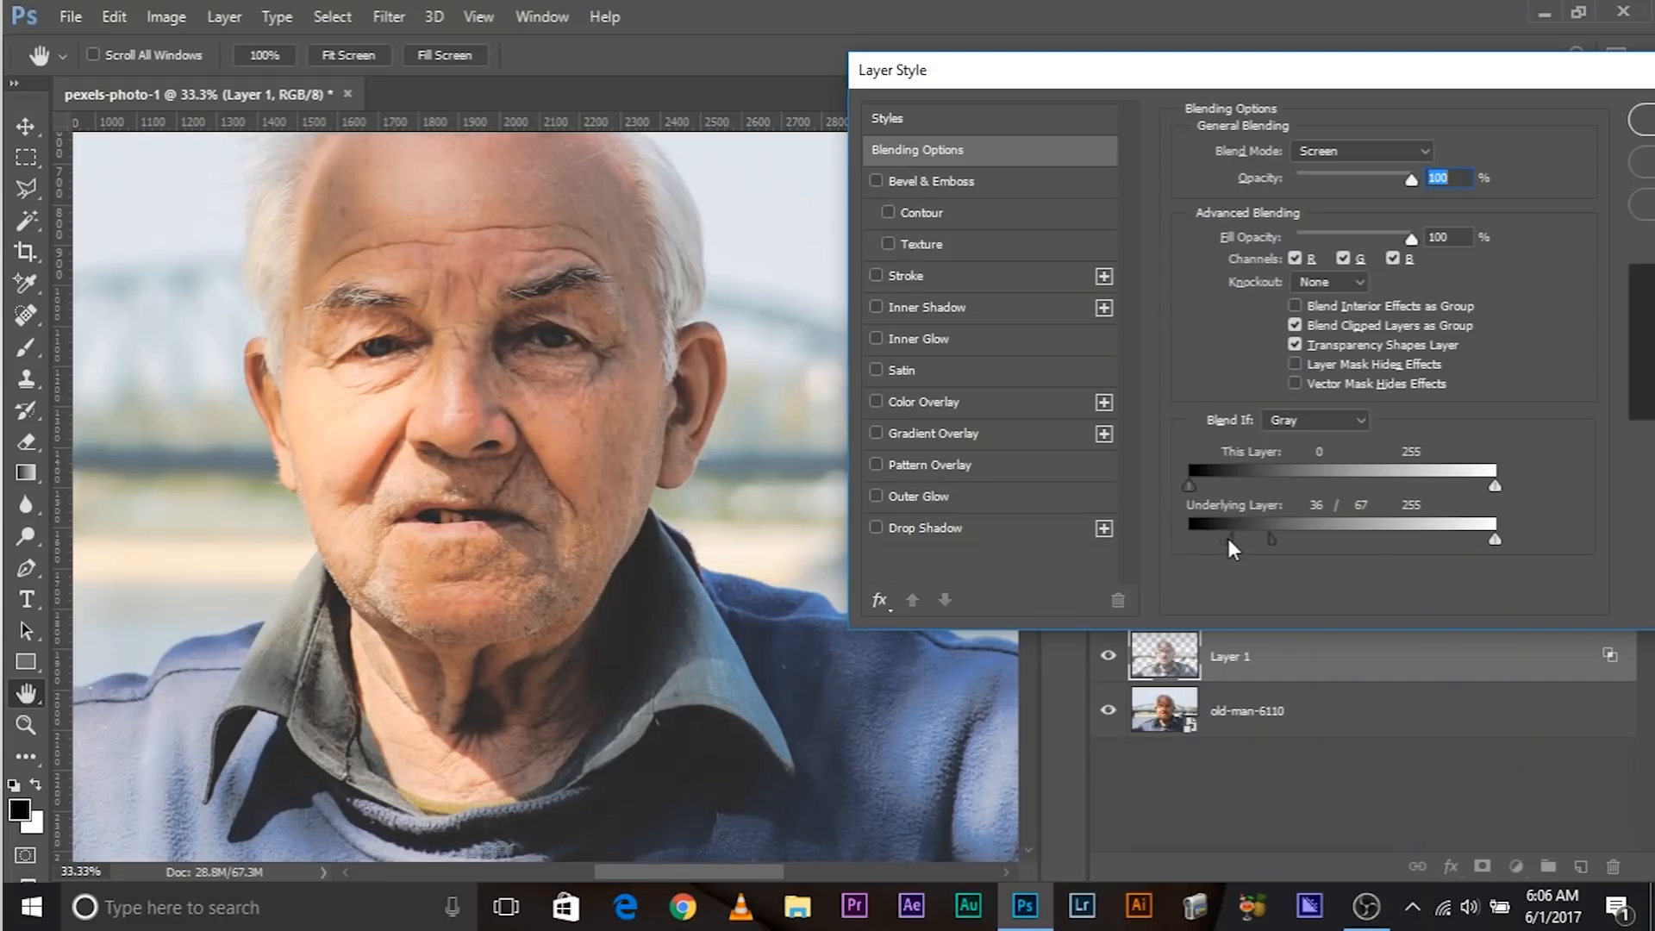
pyautogui.moveTo(1230, 538); pyautogui.dragTo(1272, 538)
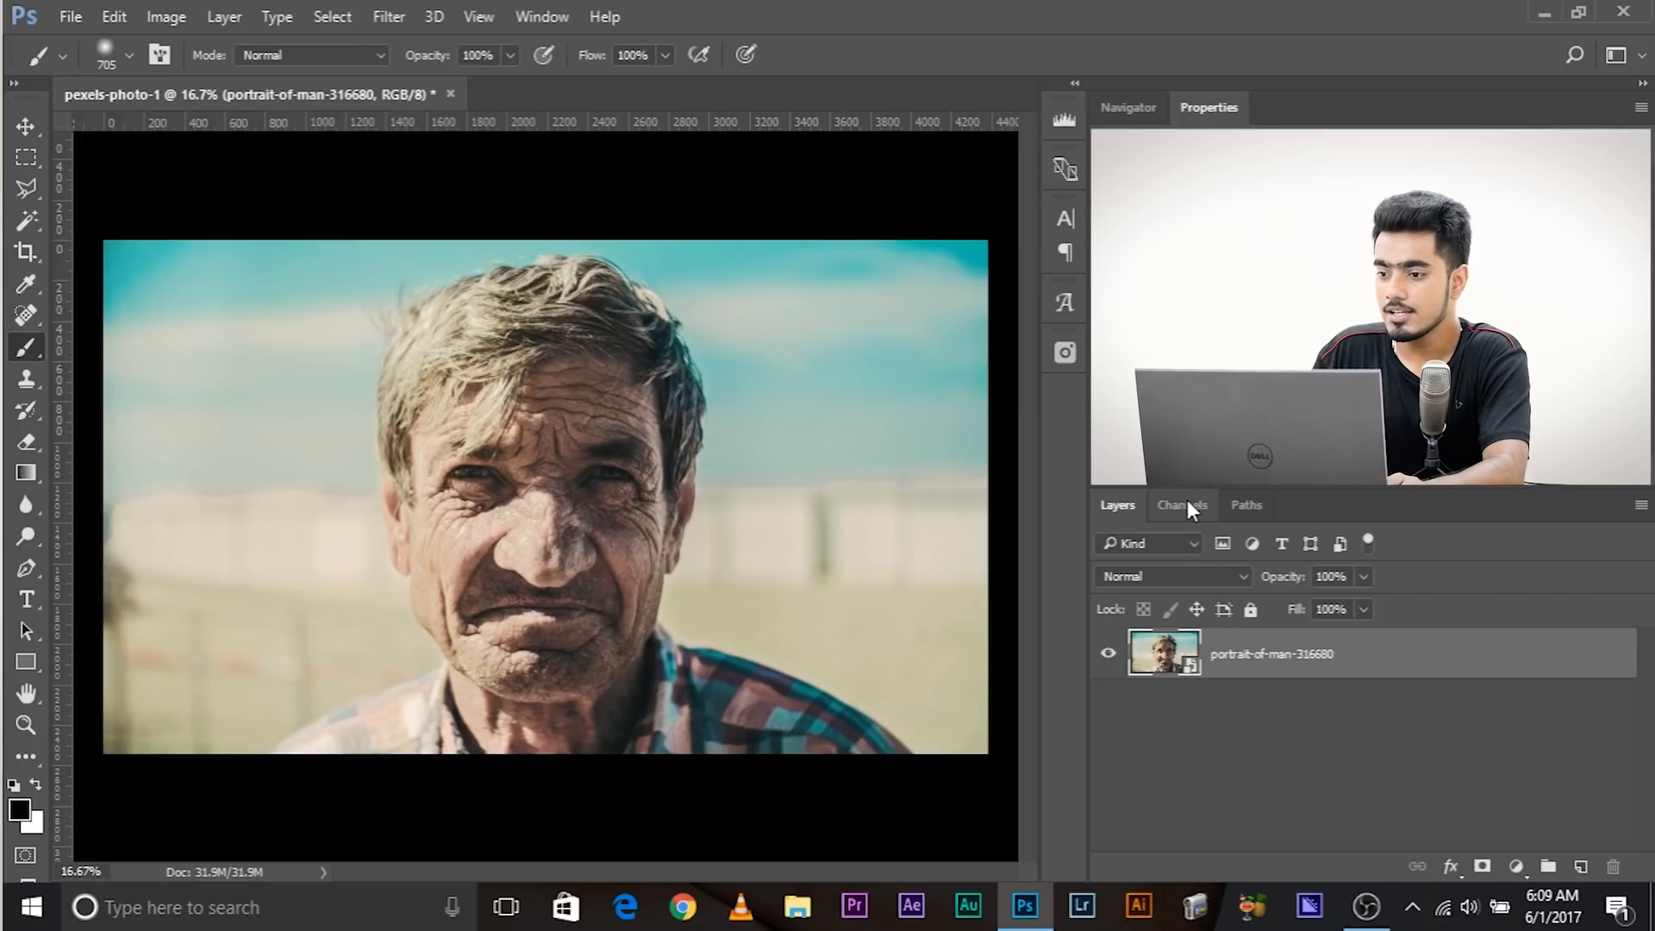
# - Add Layer 1 above the weathered man's portrait and set it to Screen
pyautogui.click(1182, 504)
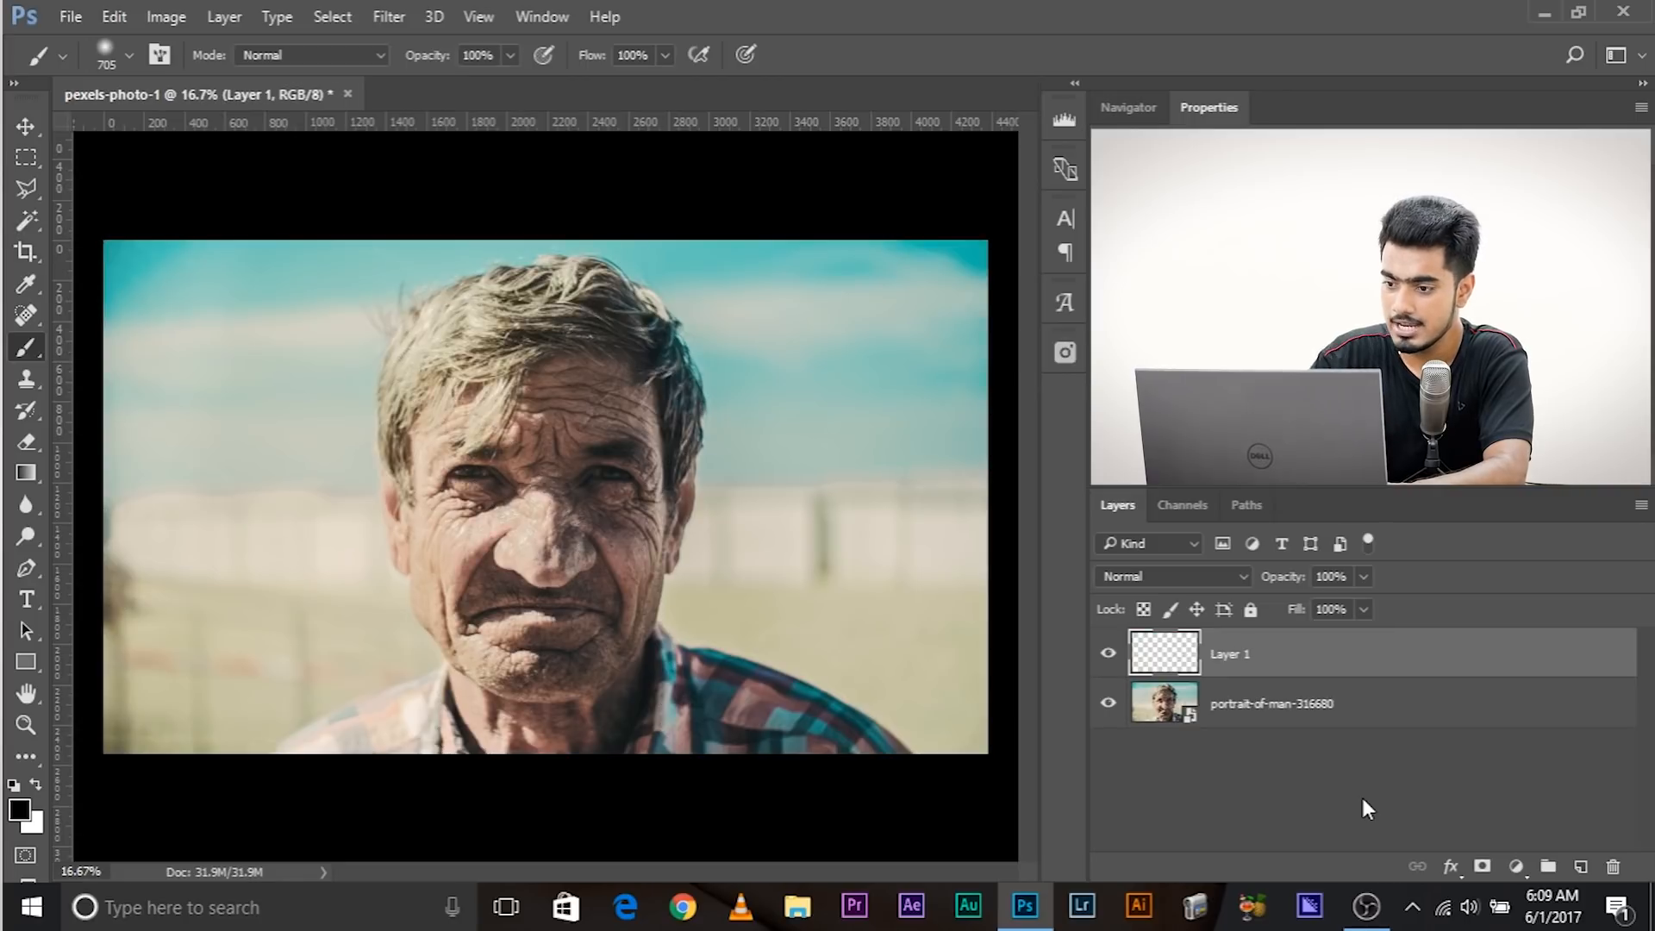
pyautogui.click(1172, 577)
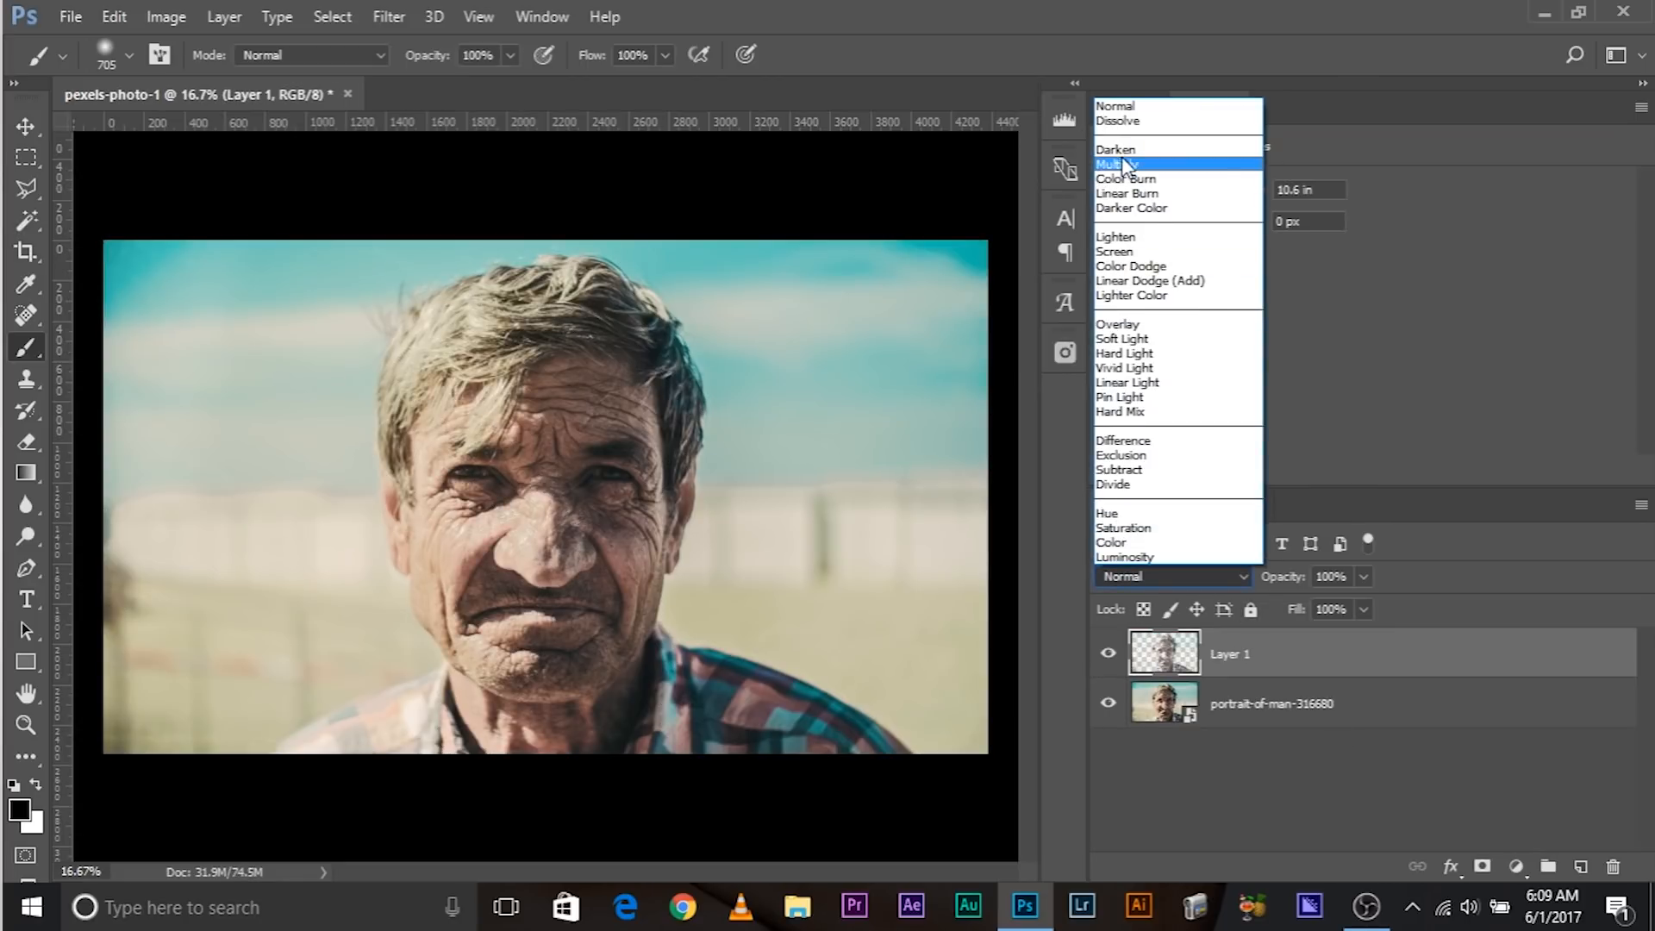
pyautogui.click(1115, 251)
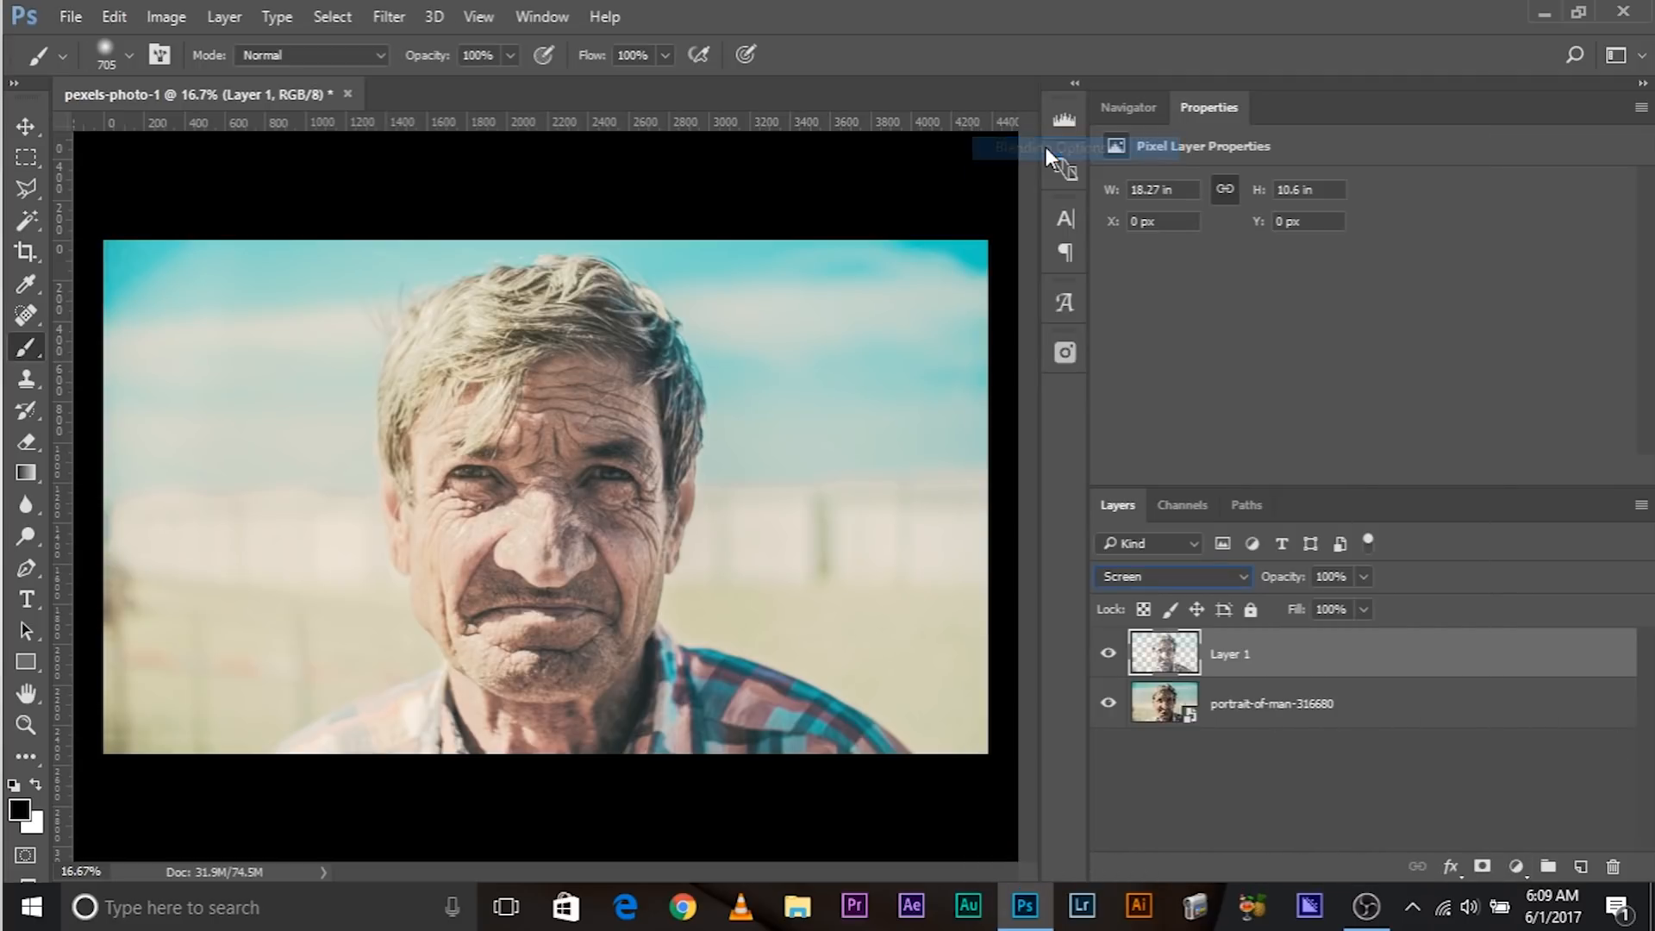
# - In Layer 1's Blending Options, set the underlying Blend If black point to 34
pyautogui.click(1047, 147)
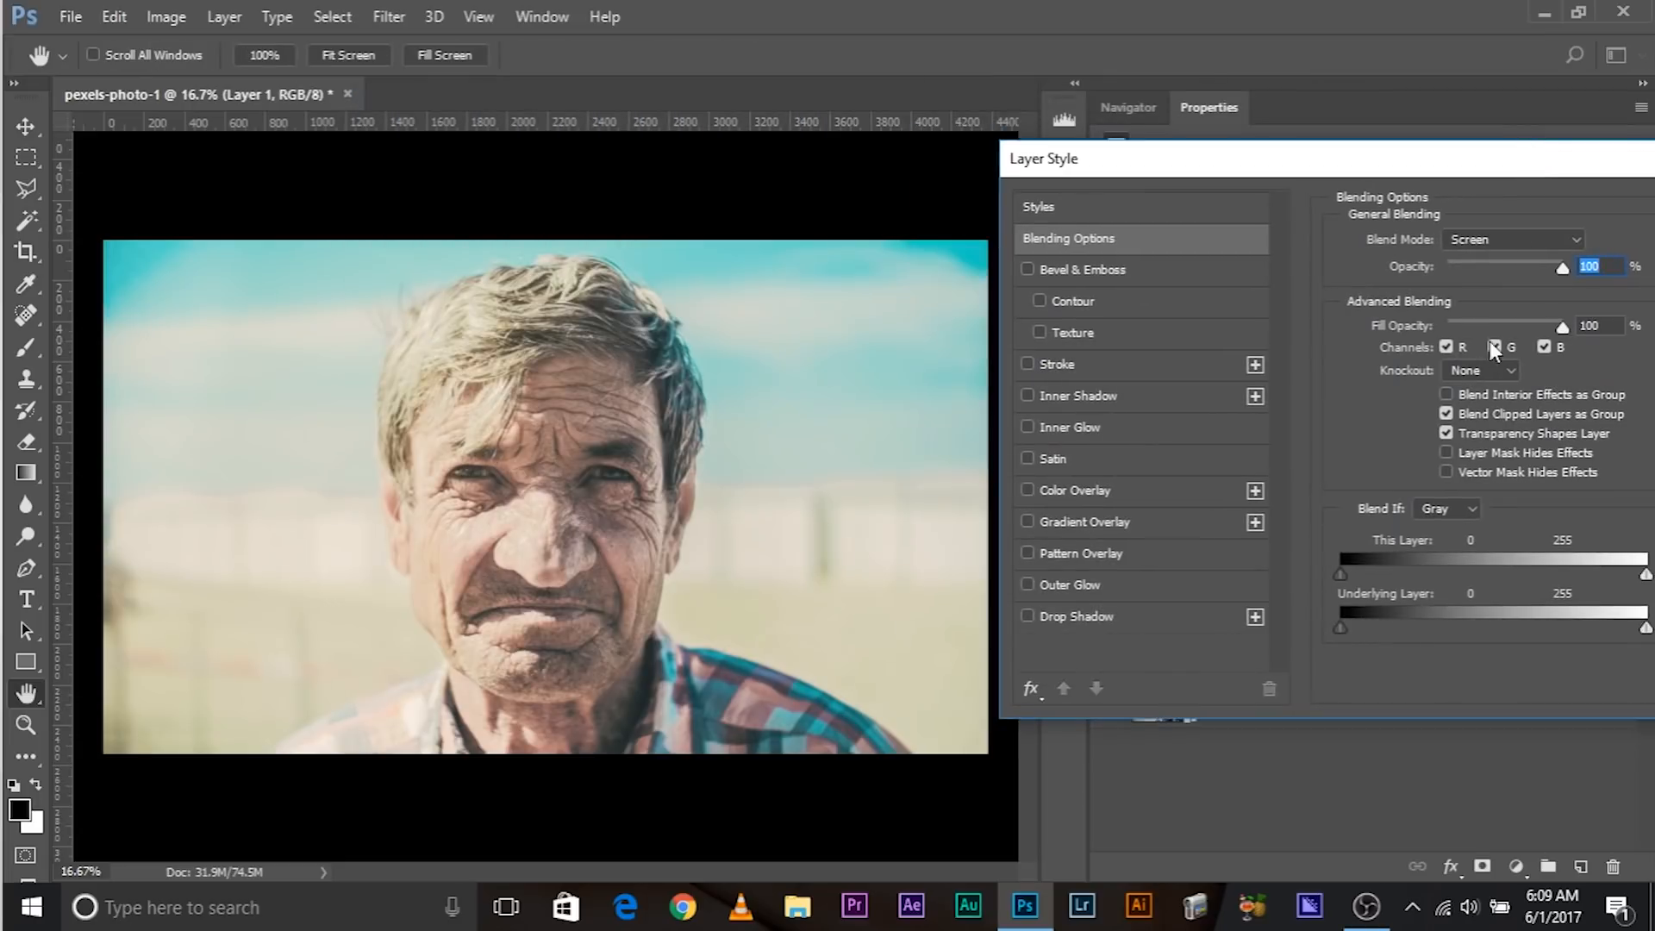
pyautogui.moveTo(1341, 627); pyautogui.dragTo(1378, 627)
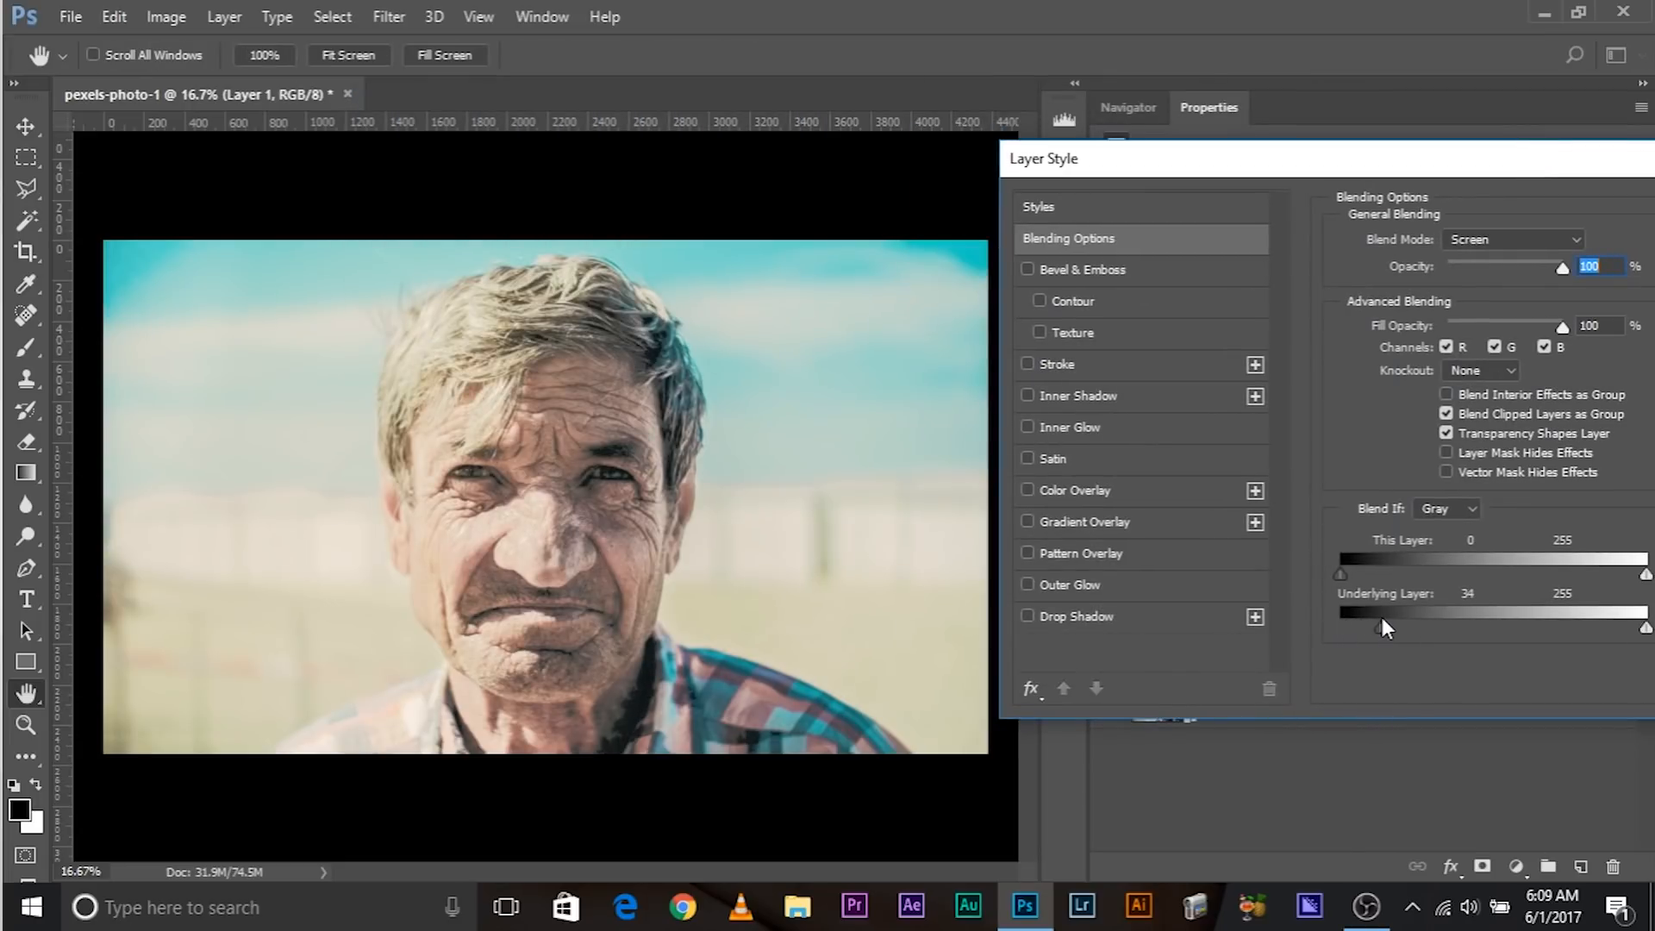
pyautogui.moveTo(1381, 626); pyautogui.dragTo(1376, 626)
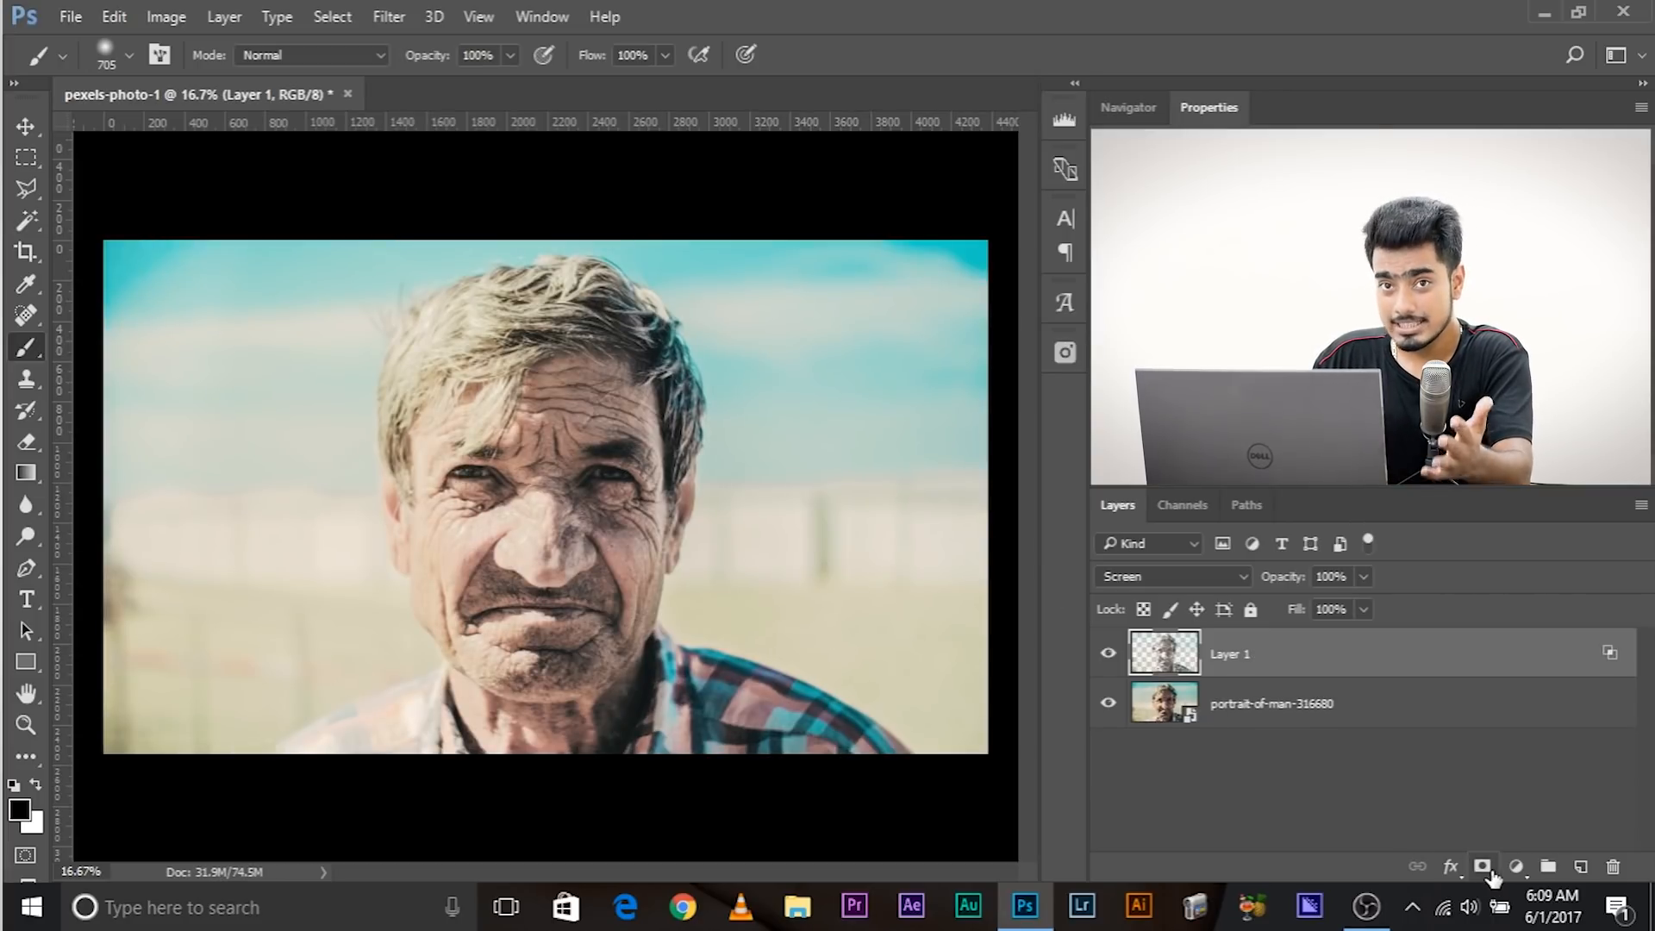
pyautogui.moveTo(1482, 866)
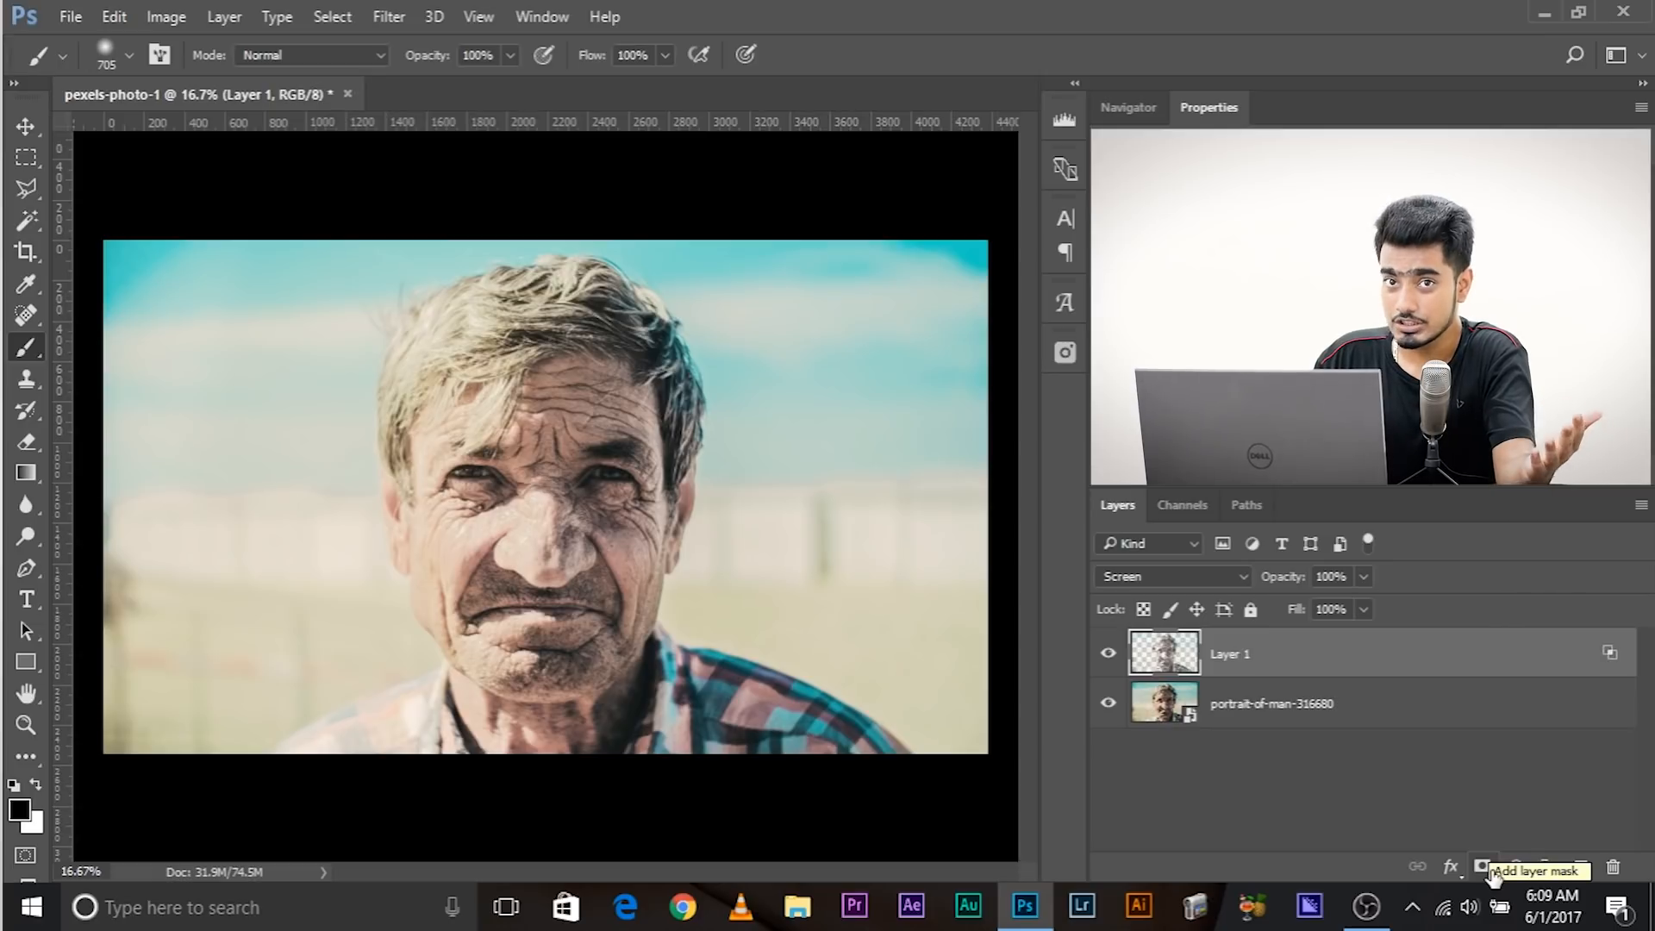
# - Give Layer 1 a black mask and paint white over the man's face to restore the brightening
pyautogui.click(1482, 866)
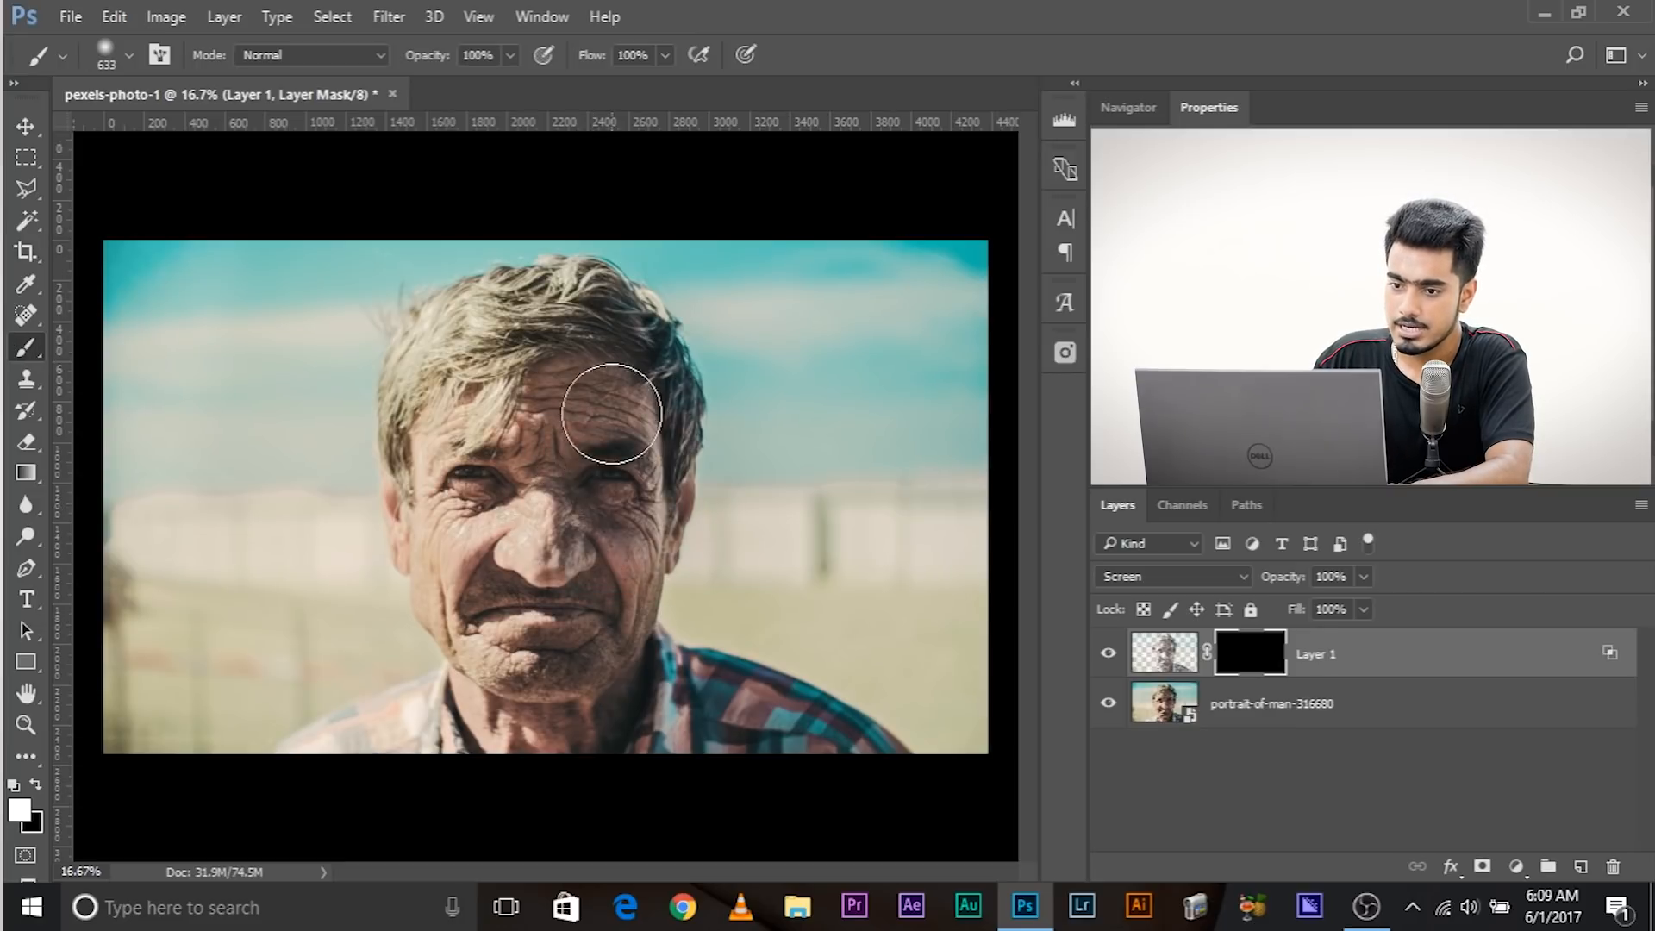
pyautogui.moveTo(612, 412); pyautogui.dragTo(564, 644)
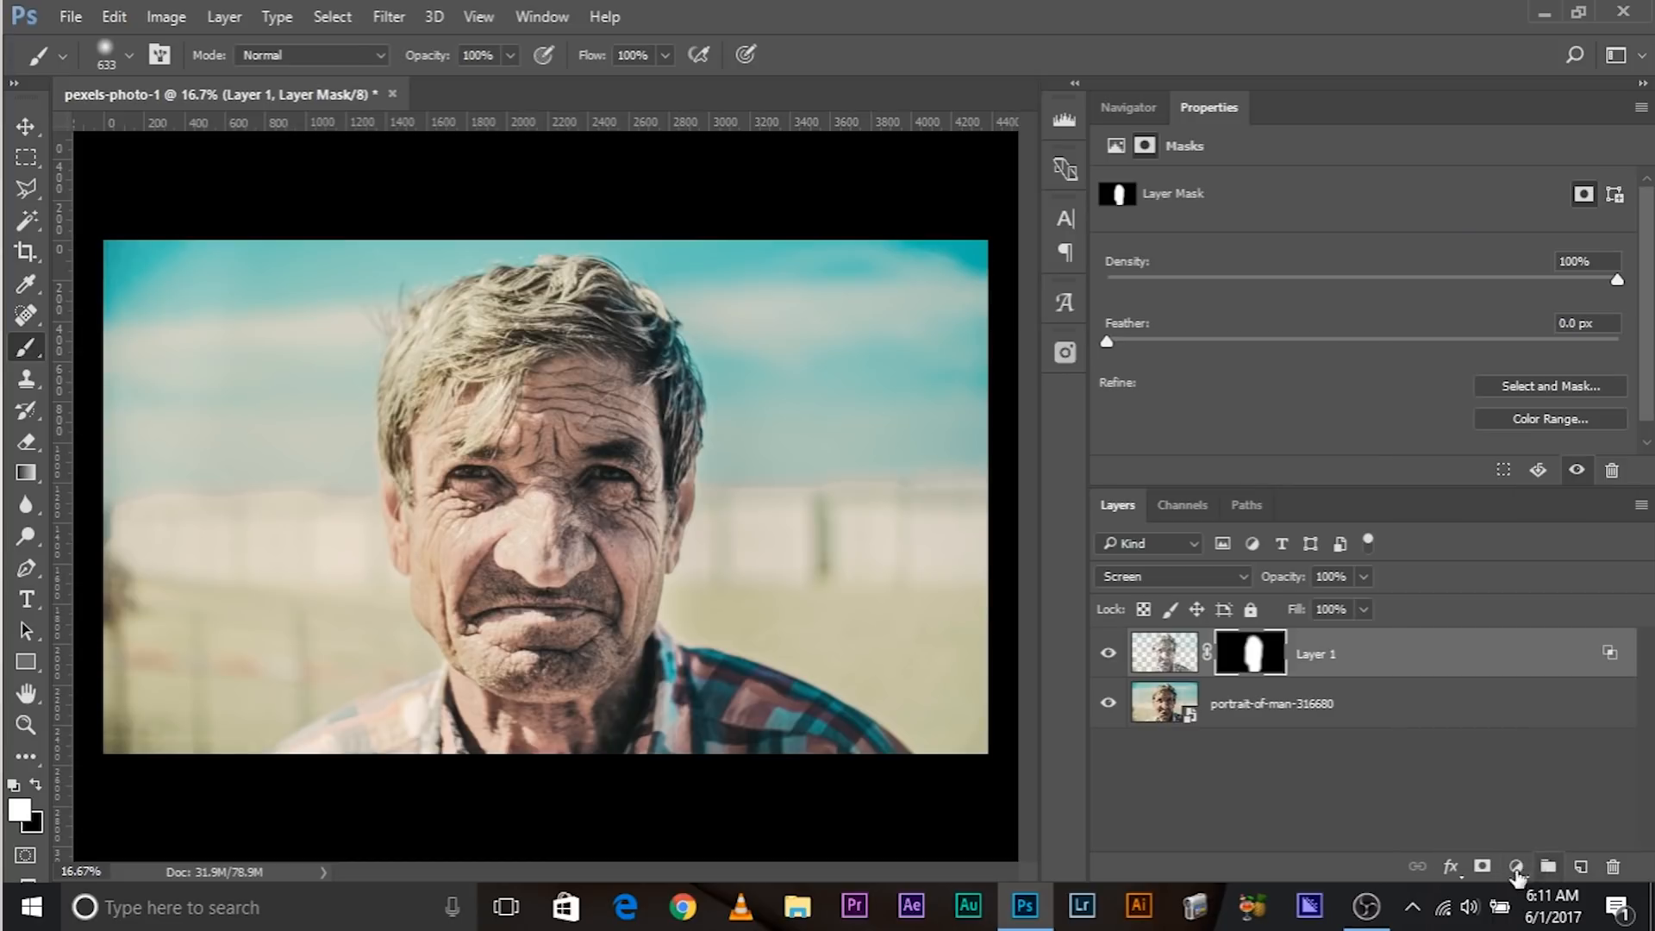
# - Add a Hue/Saturation layer with Hue +5 and Saturation +61, comparing before and after
pyautogui.click(1517, 866)
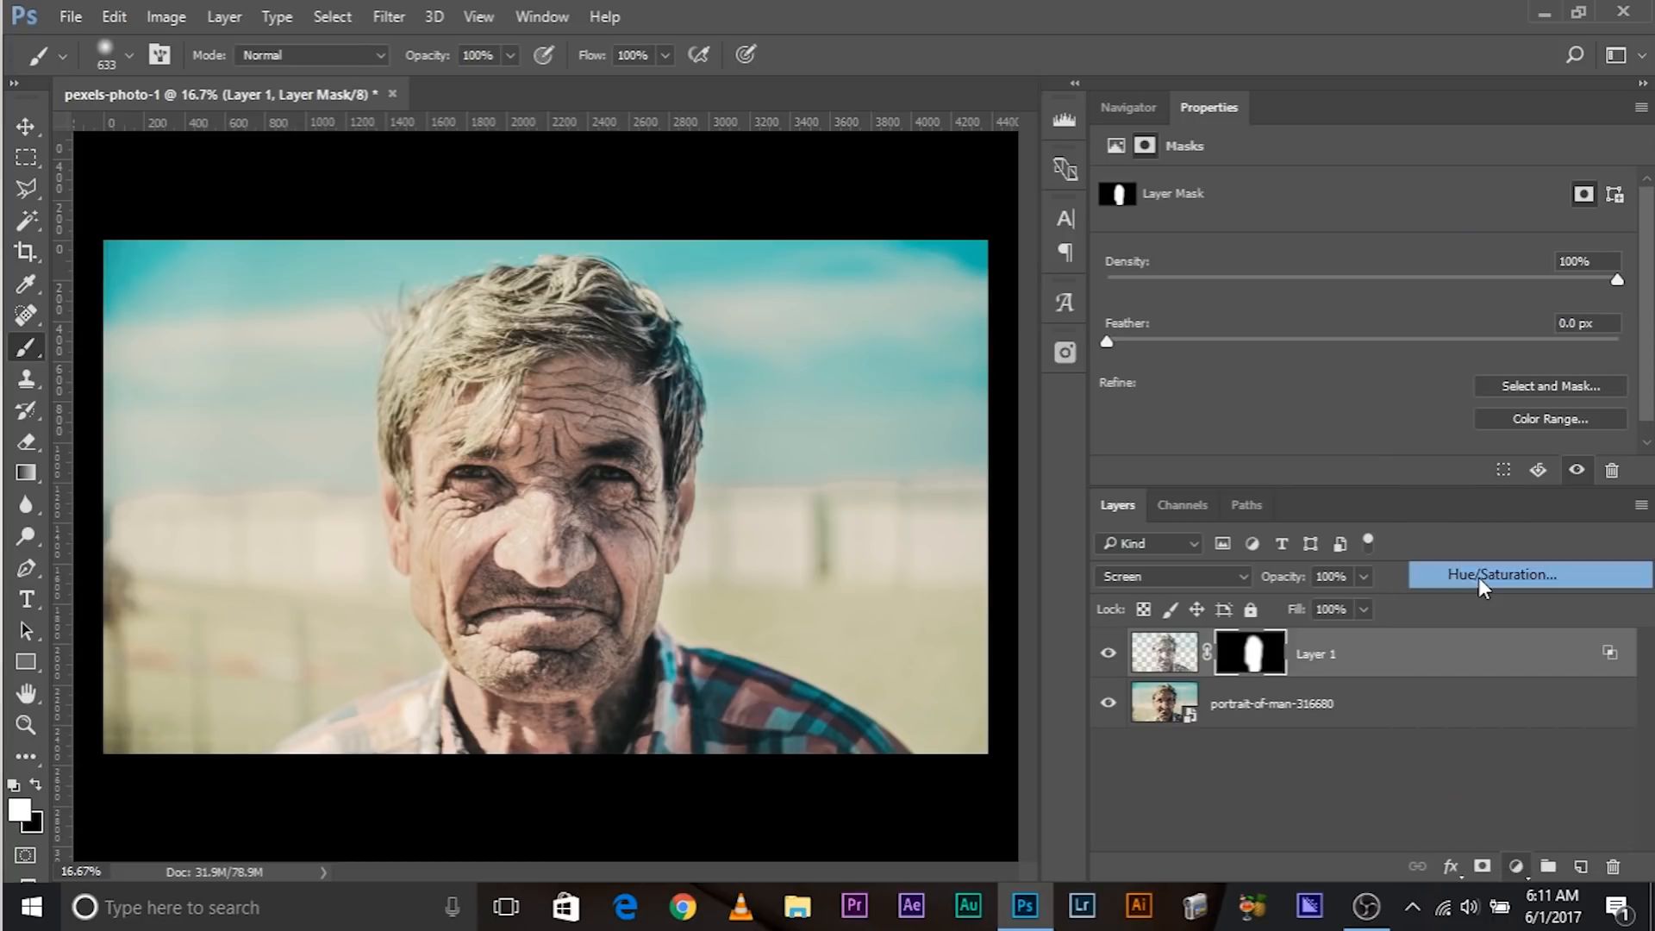
pyautogui.click(1501, 574)
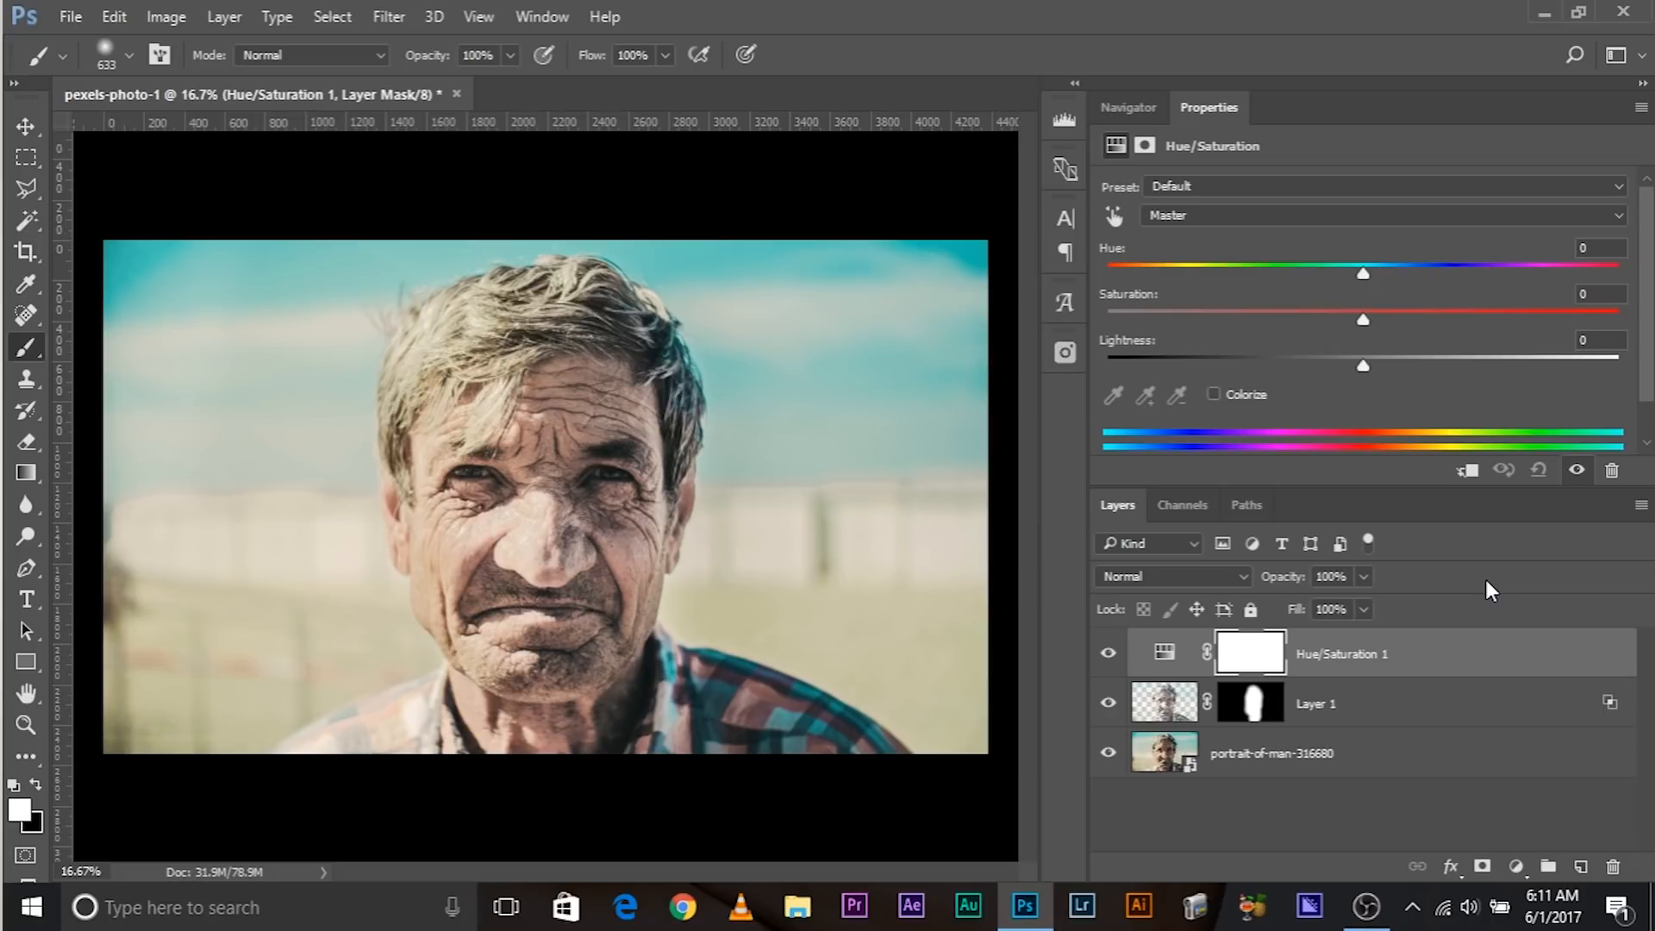
pyautogui.moveTo(1262, 686)
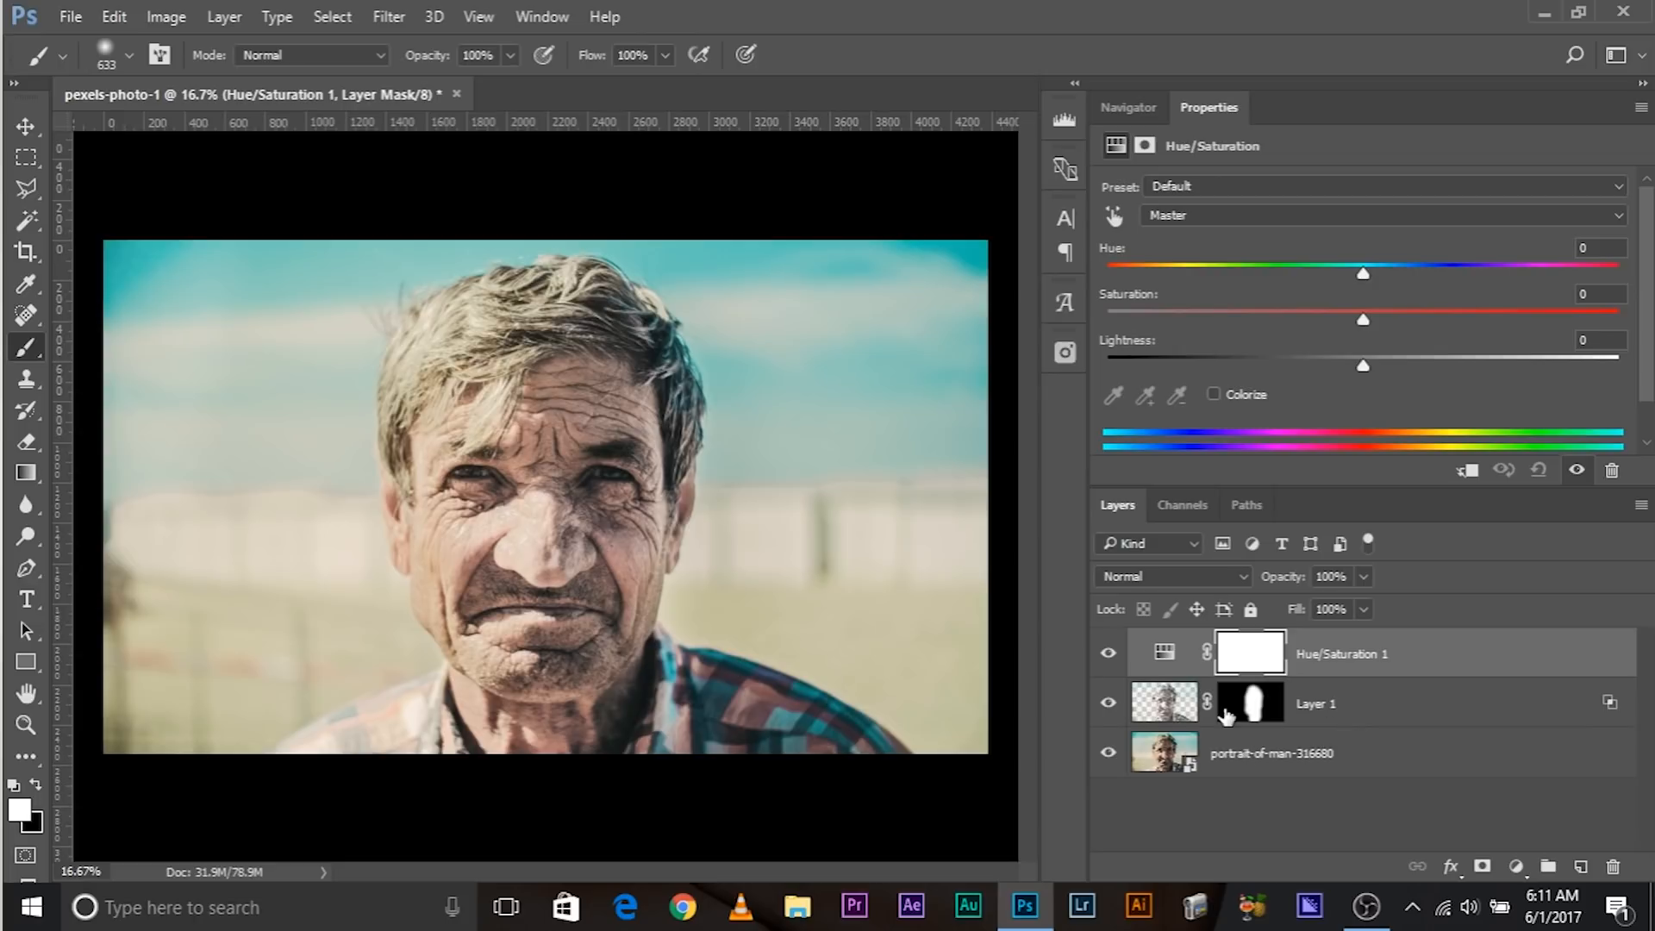
pyautogui.moveTo(1204, 700)
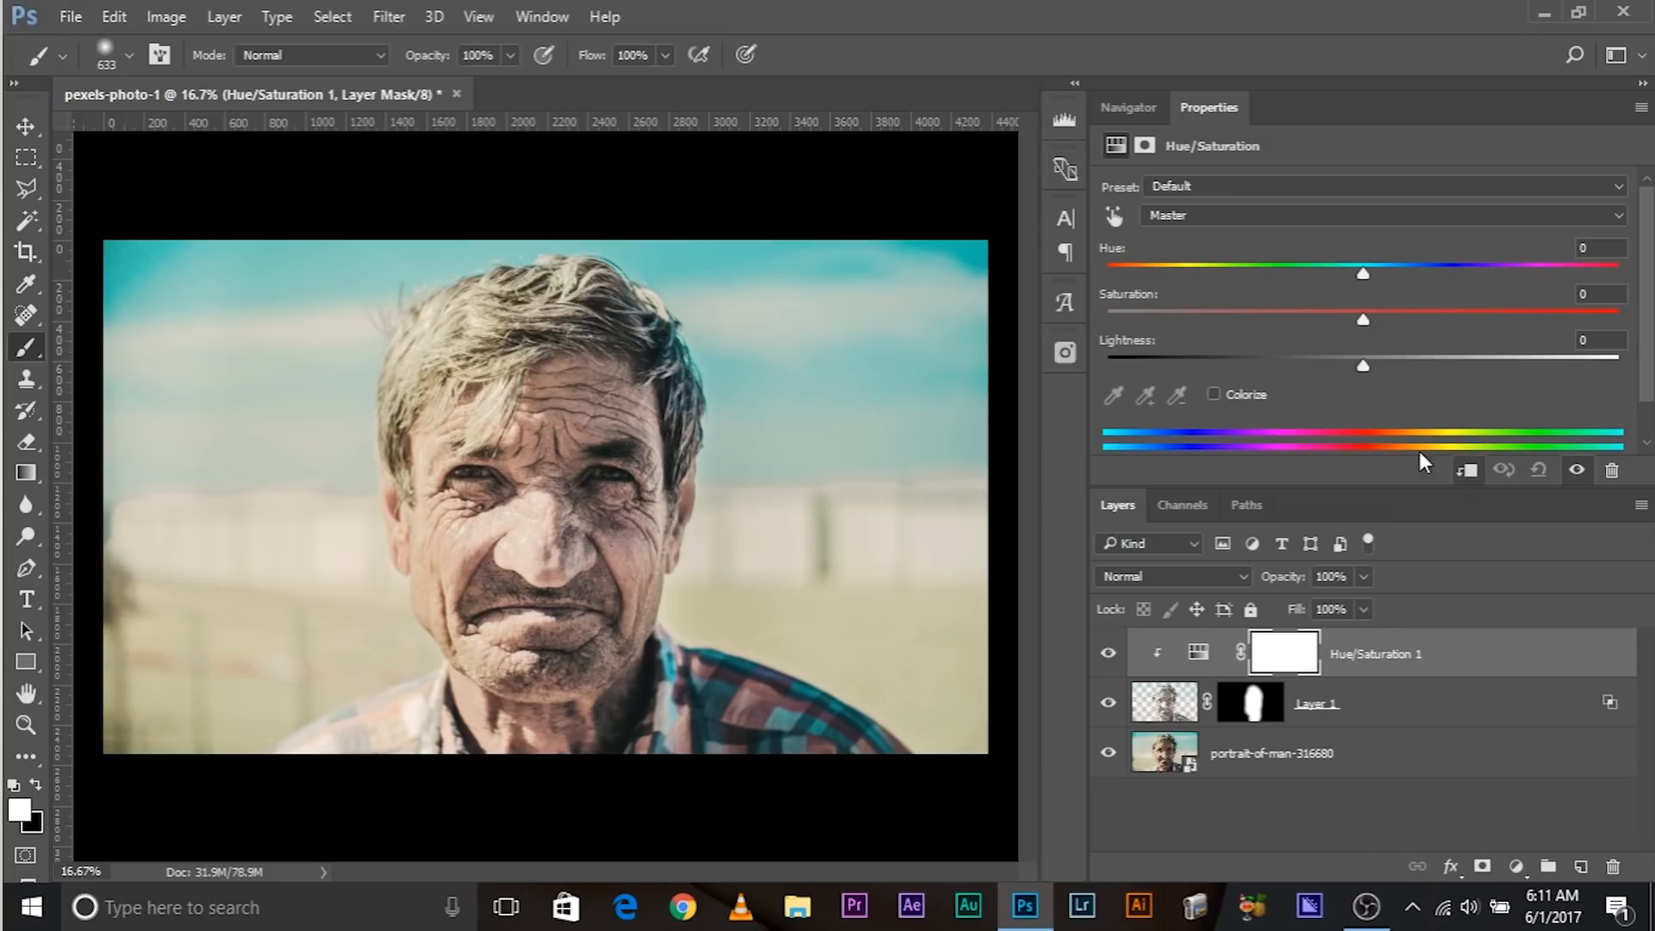
pyautogui.moveTo(1362, 320); pyautogui.dragTo(1448, 320)
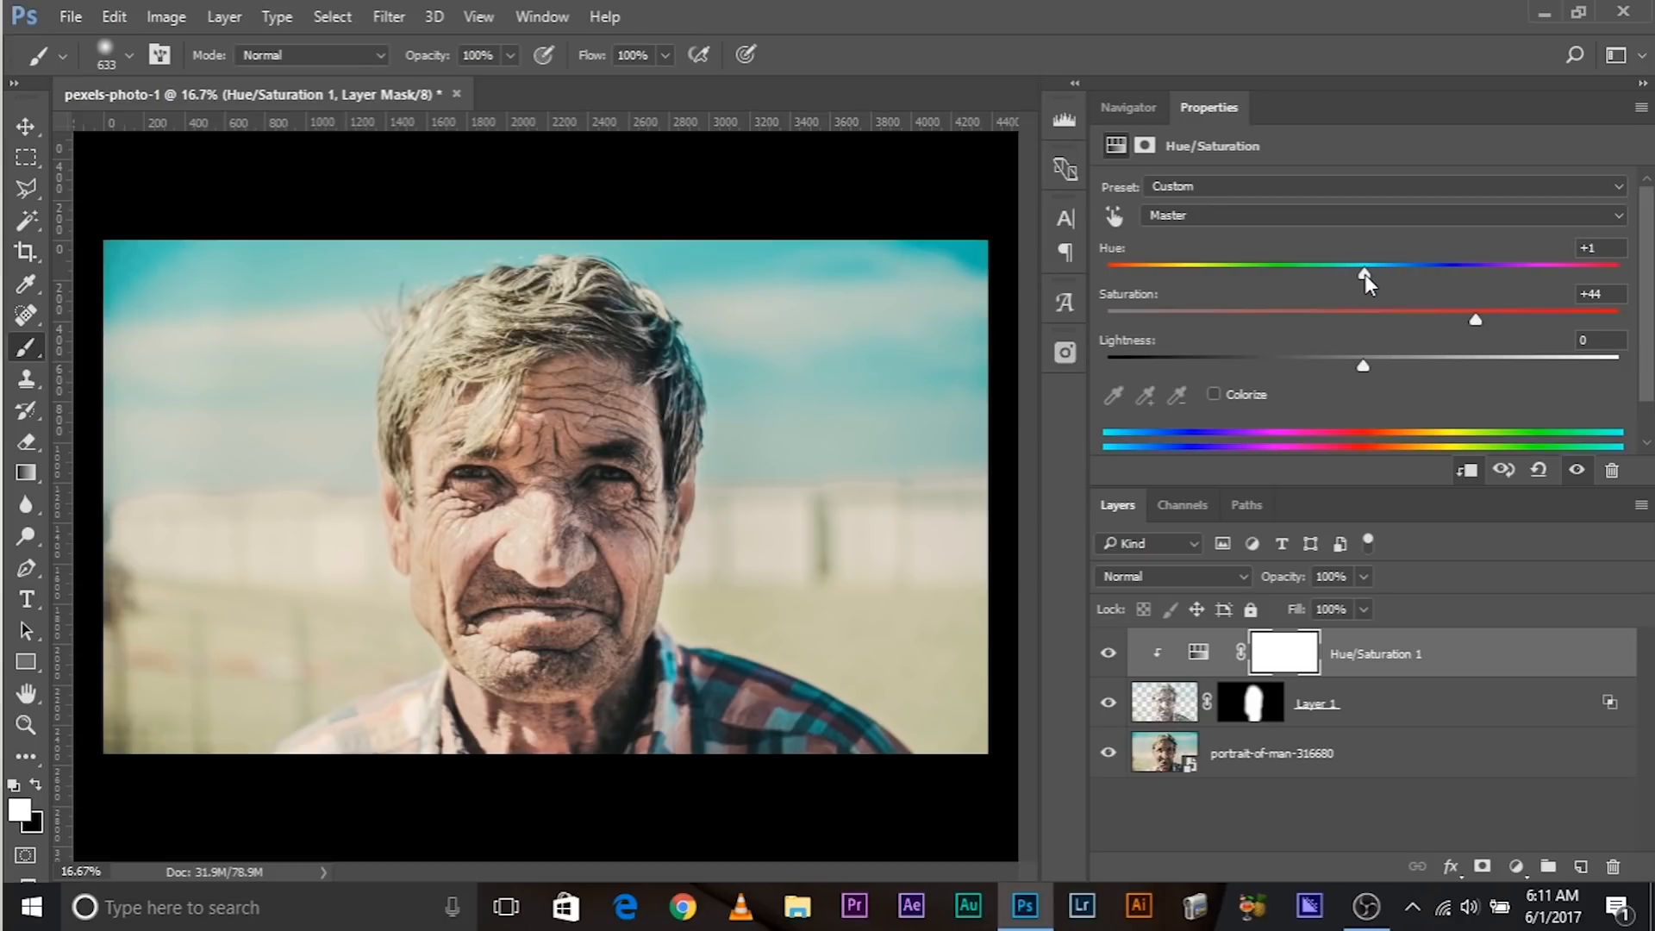
pyautogui.moveTo(1362, 275); pyautogui.dragTo(1377, 274)
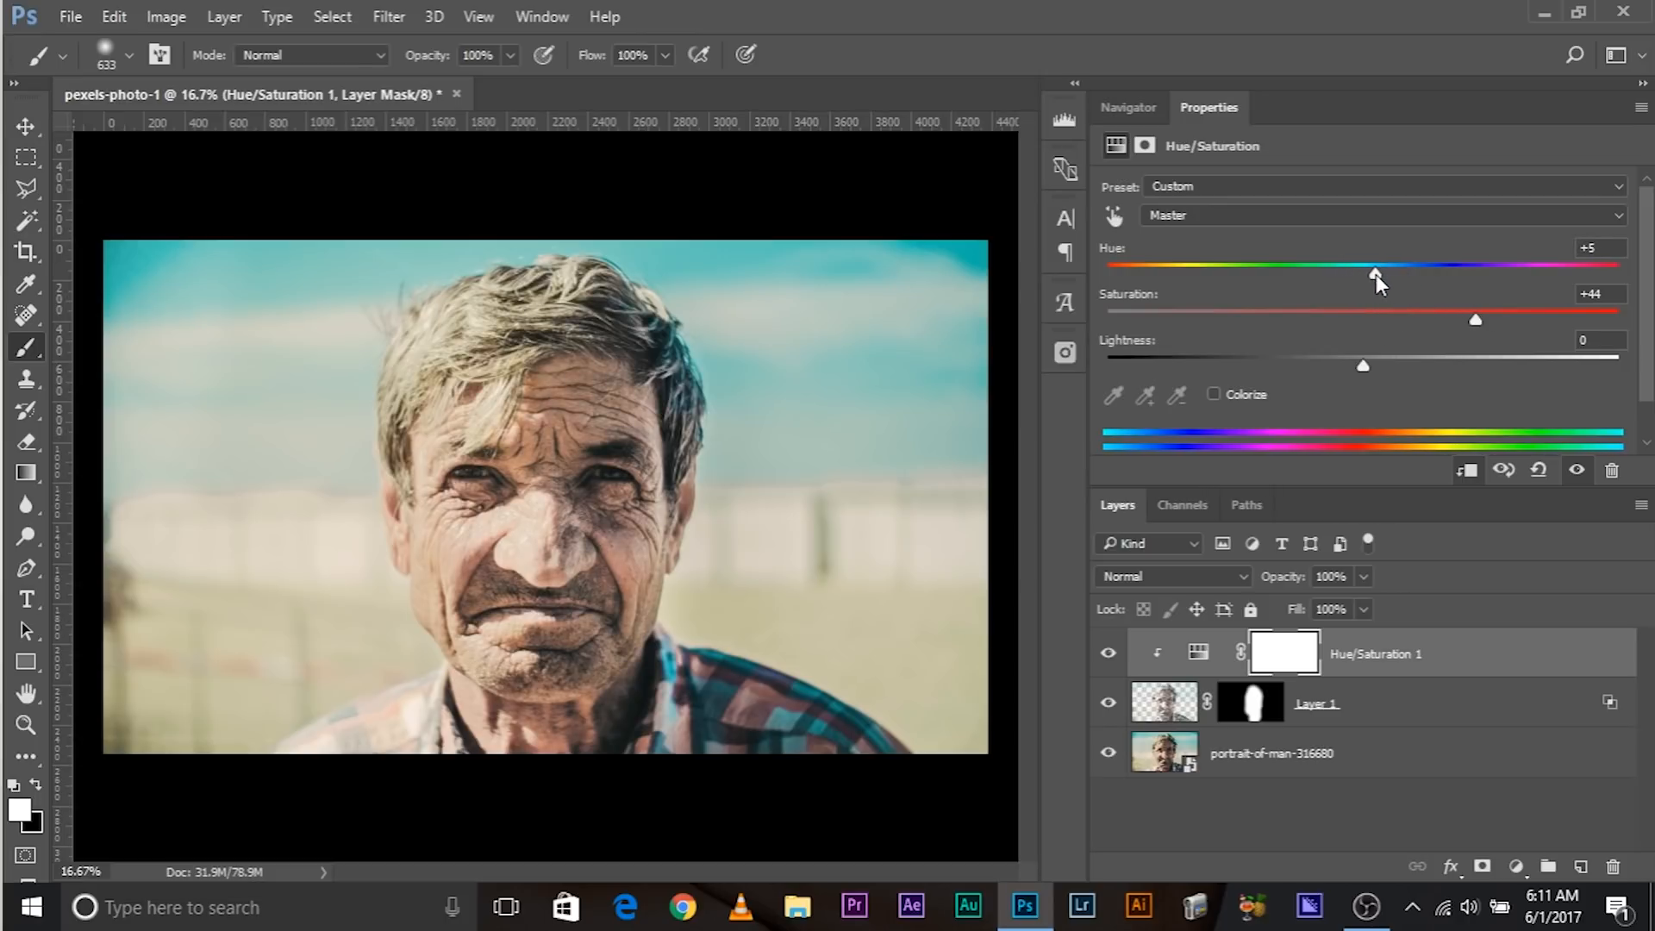
pyautogui.click(1108, 654)
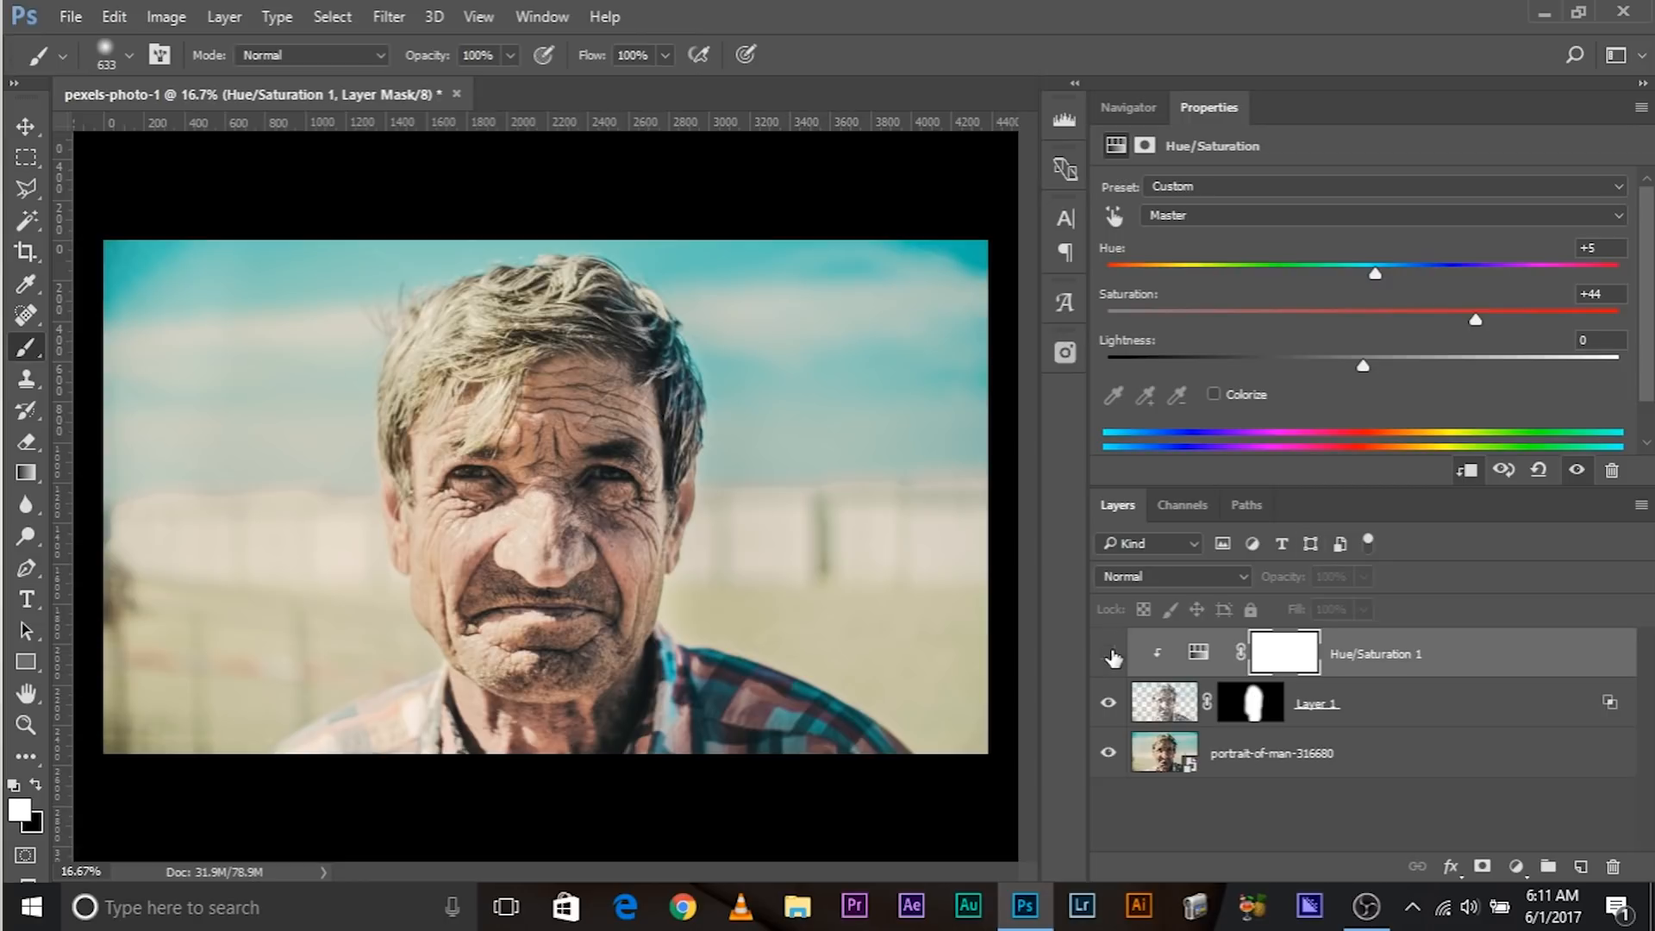
pyautogui.moveTo(1476, 320); pyautogui.dragTo(1478, 320)
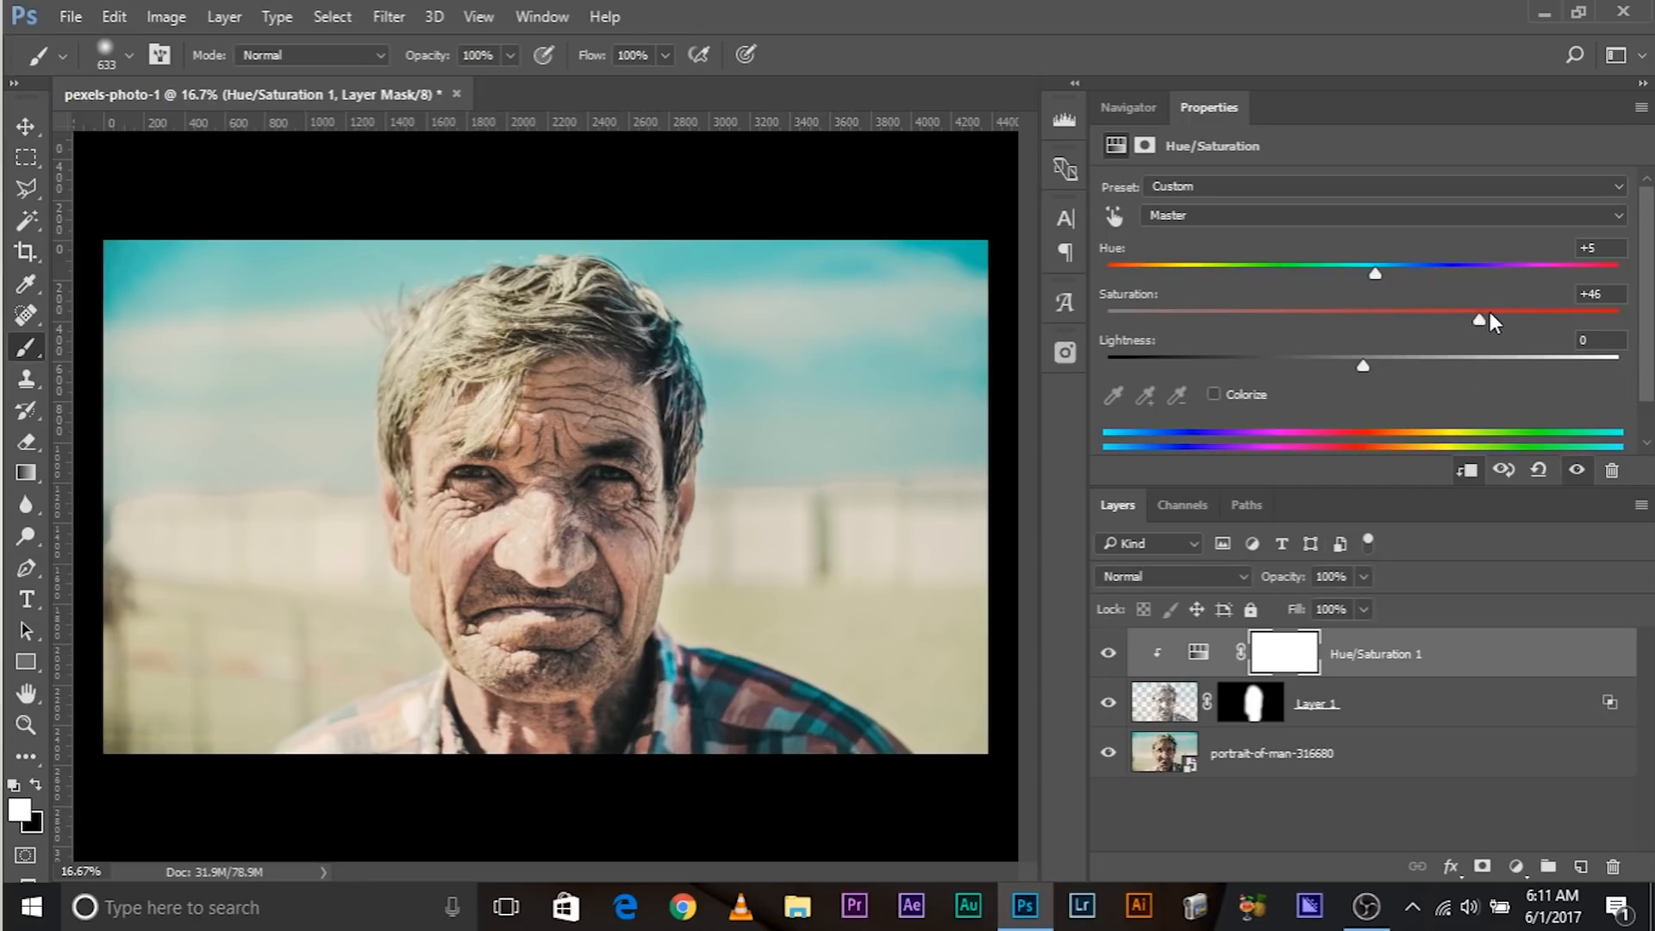
pyautogui.moveTo(1478, 319); pyautogui.dragTo(1518, 320)
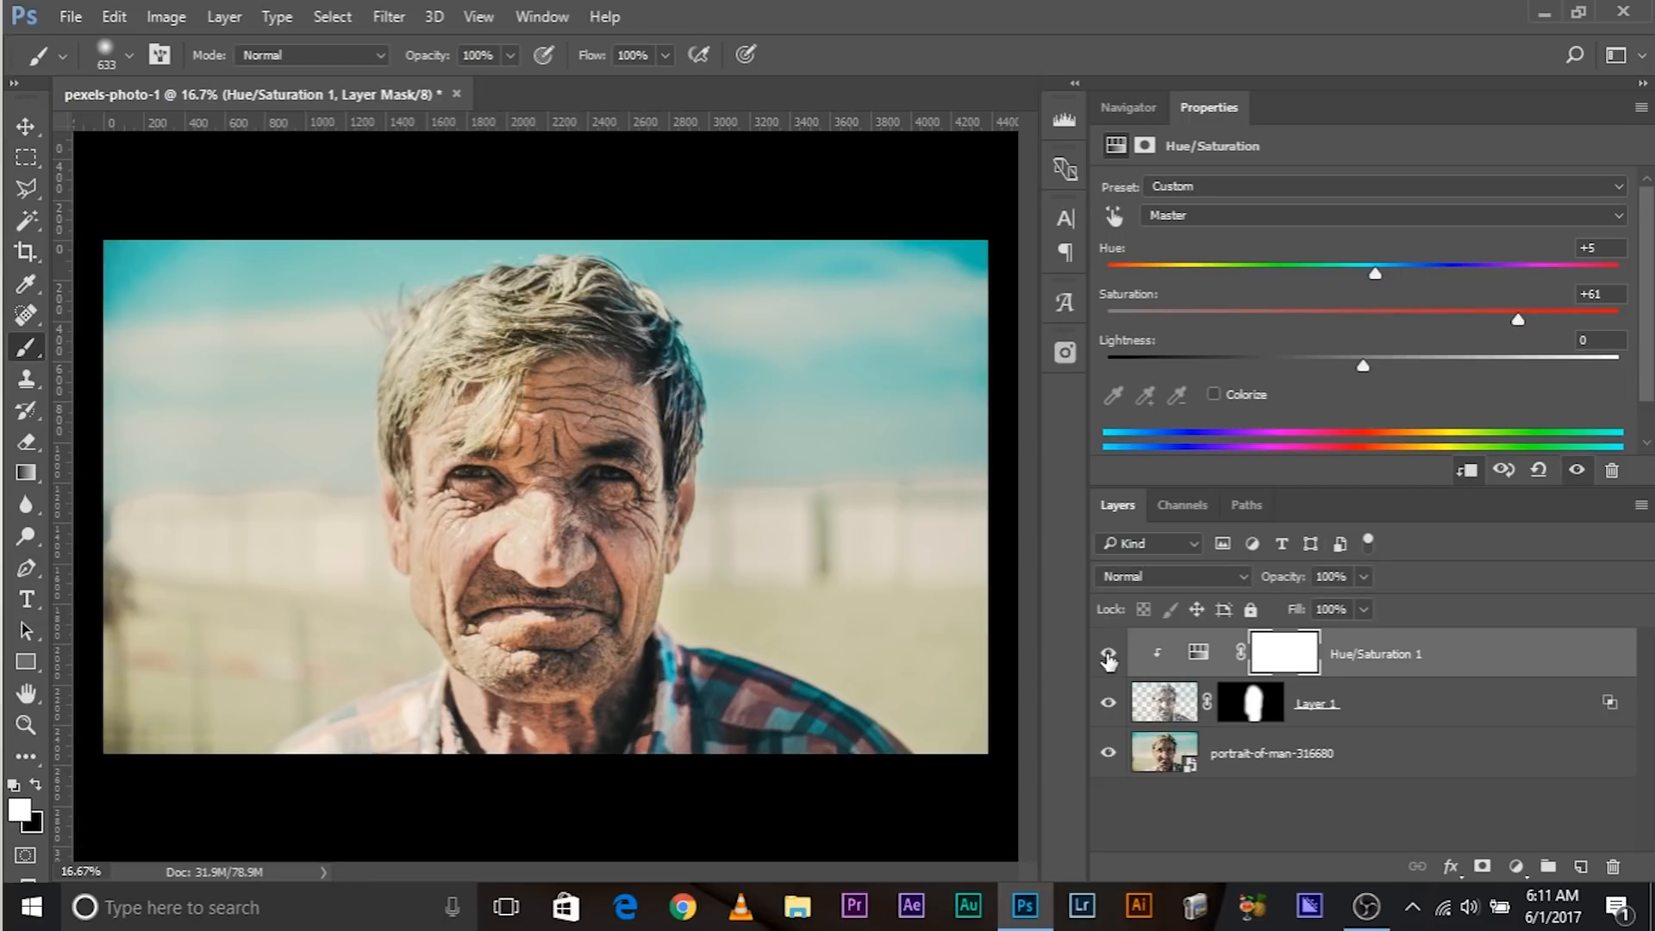